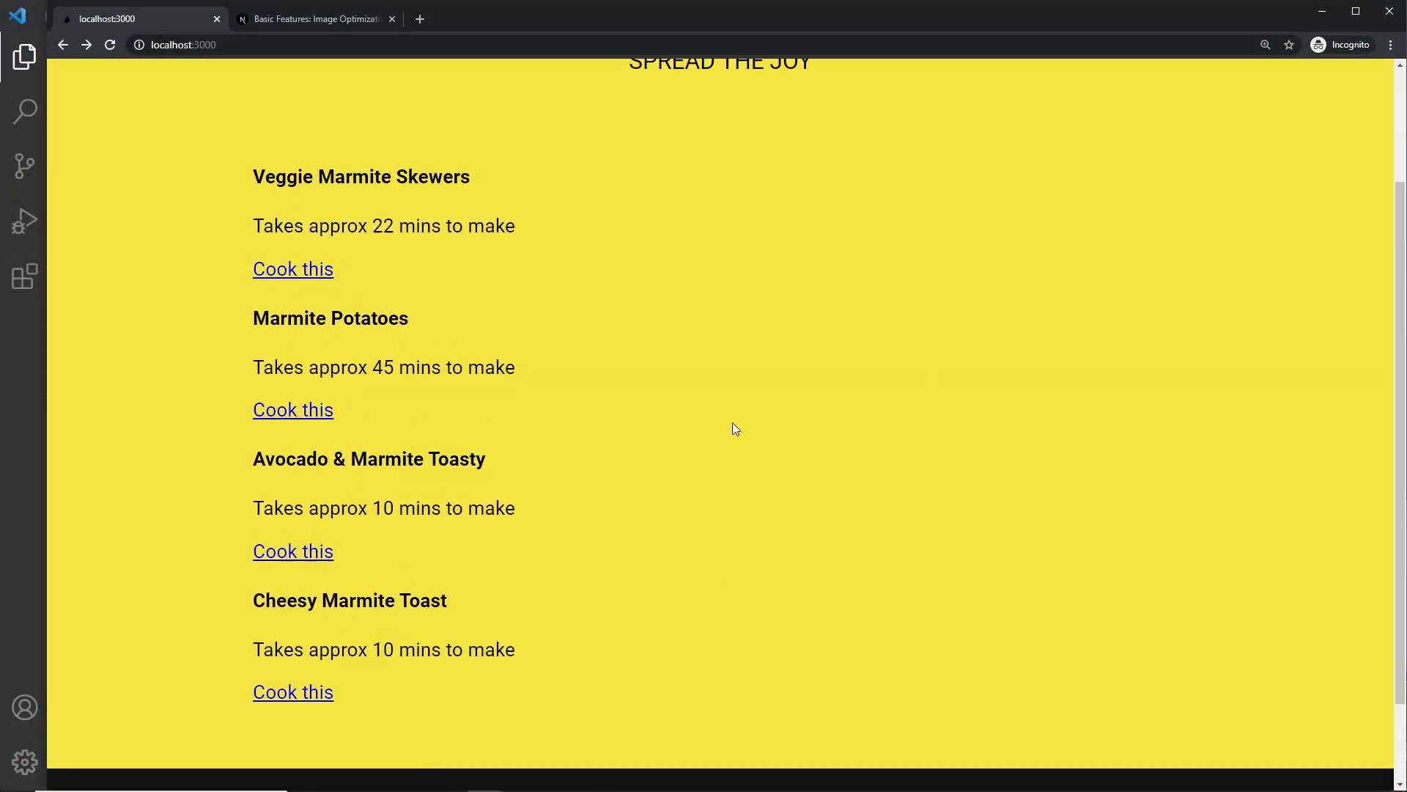
Leave the recipe list preview in Chrome and bring up RecipeCard.js in the editor.
{"action": "scroll", "scroll_direction": "up", "scroll_amount": 3}
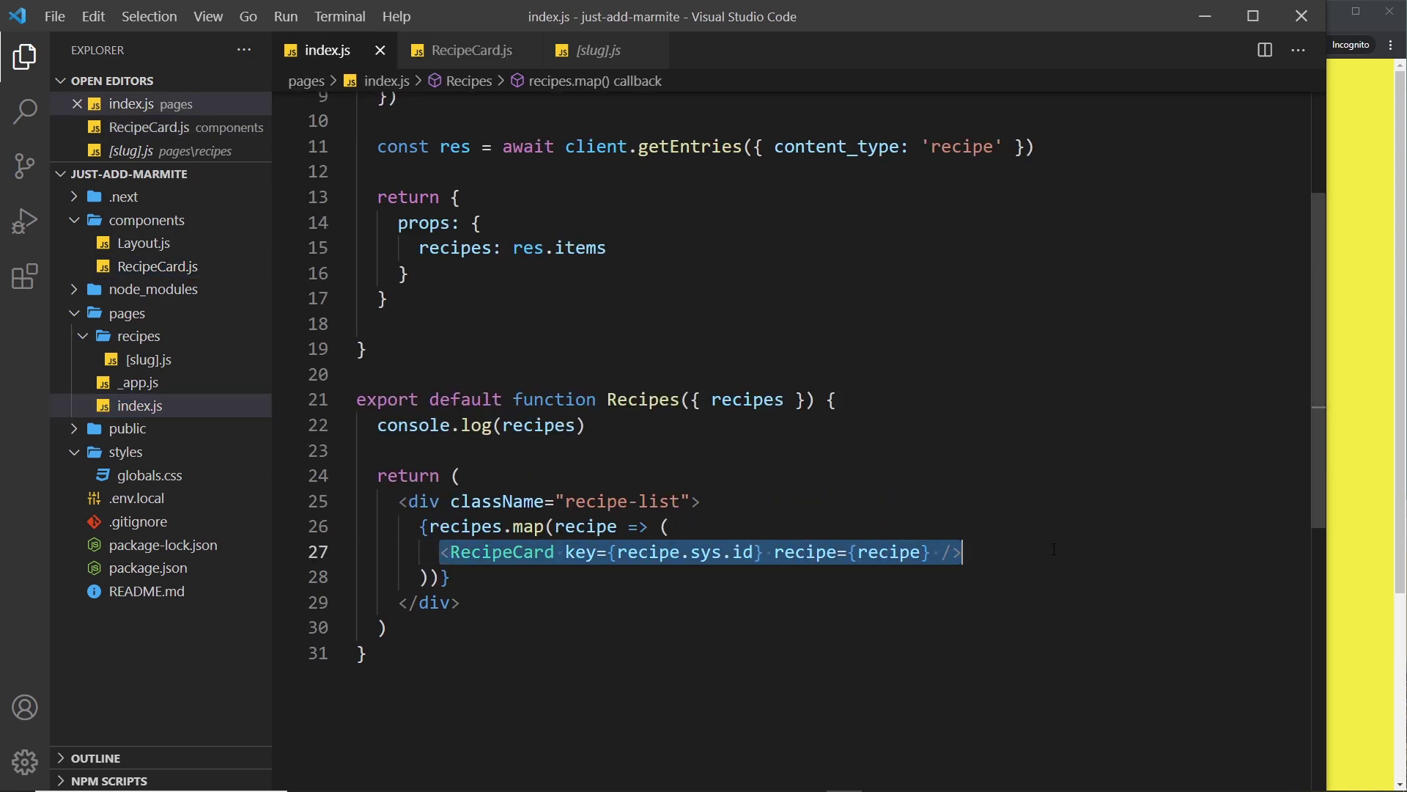
{"action": "left_click", "coordinate": [469, 50]}
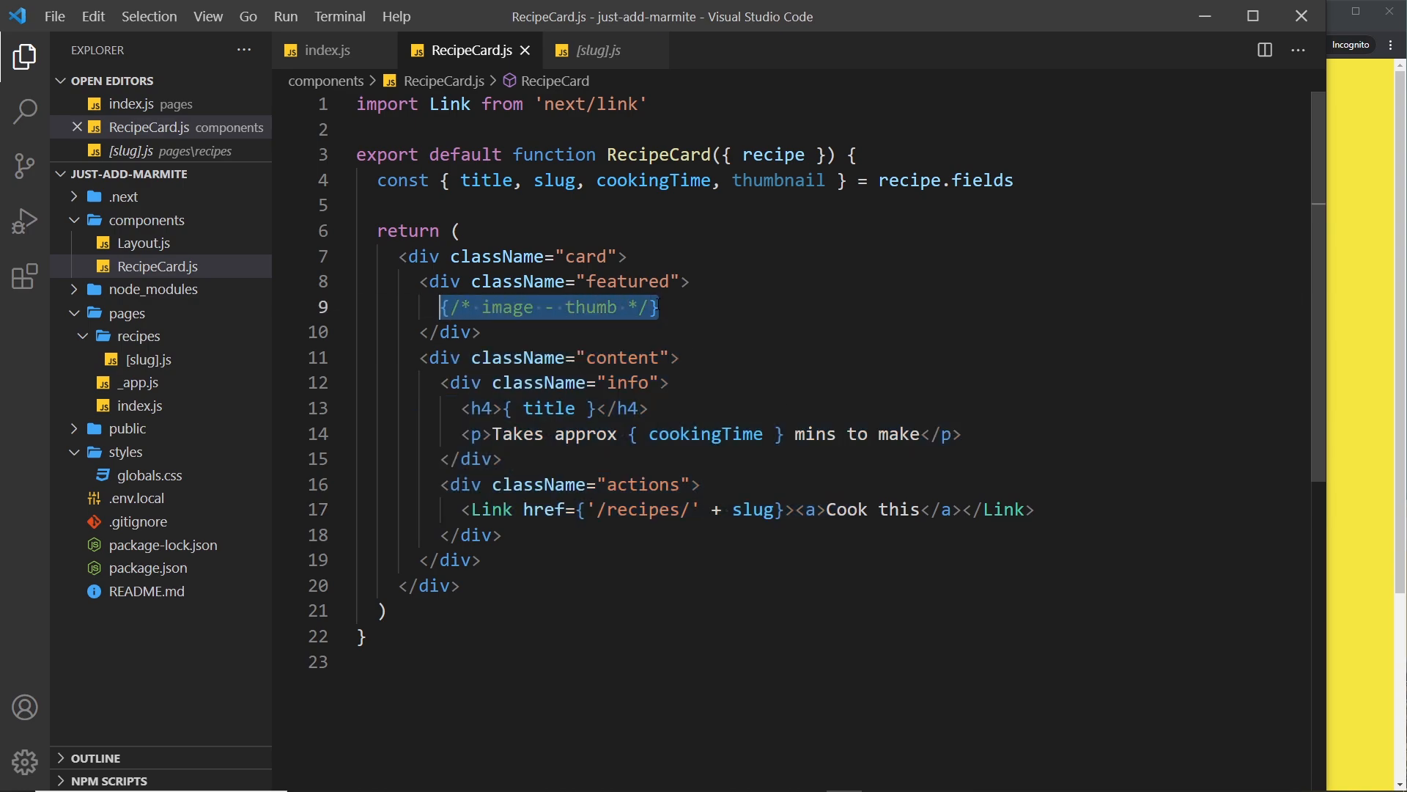
Replace the placeholder comment with <Image src={} /> and add import Image from 'next/image'.
{"action": "key", "text": "Delete"}
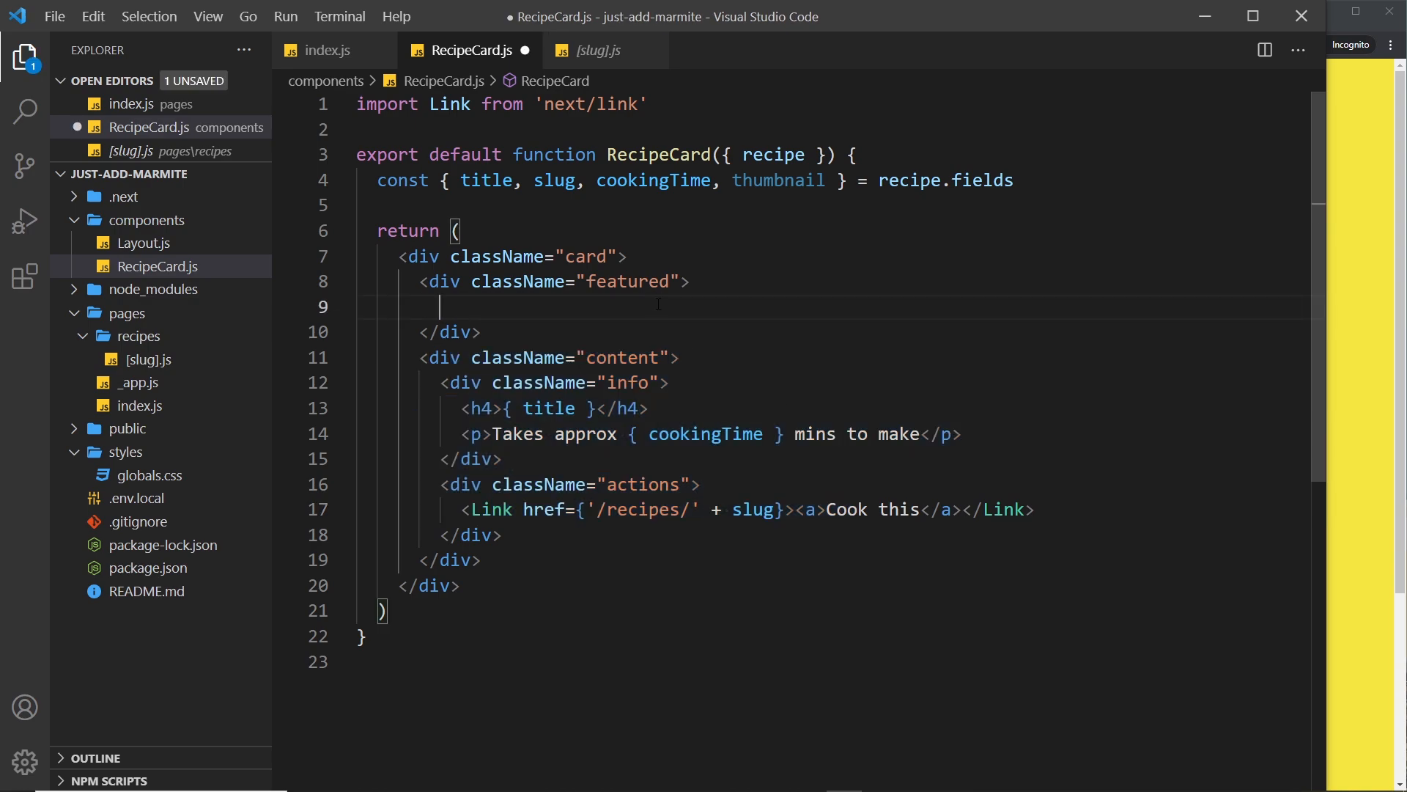
{"action": "type", "text": "<Image"}
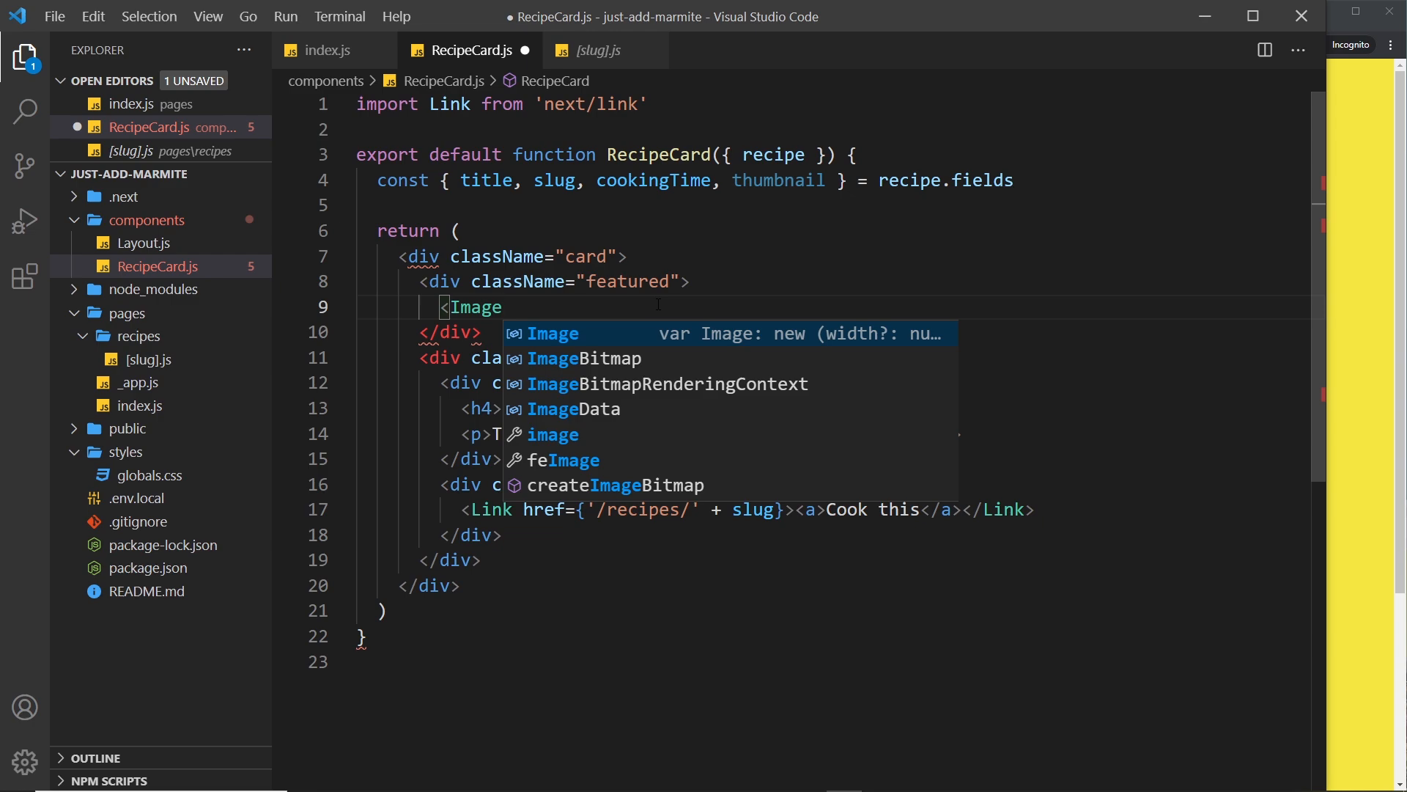
{"action": "type", "text": "/>"}
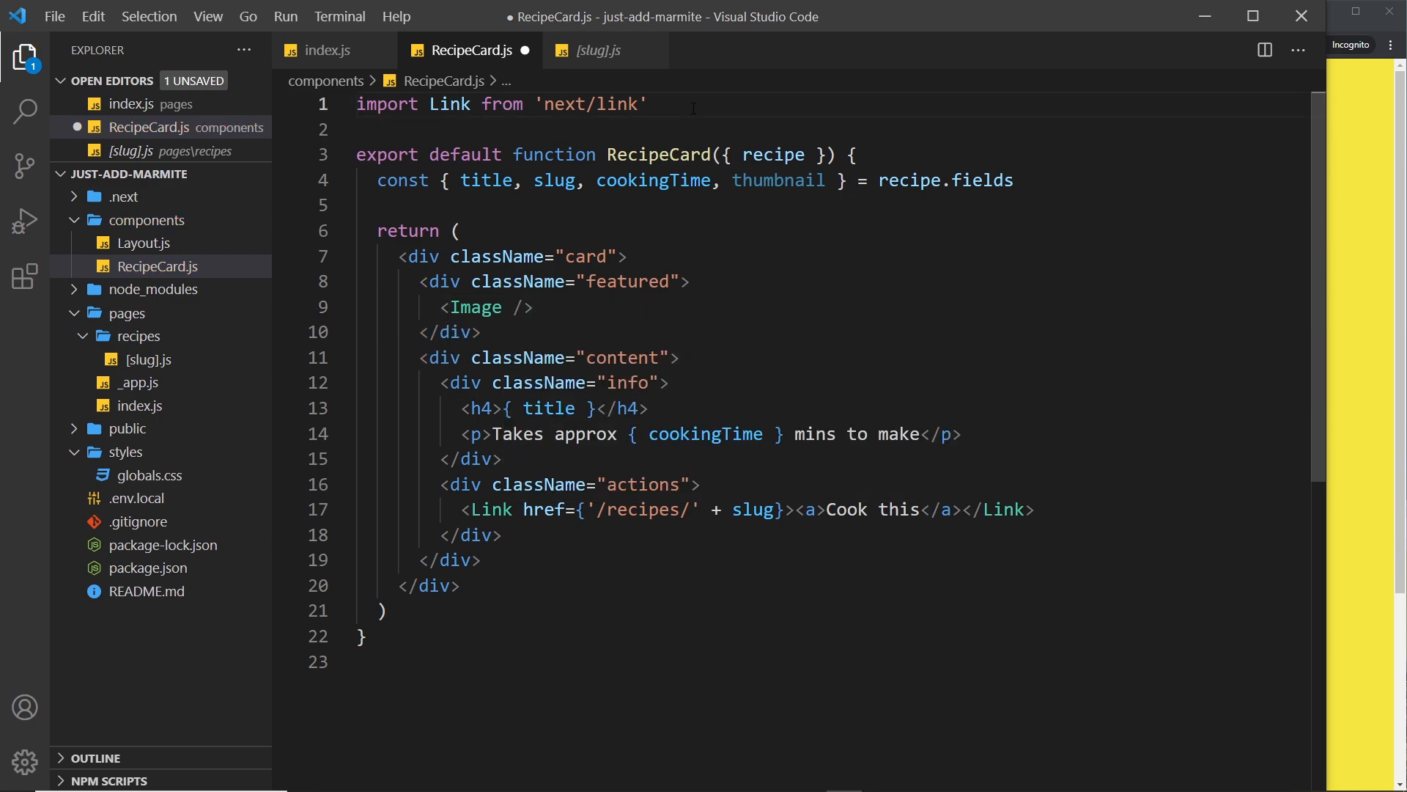
{"action": "type", "text": "import Imag"}
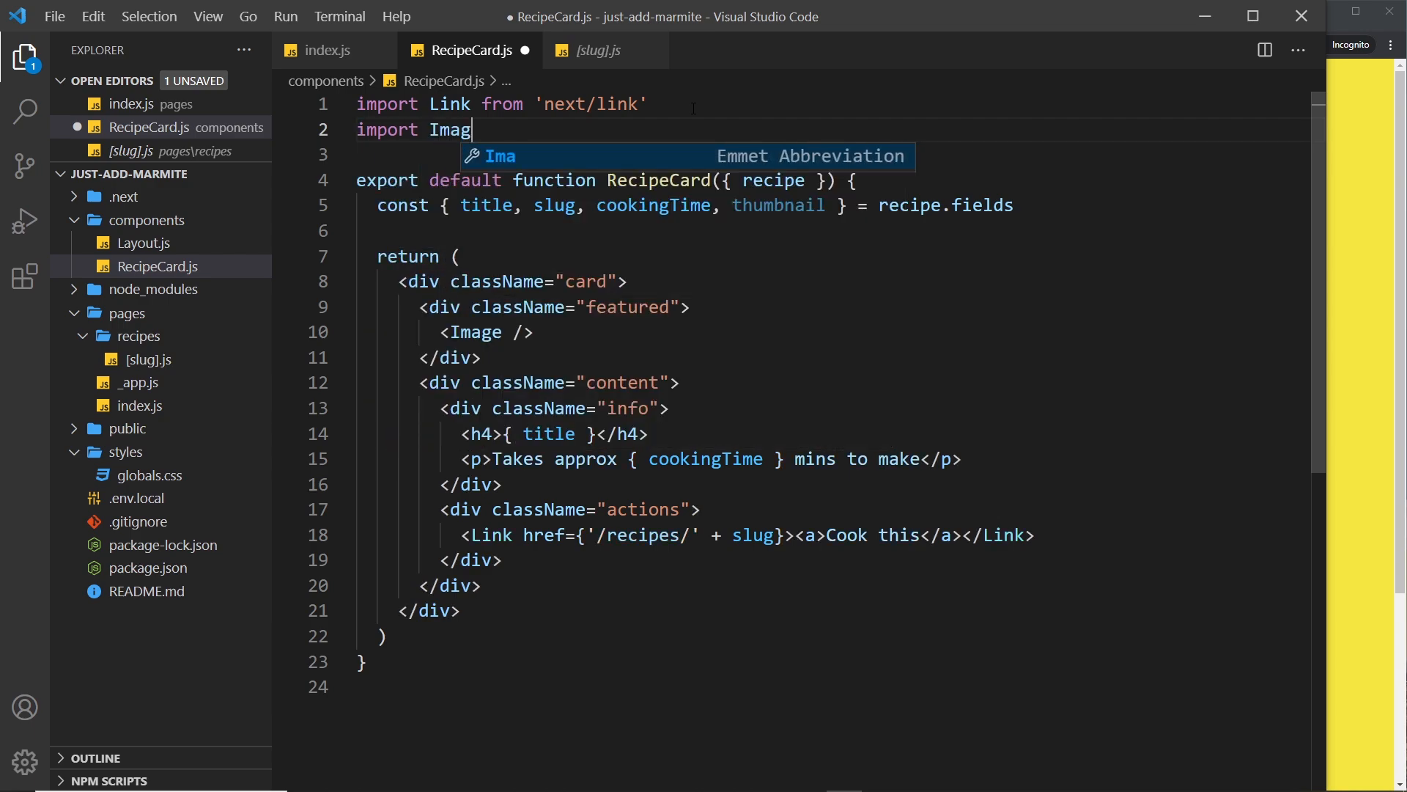
{"action": "type", "text": "e from 'next'"}
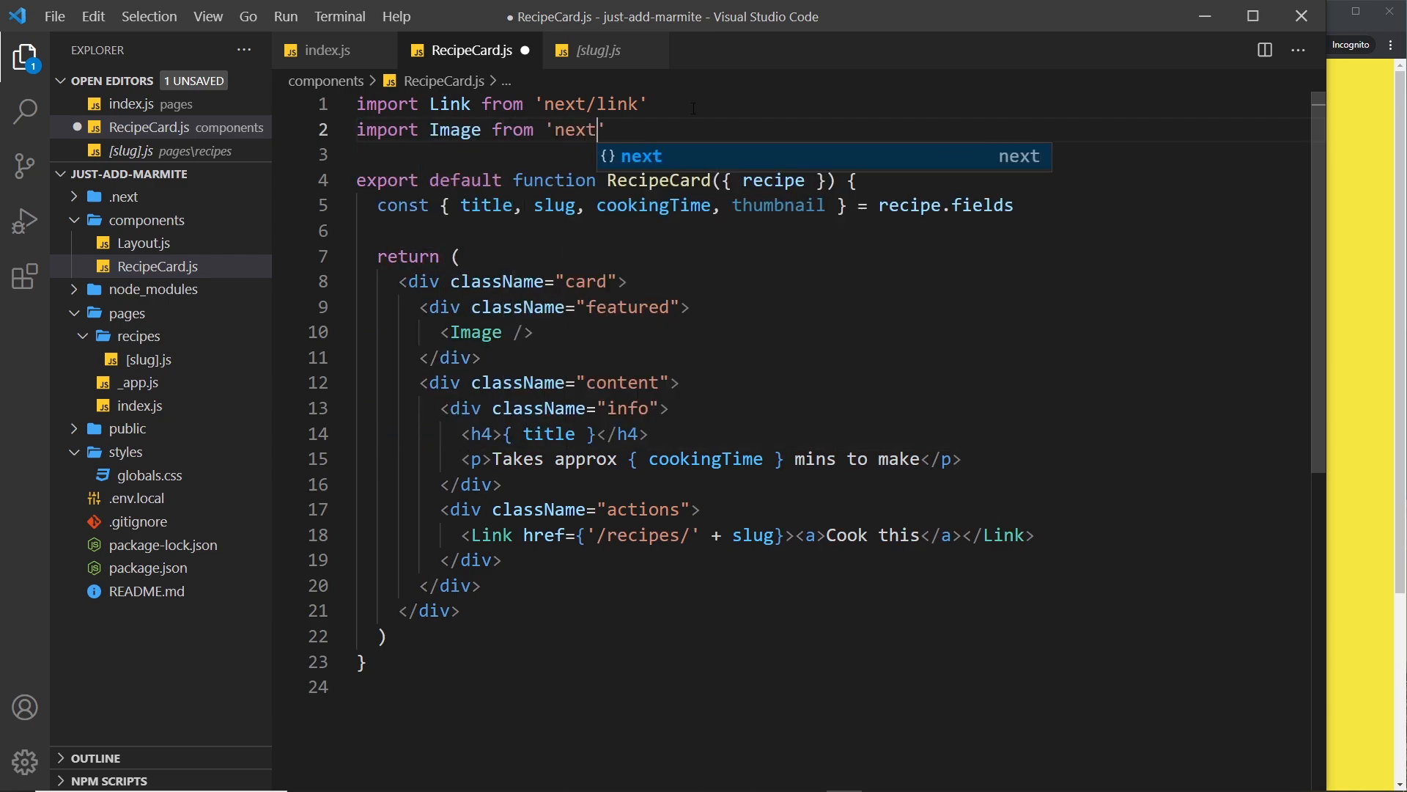
{"action": "type", "text": "/image"}
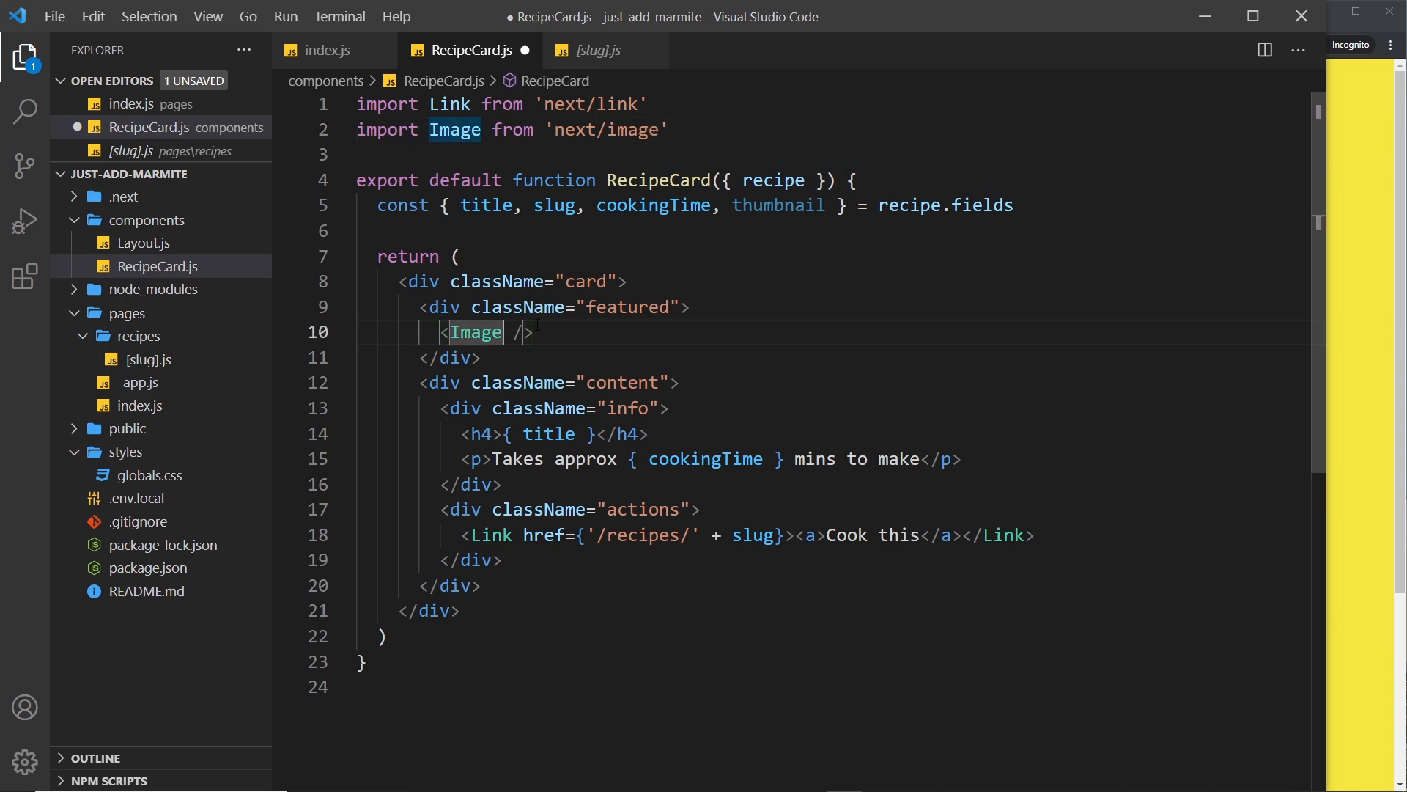
{"action": "key", "text": "Enter"}
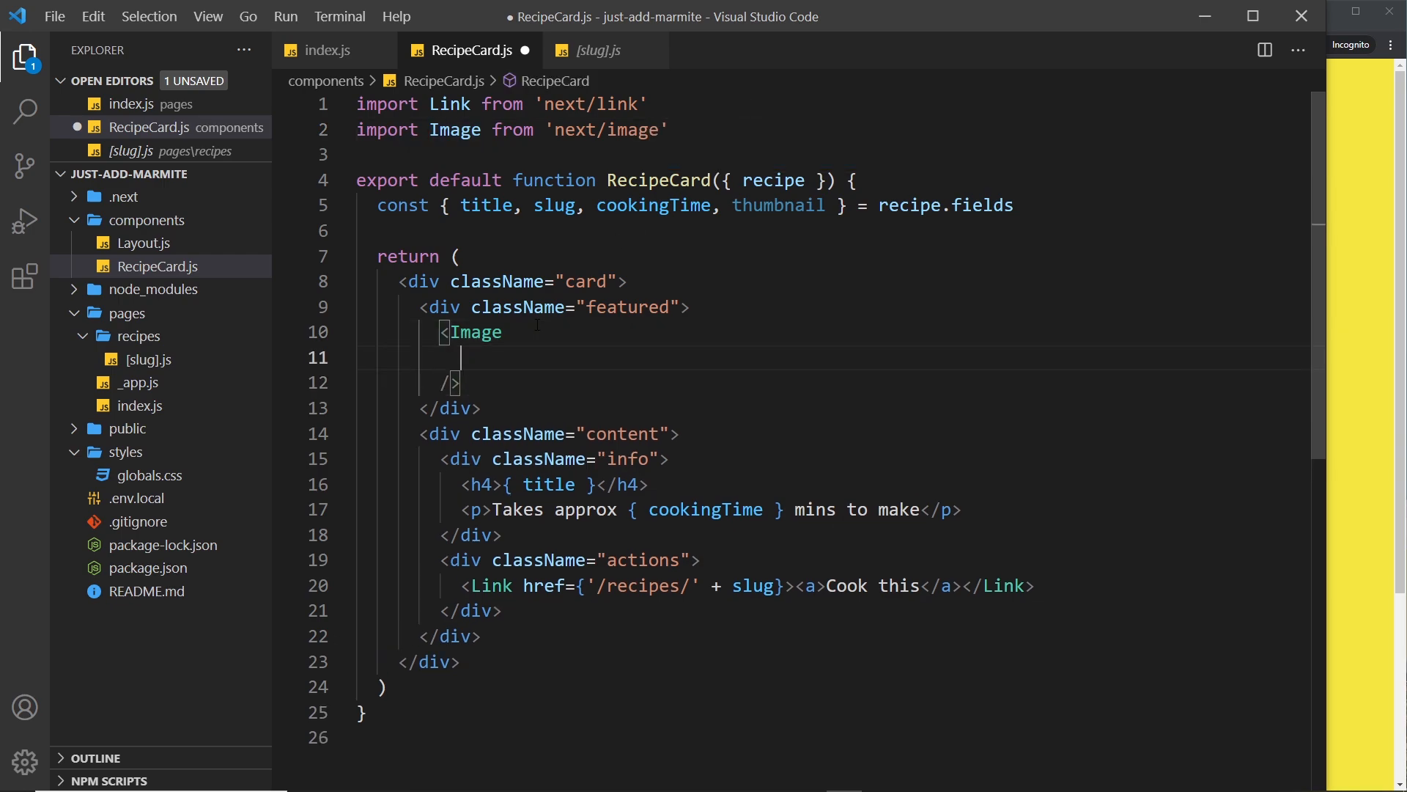
{"action": "type", "text": "src="}
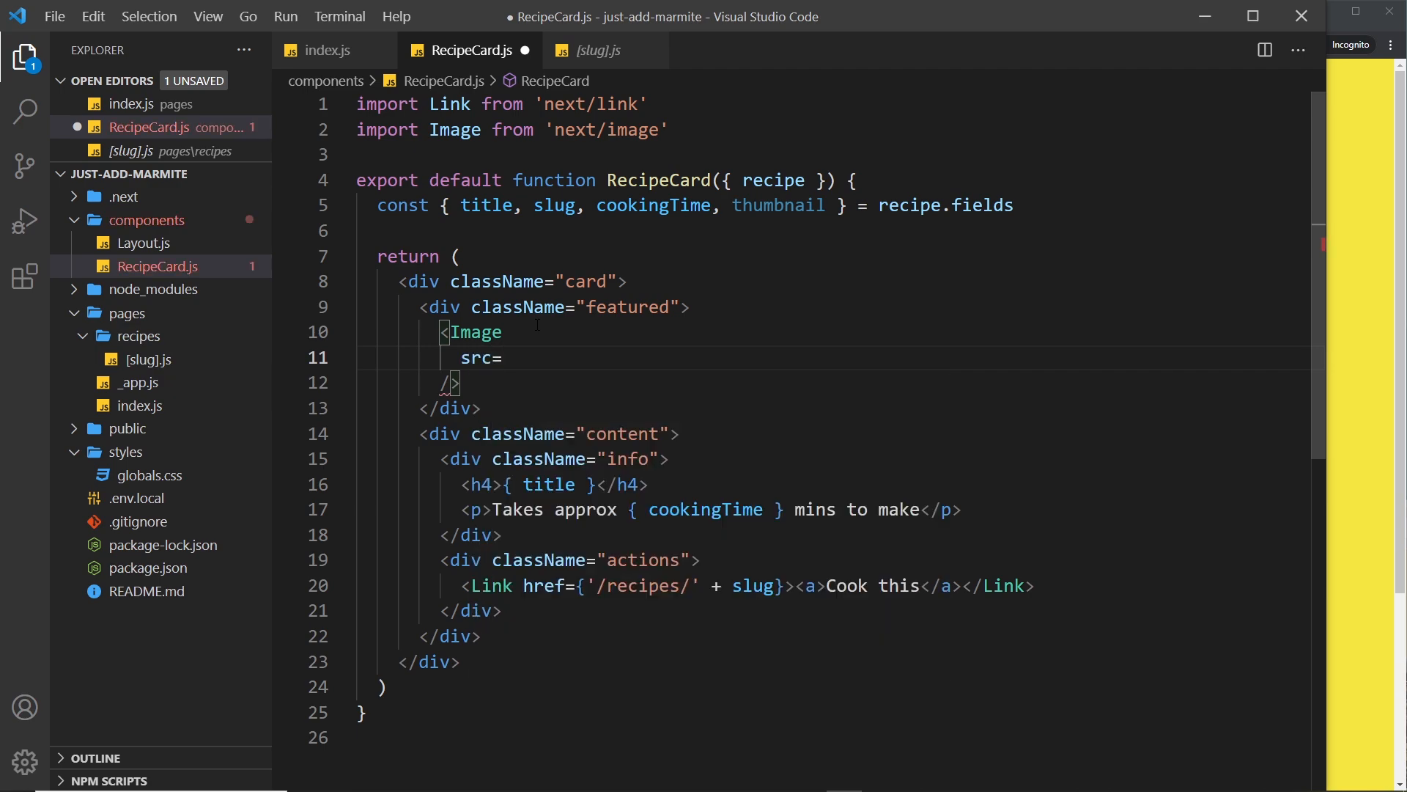
{"action": "type", "text": "{}"}
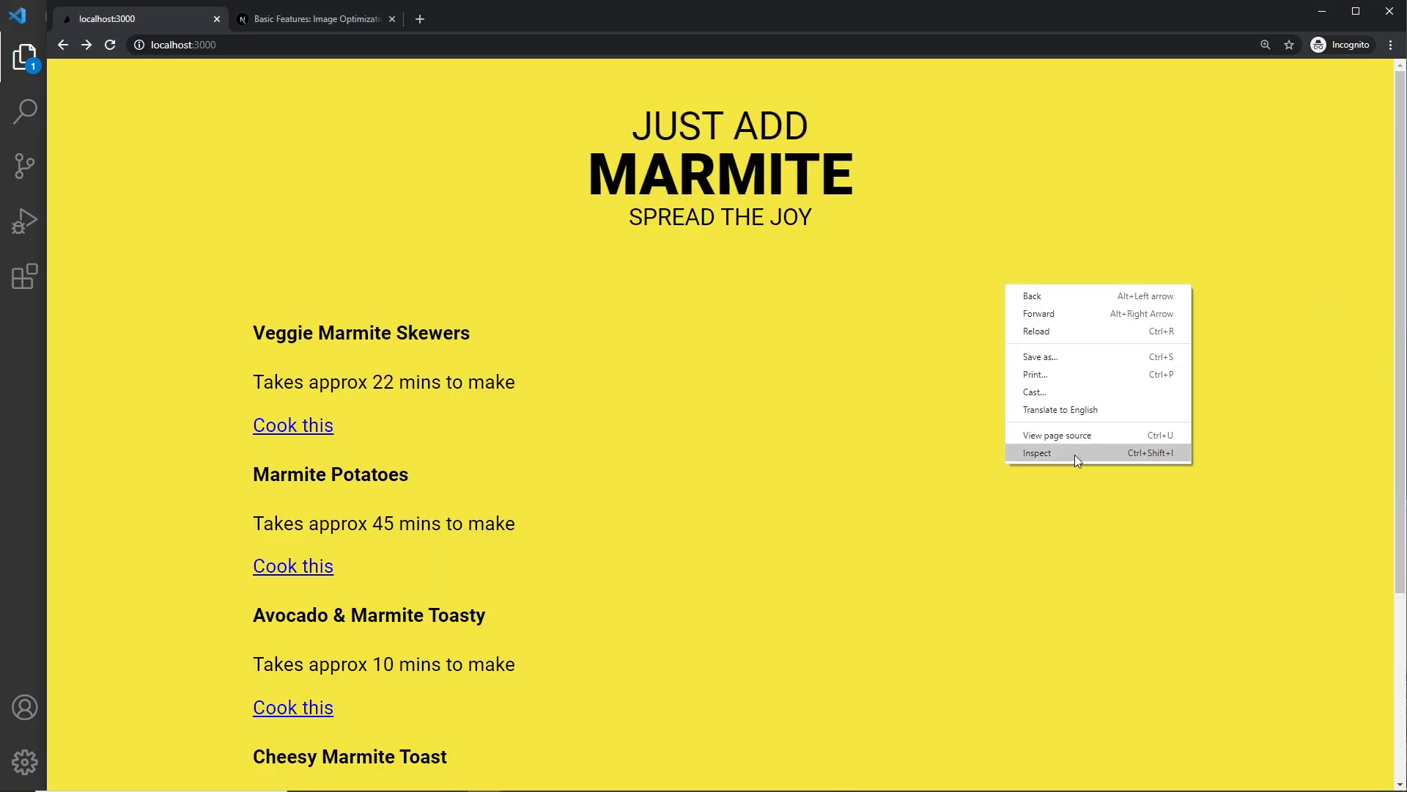
In the DevTools Console, expand the logged recipes array down to the first recipe's thumbnail fields.
{"action": "left_click", "coordinate": [1038, 451]}
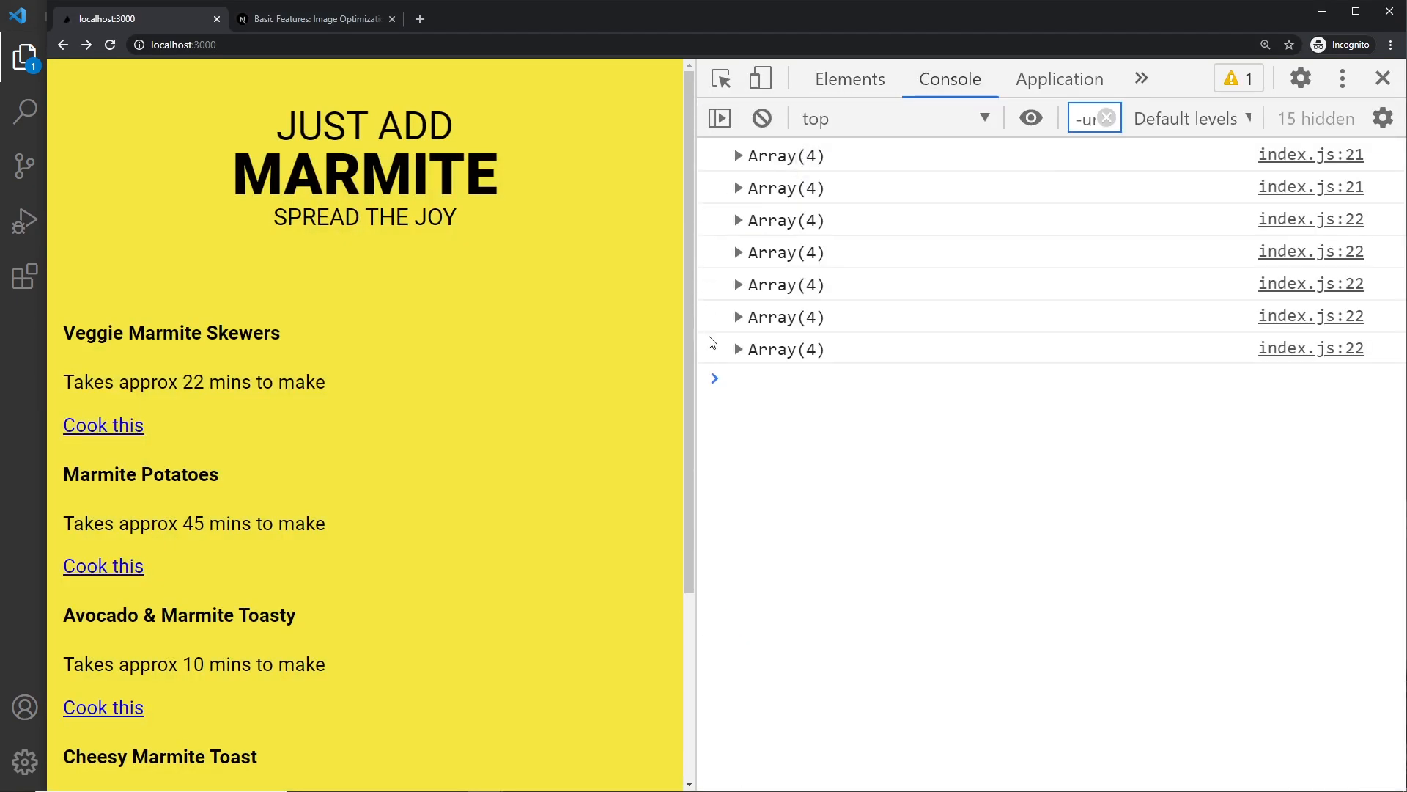
{"action": "left_click", "coordinate": [738, 349]}
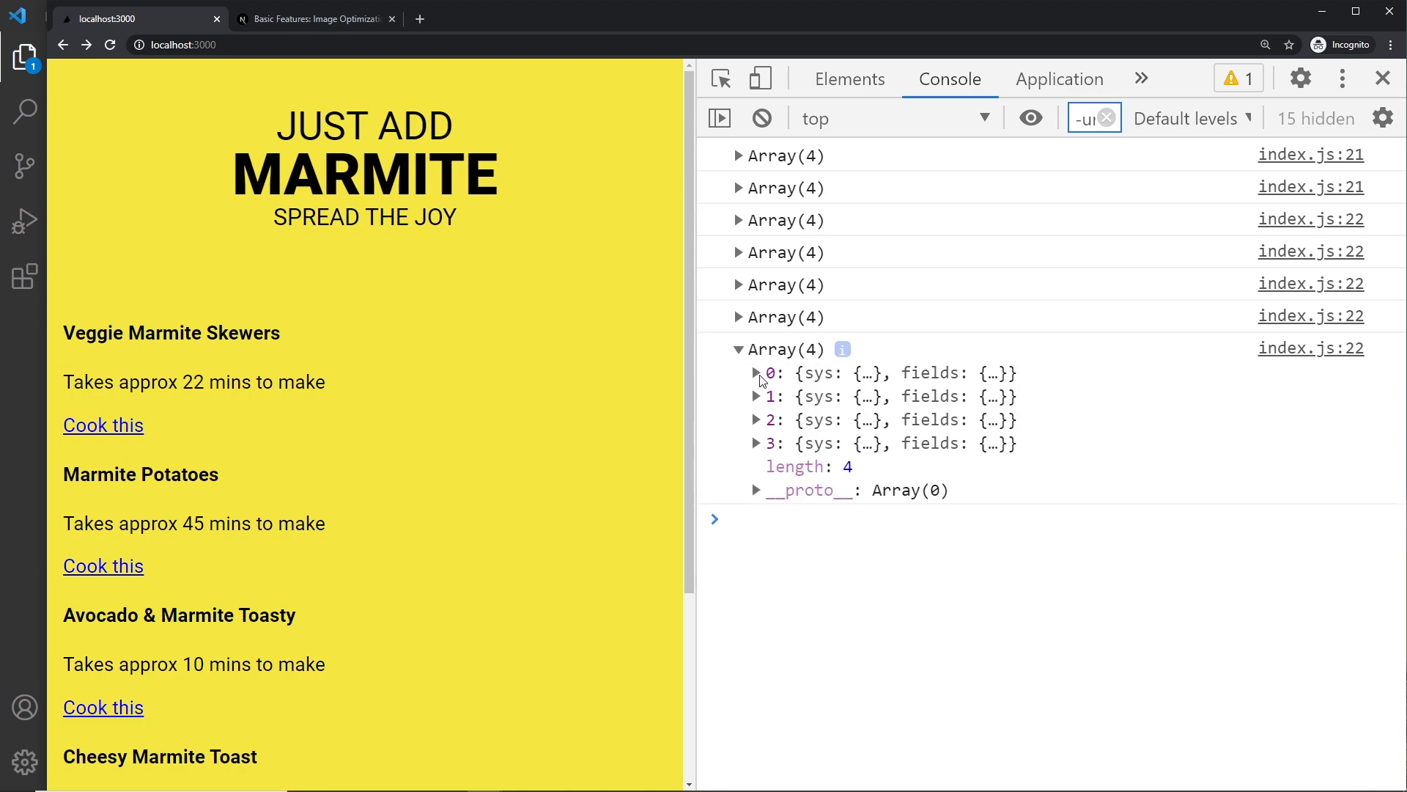
{"action": "left_click", "coordinate": [757, 373]}
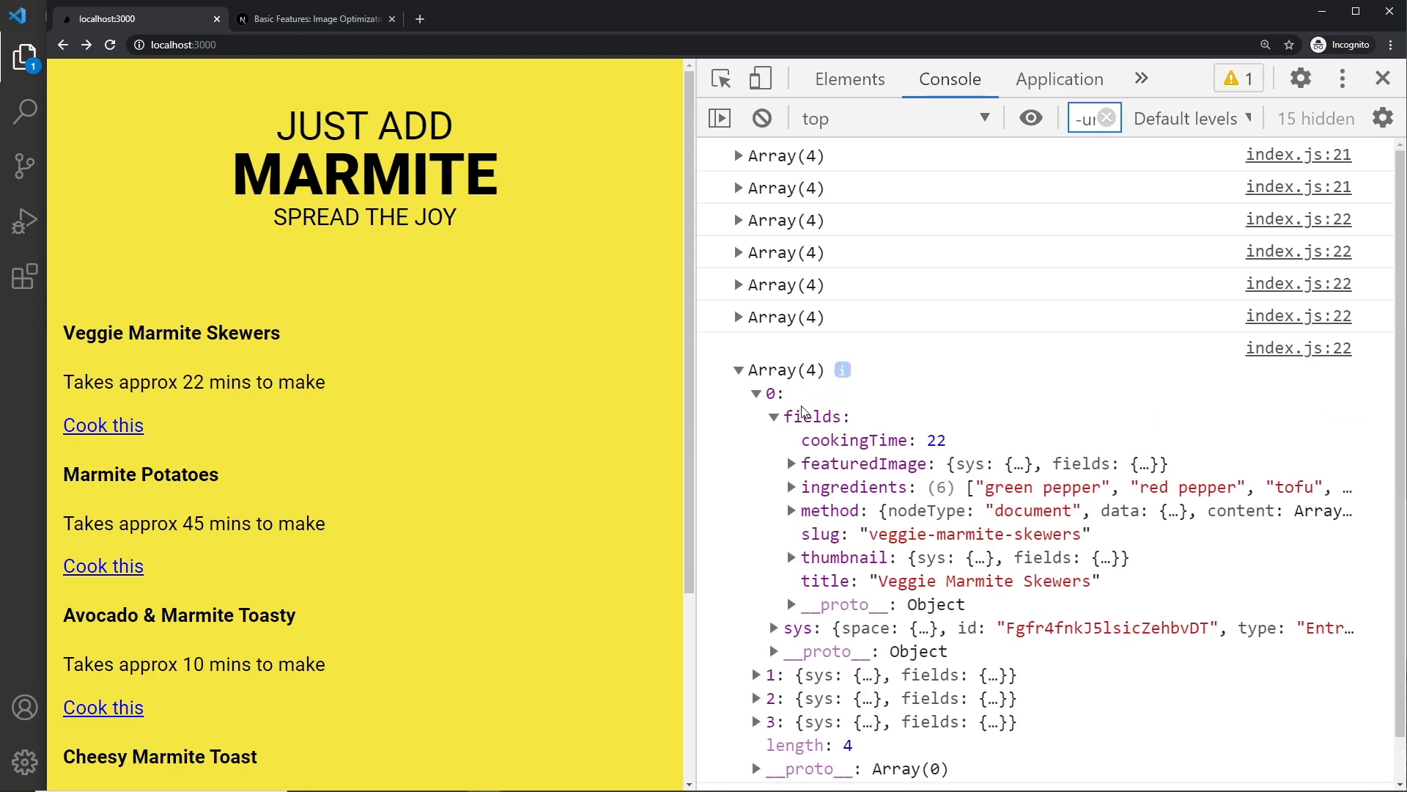
{"action": "scroll", "scroll_direction": "down", "scroll_amount": 3}
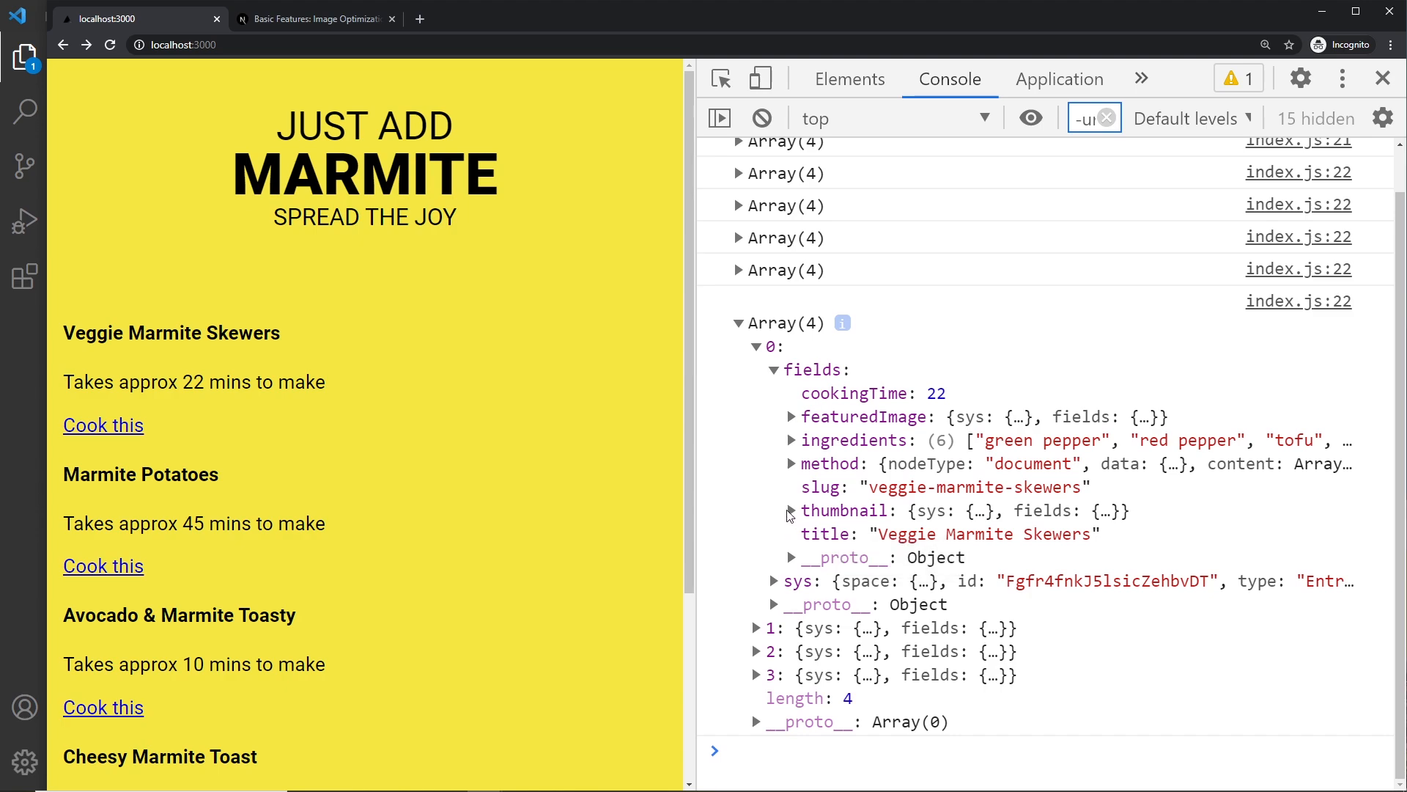
{"action": "left_click", "coordinate": [792, 510]}
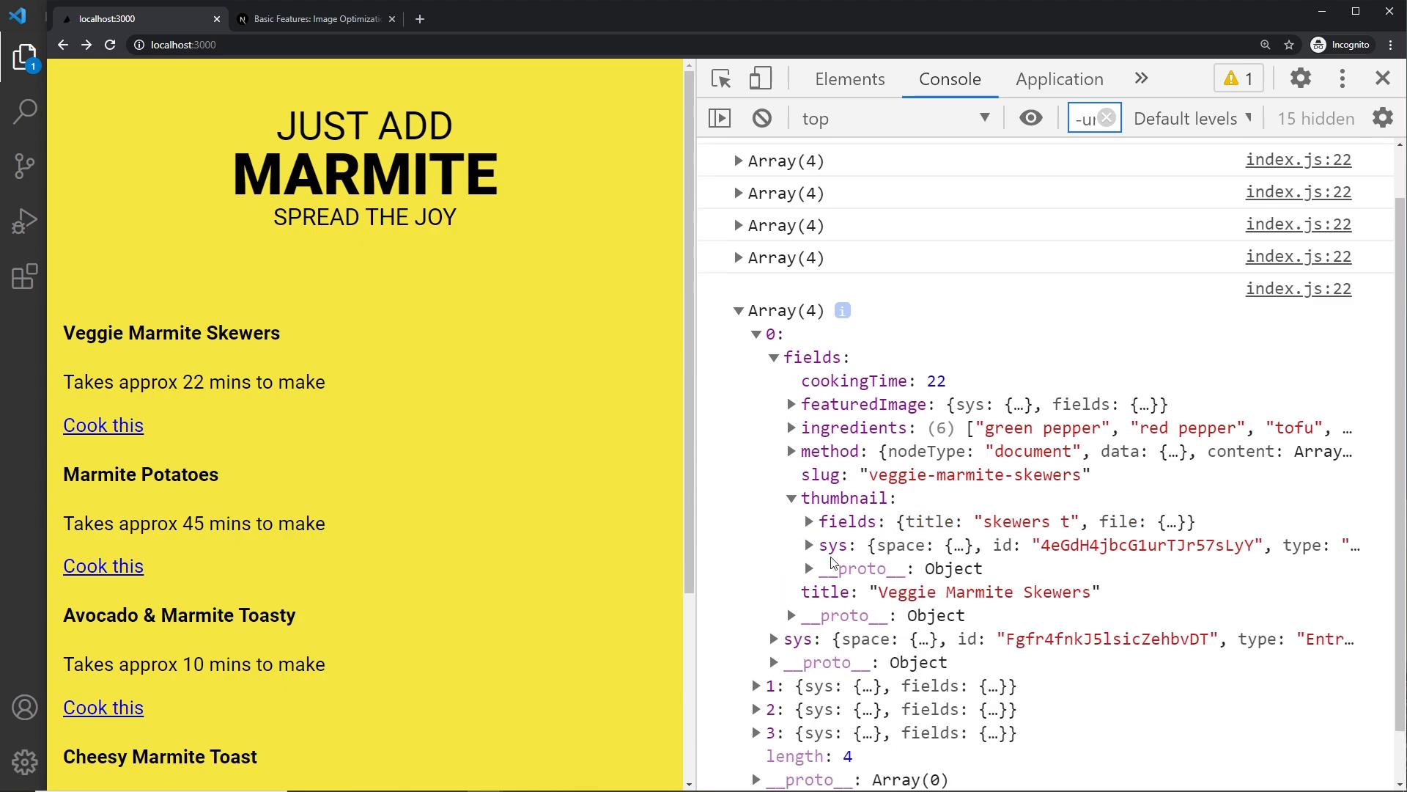
{"action": "mouse_move", "coordinate": [844, 527]}
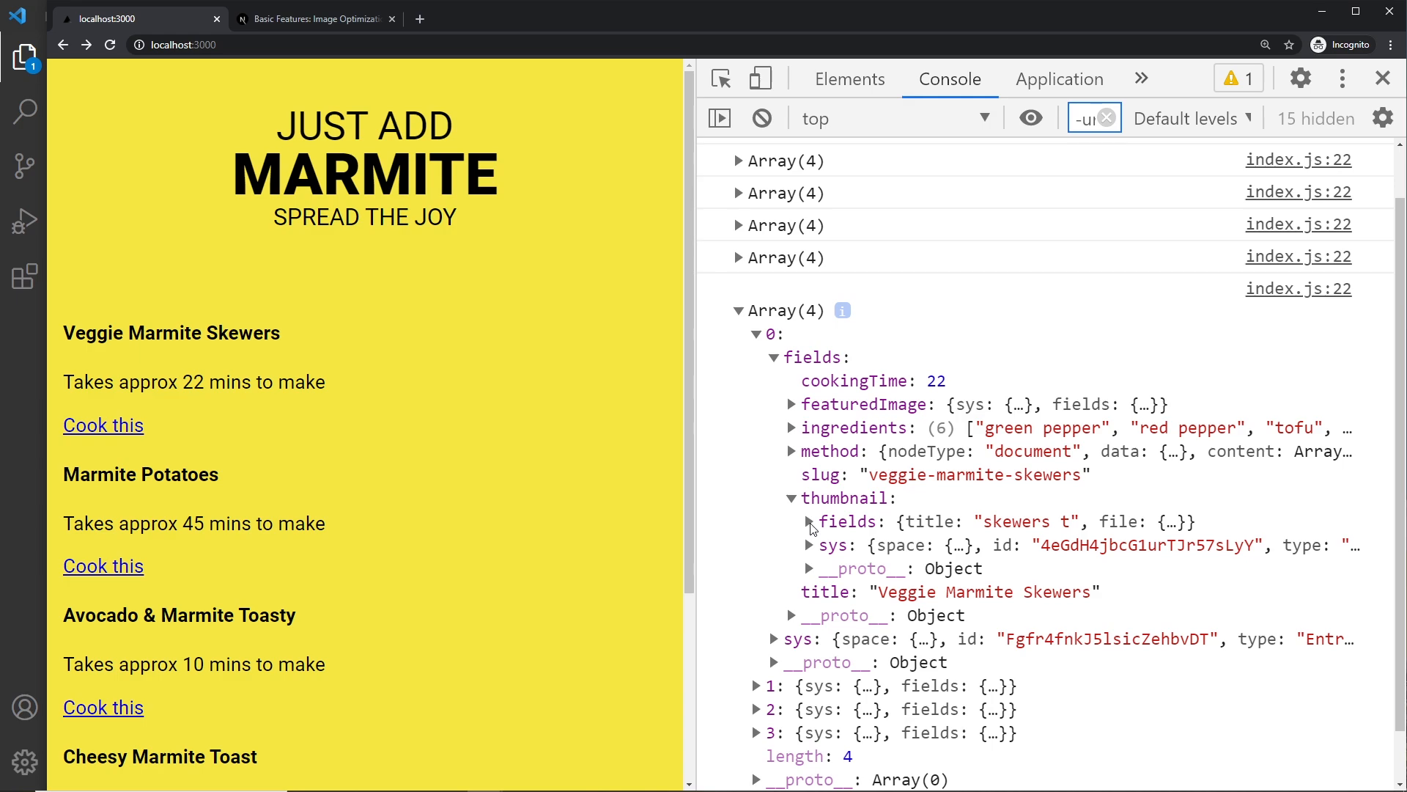
{"action": "left_click", "coordinate": [809, 522]}
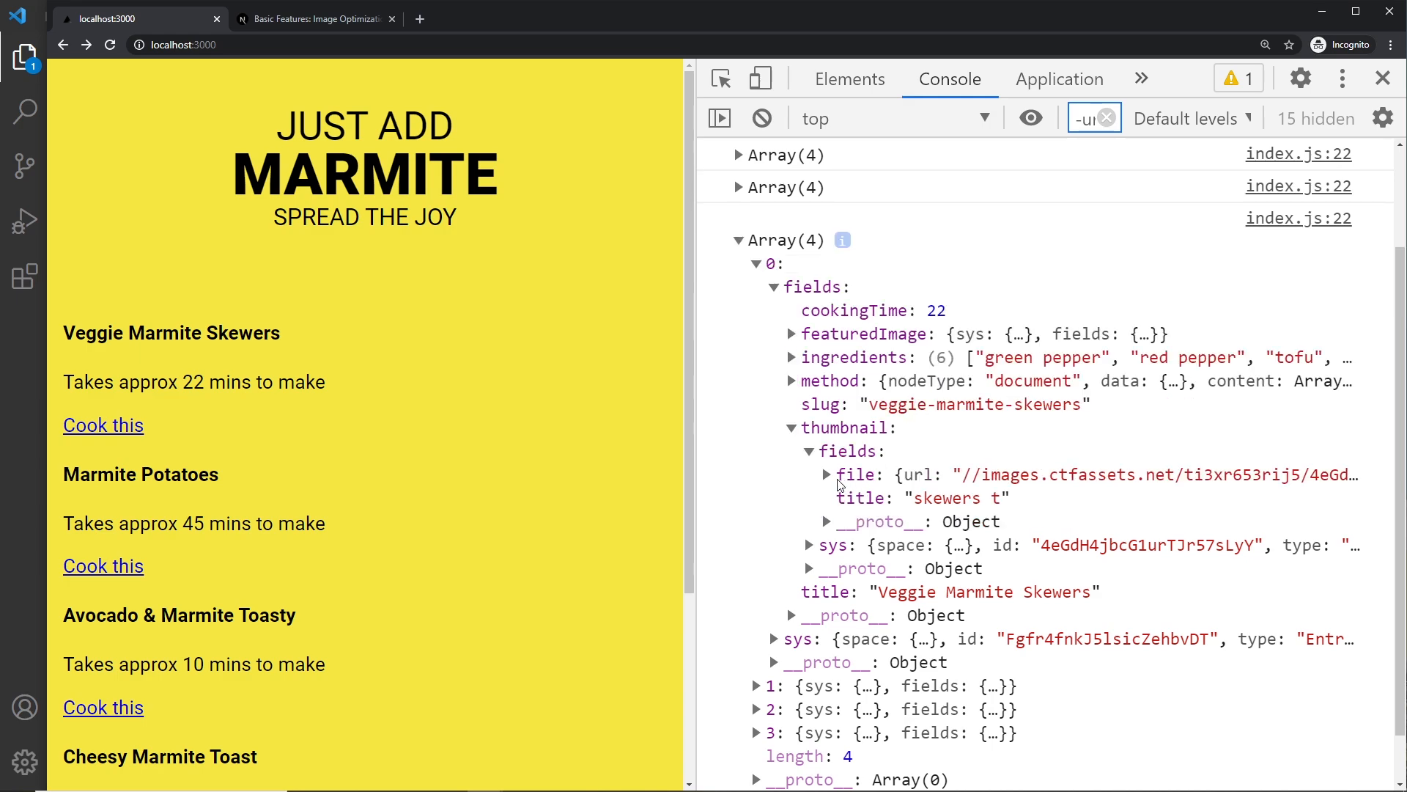
{"action": "mouse_move", "coordinate": [856, 475]}
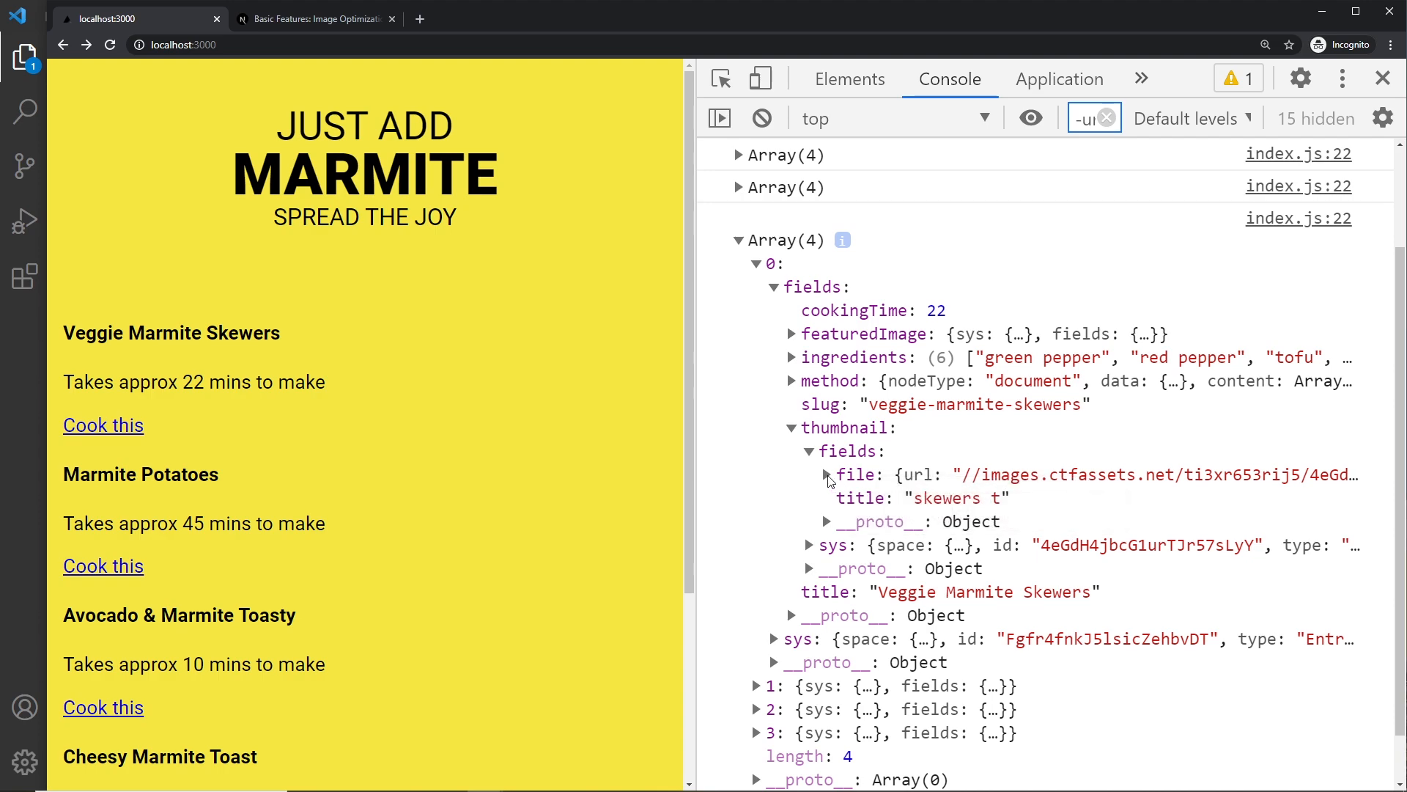
Expand the thumbnail file and details to reveal its url and 600 by 400 size, selecting the protocol-less url.
{"action": "left_click", "coordinate": [827, 475]}
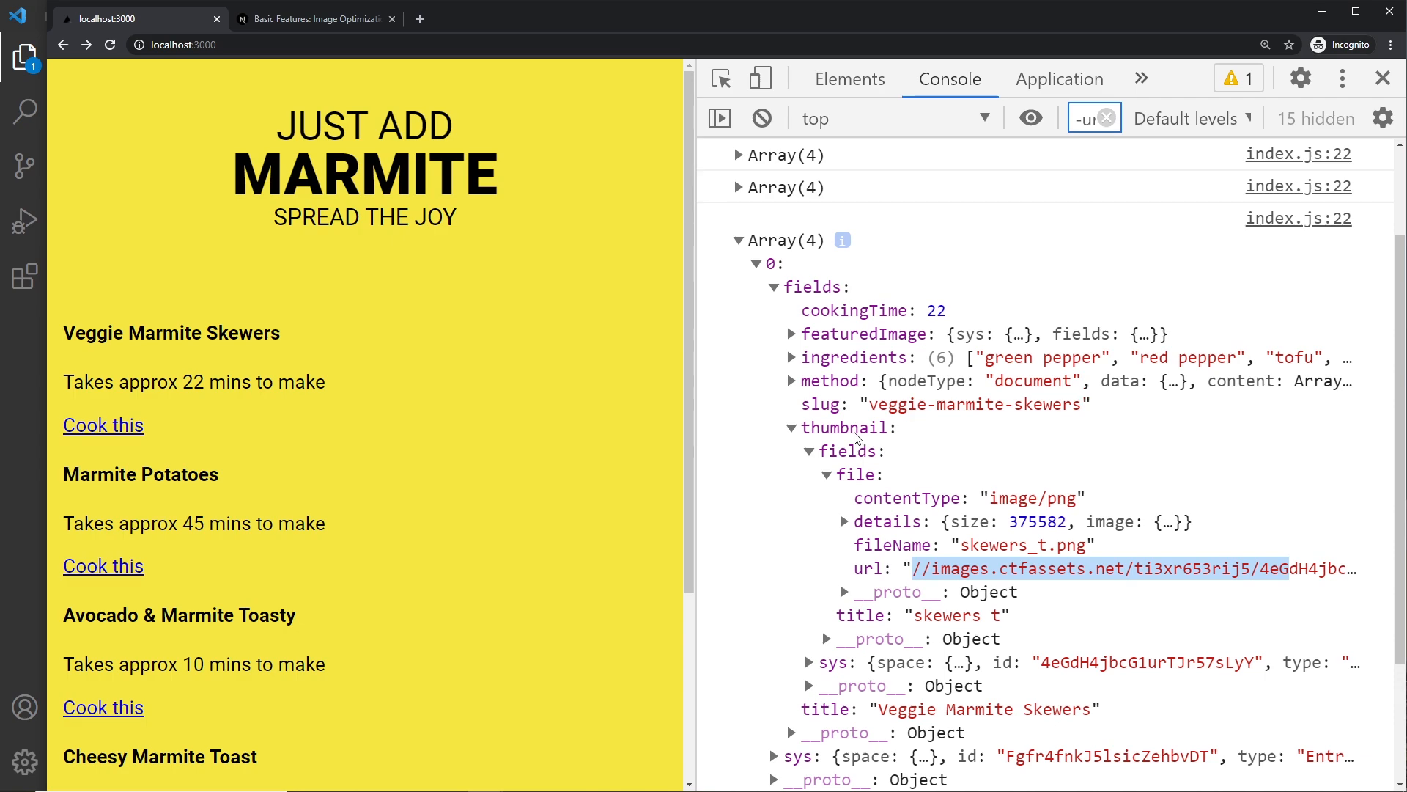
{"action": "left_click", "coordinate": [843, 522]}
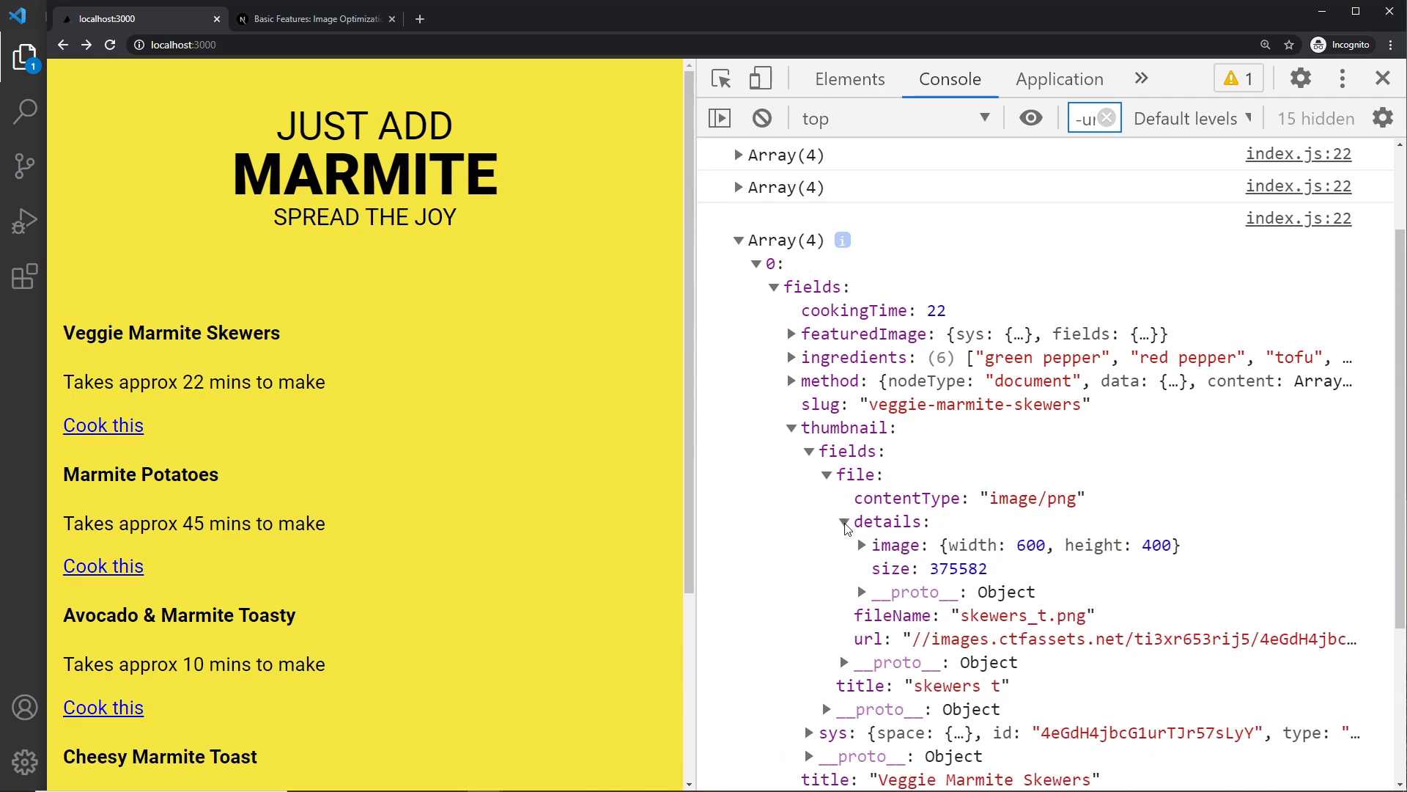
{"action": "left_click", "coordinate": [867, 544]}
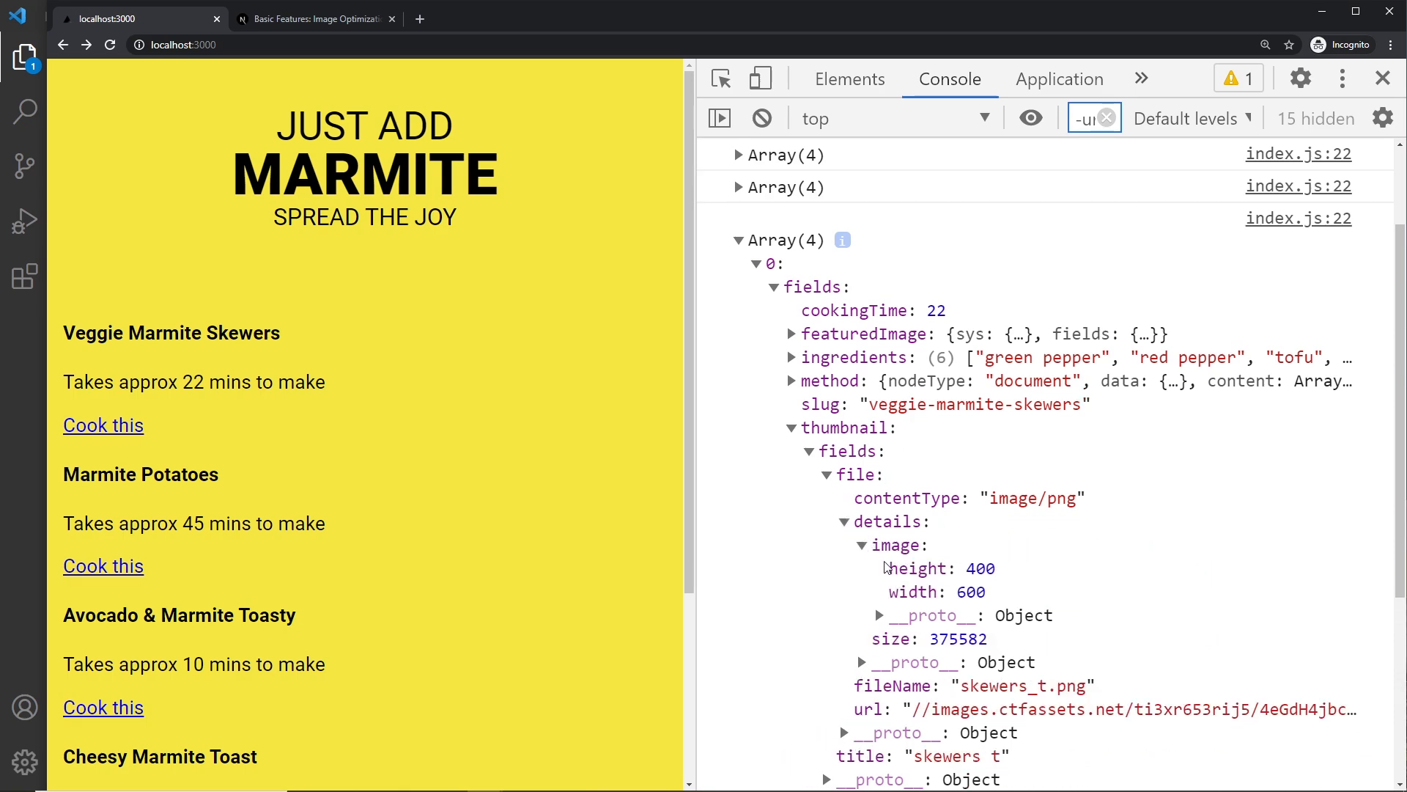
{"action": "mouse_move", "coordinate": [920, 598]}
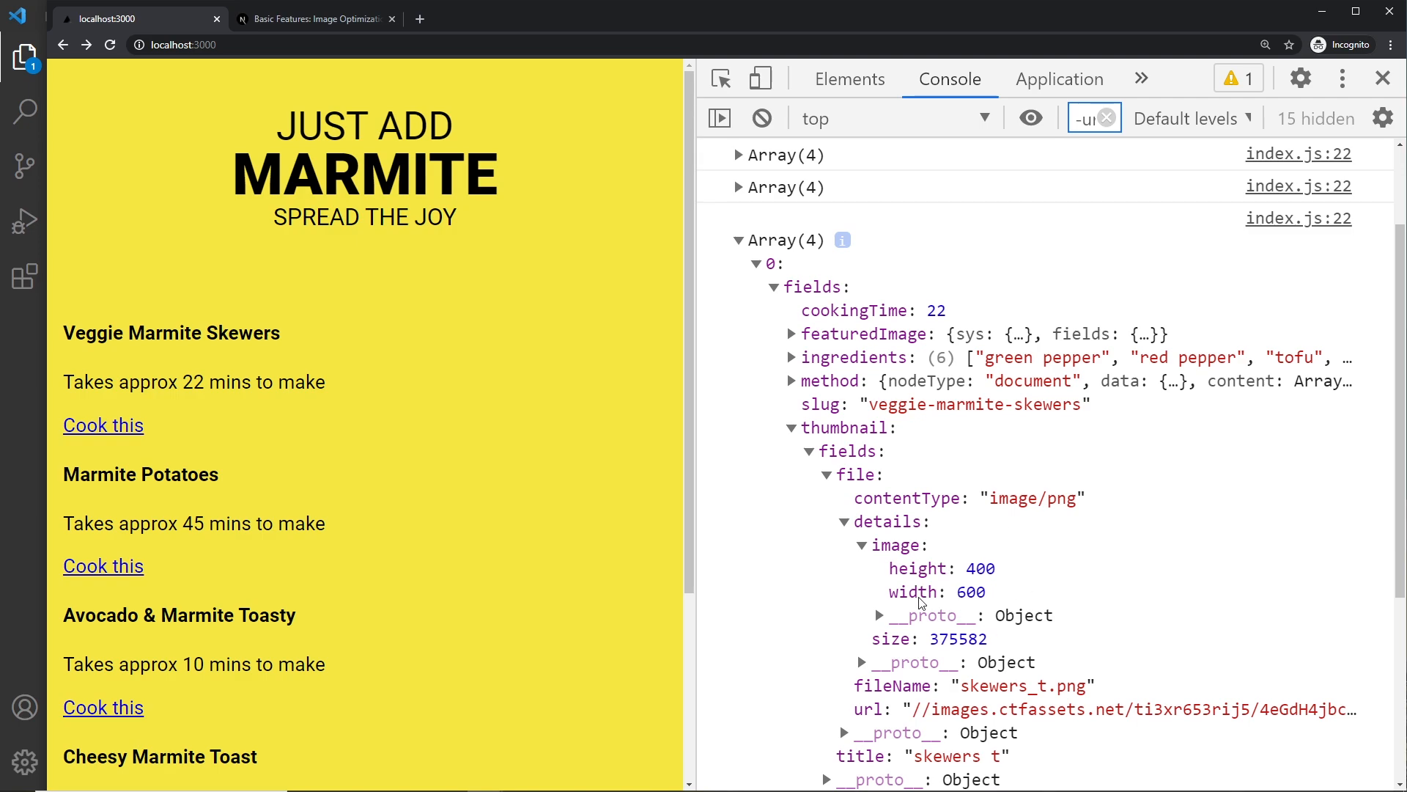
{"action": "mouse_move", "coordinate": [901, 541]}
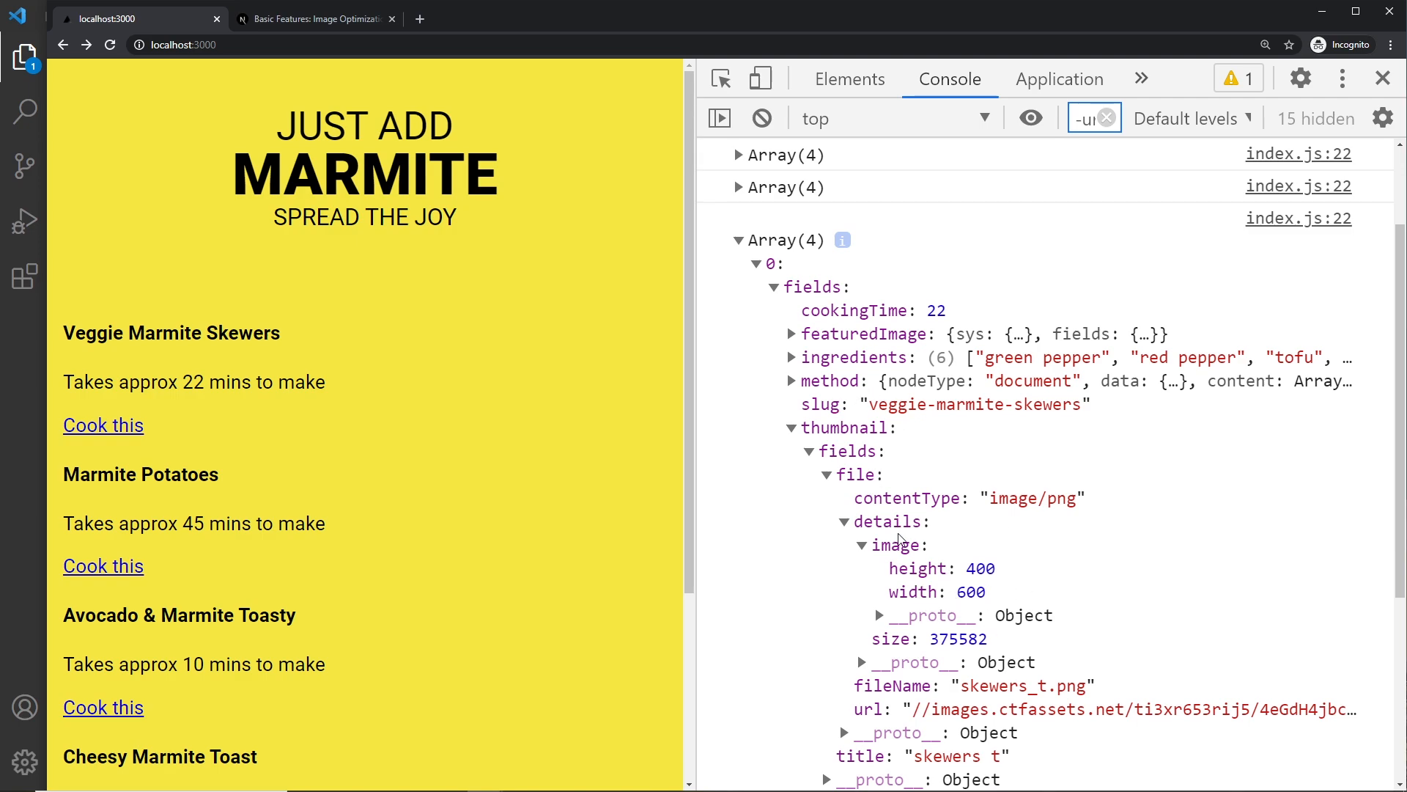
{"action": "mouse_move", "coordinate": [932, 593]}
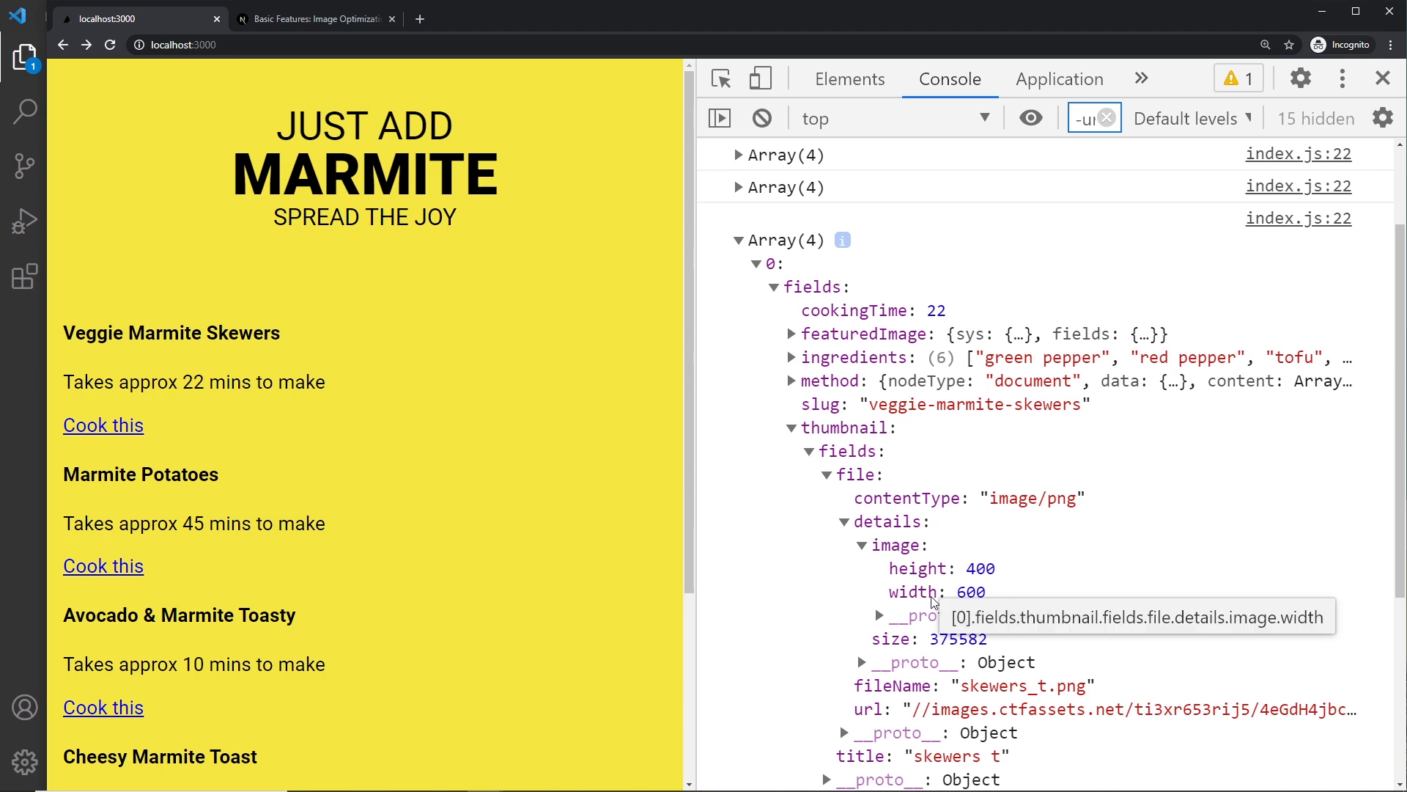
{"action": "scroll", "scroll_direction": "down", "scroll_amount": 3}
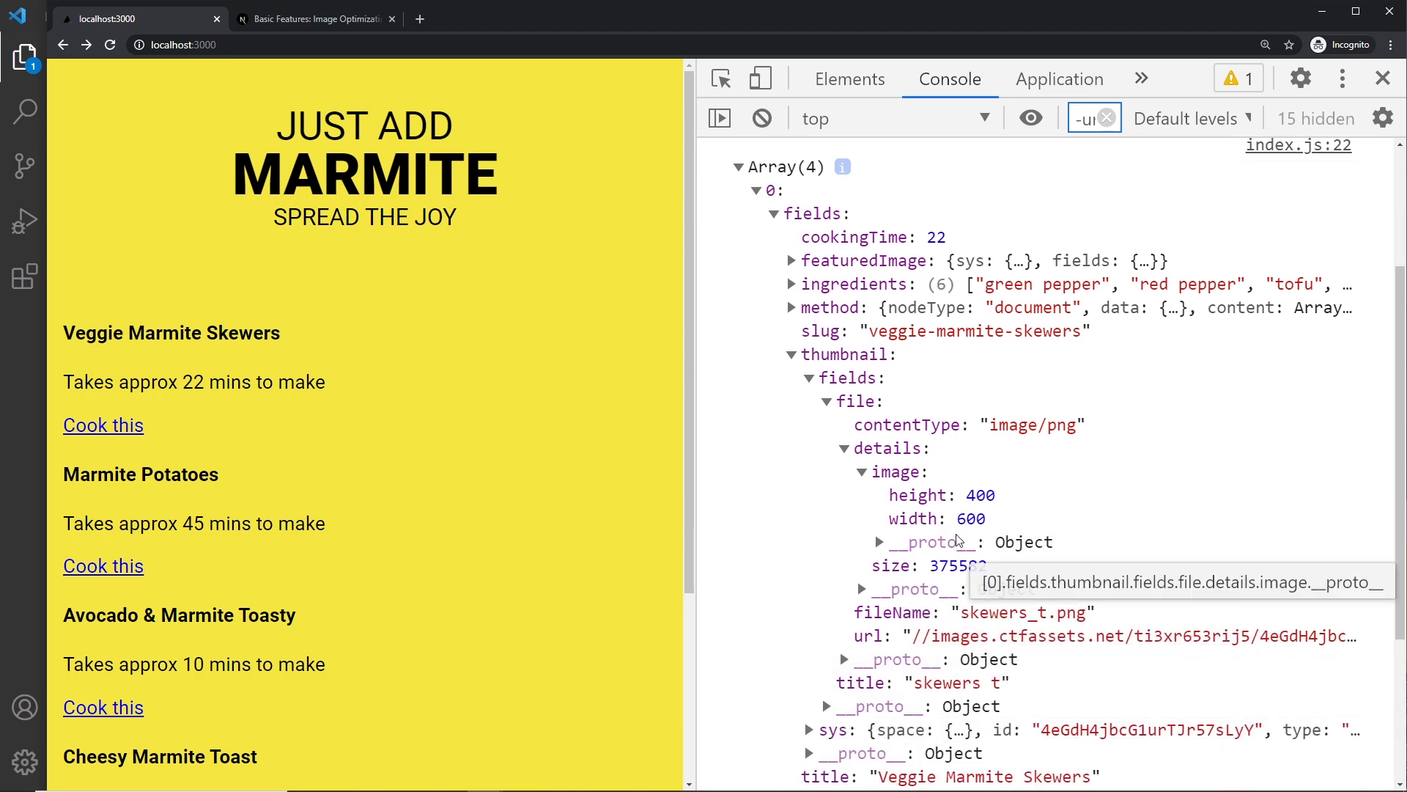
{"action": "mouse_move", "coordinate": [949, 613]}
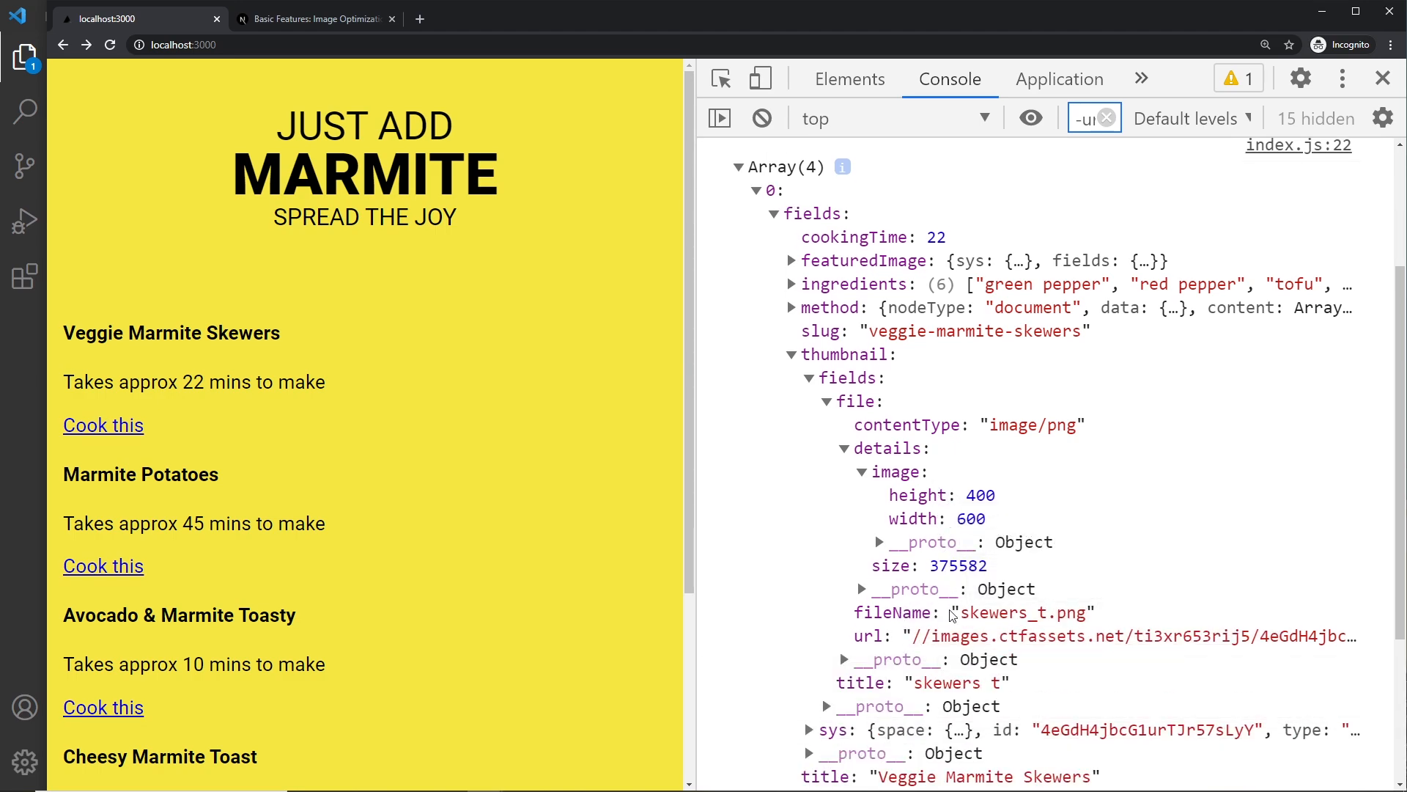
{"action": "mouse_move", "coordinate": [915, 636]}
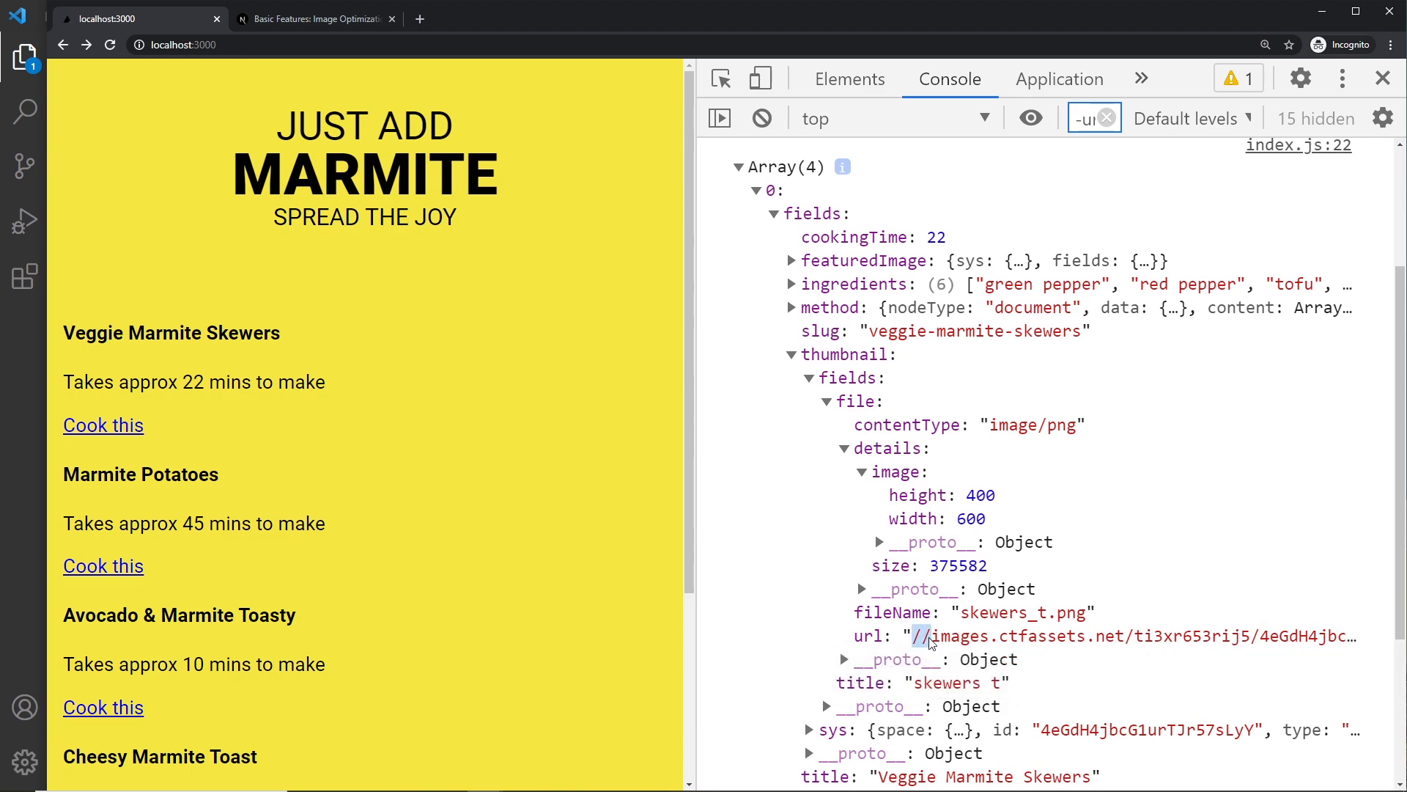
{"action": "left_click_drag", "start_coordinate": [913, 635], "coordinate": [1328, 634]}
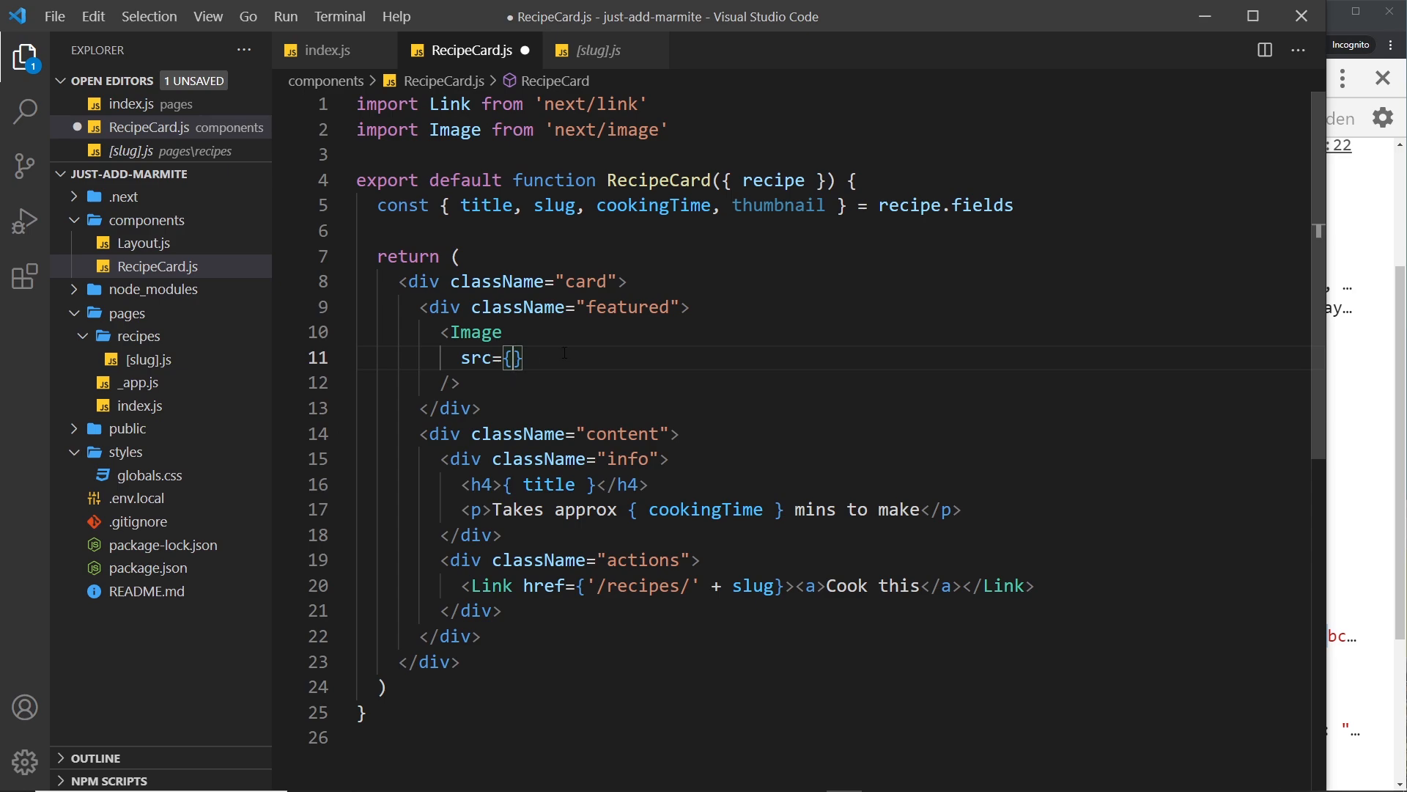
Set the Image src to {'https:' + thumbnail.fields.file.url}.
{"action": "type", "text": "''"}
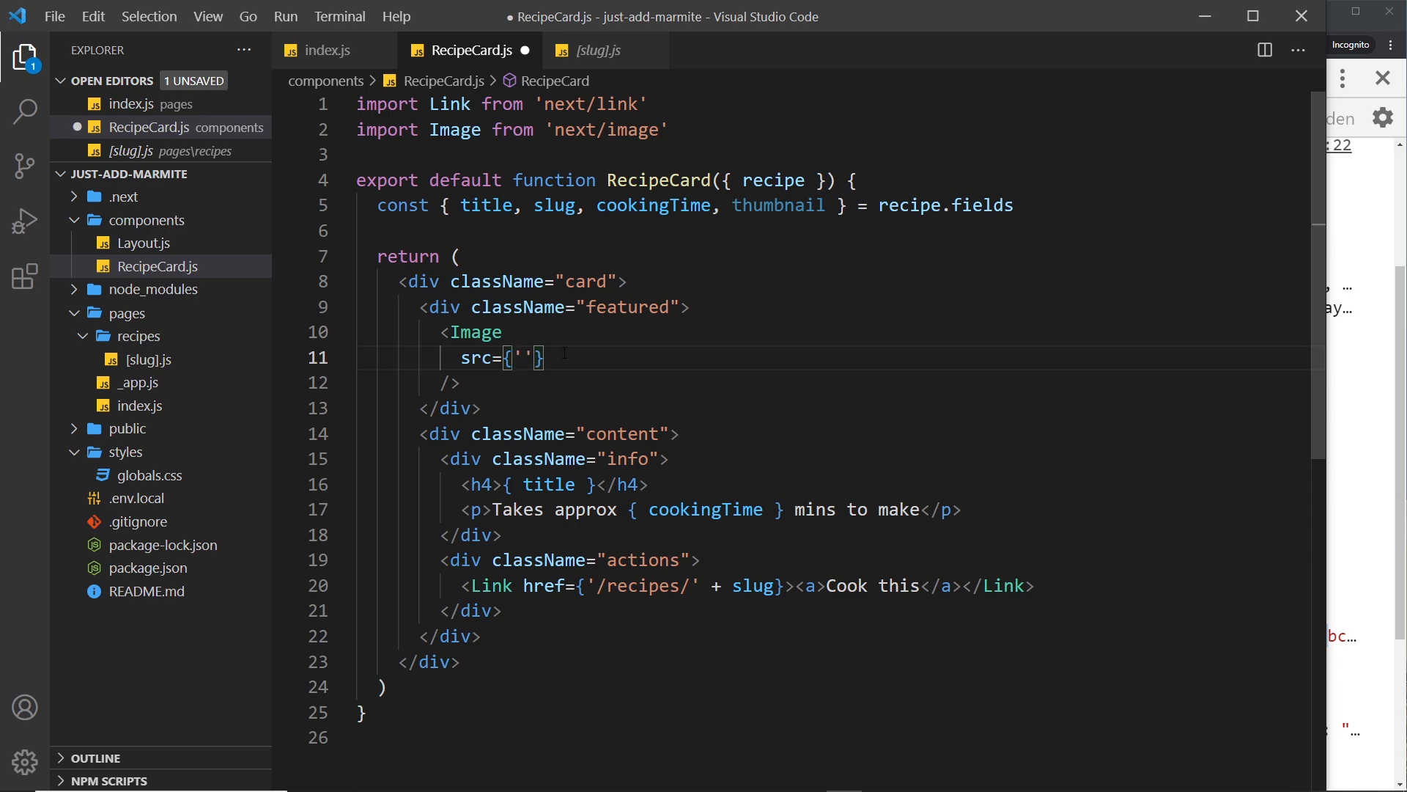
{"action": "type", "text": "ht"}
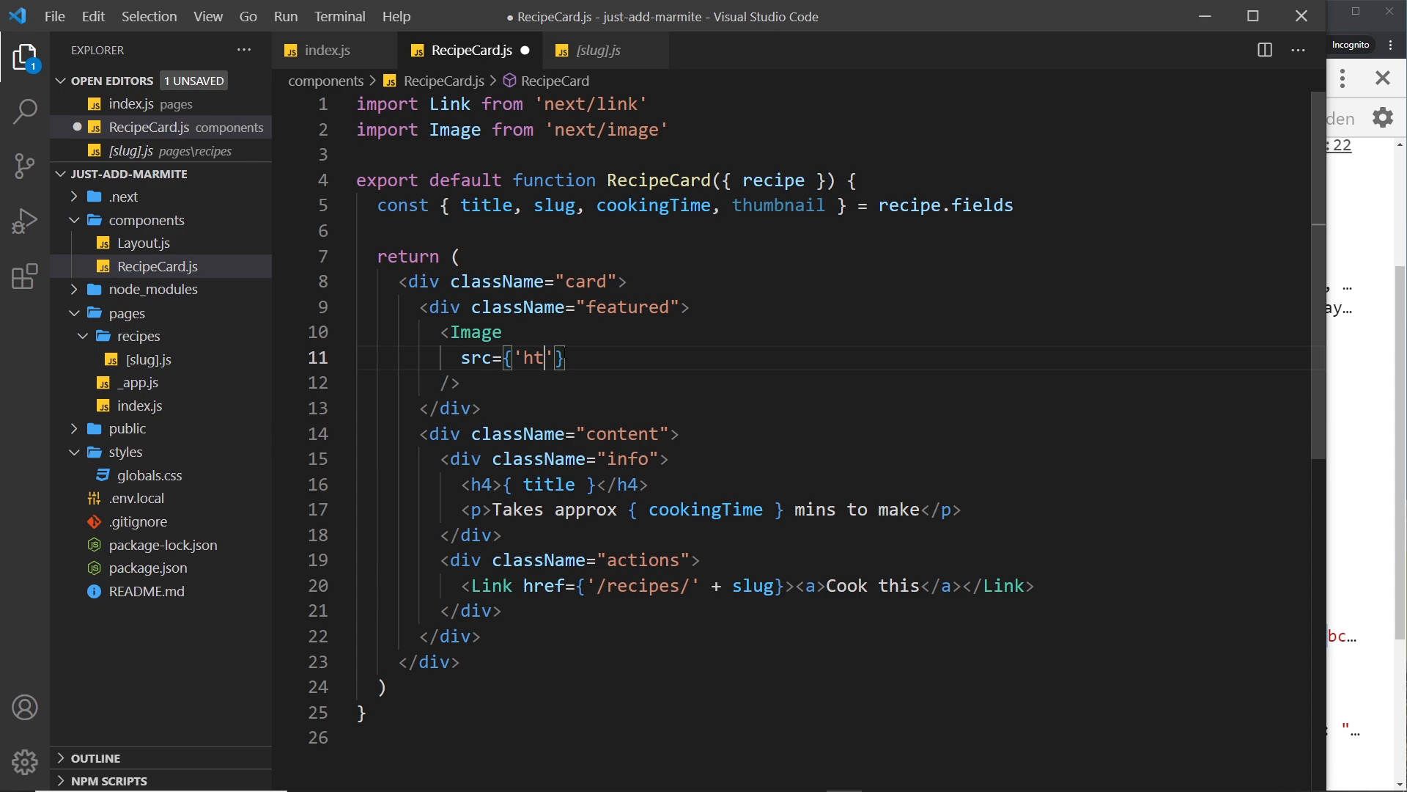
{"action": "type", "text": "tps:"}
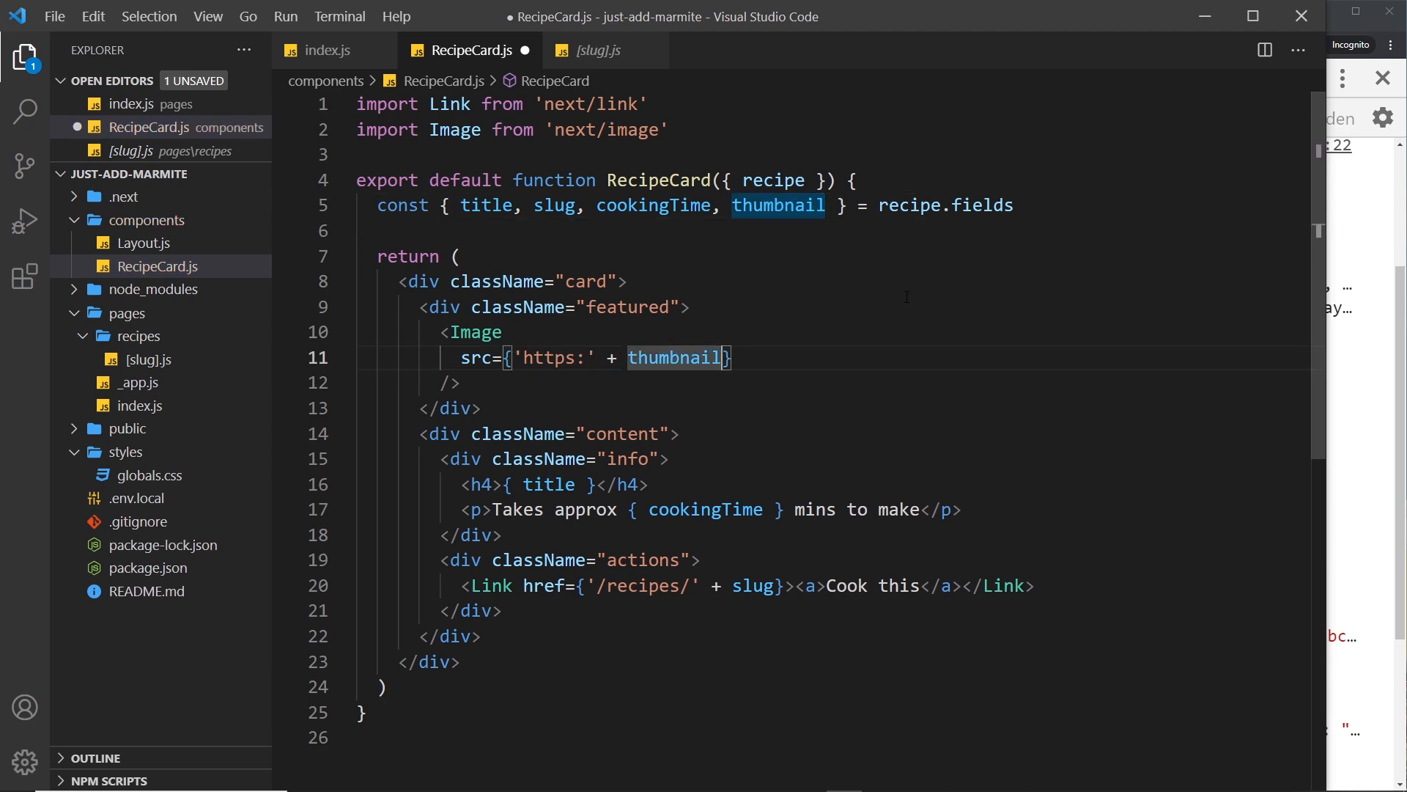
{"action": "type", "text": ".fie"}
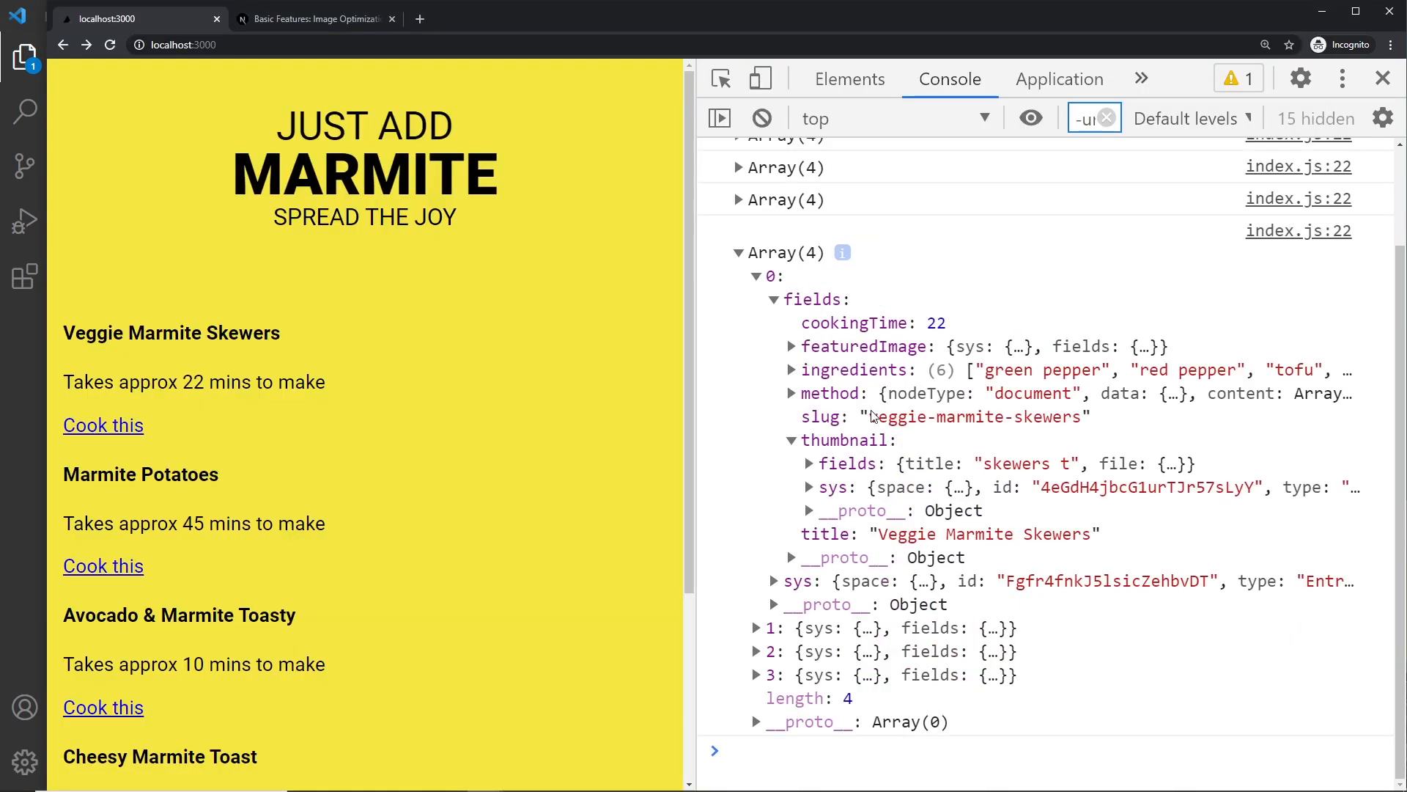
{"action": "mouse_move", "coordinate": [859, 440]}
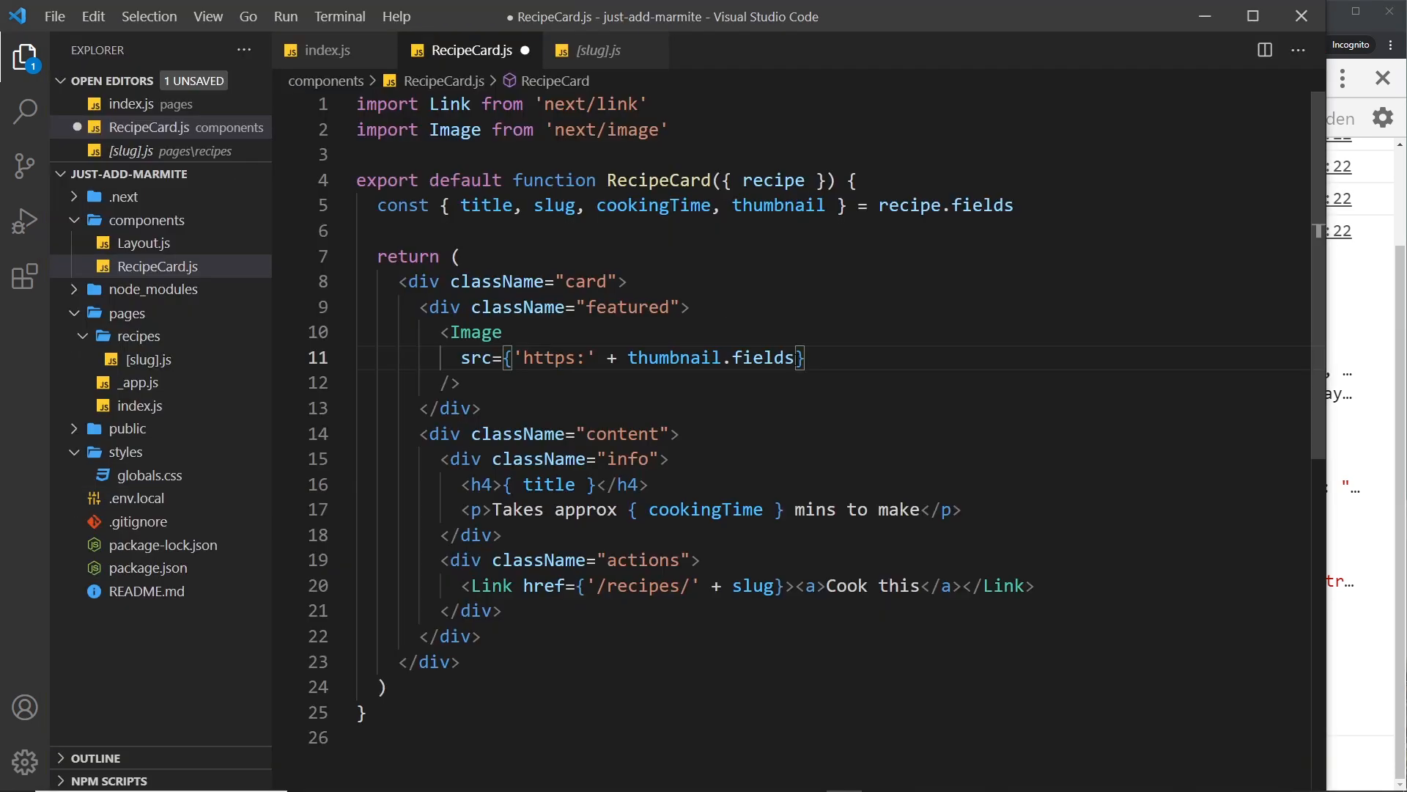
{"action": "type", "text": "."}
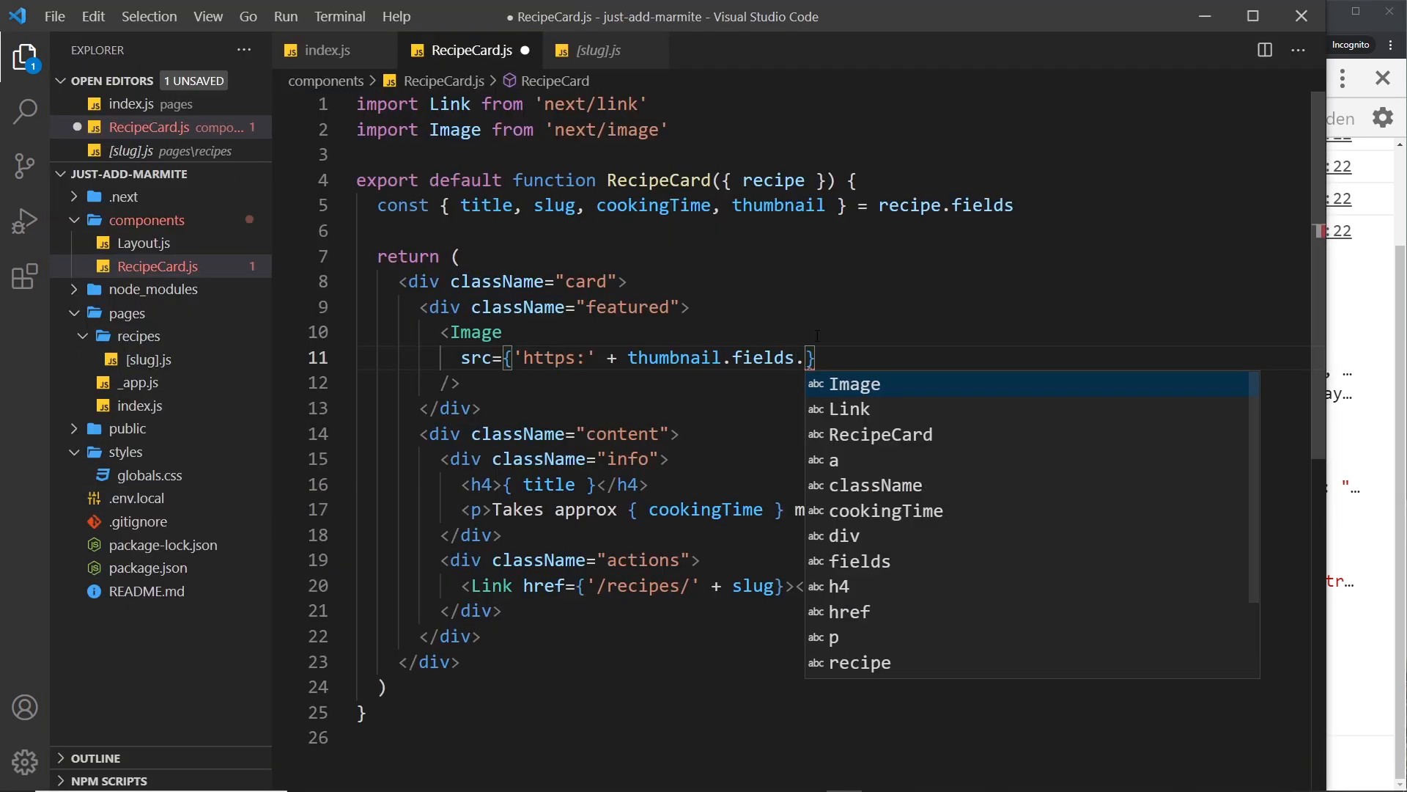
{"action": "type", "text": "file"}
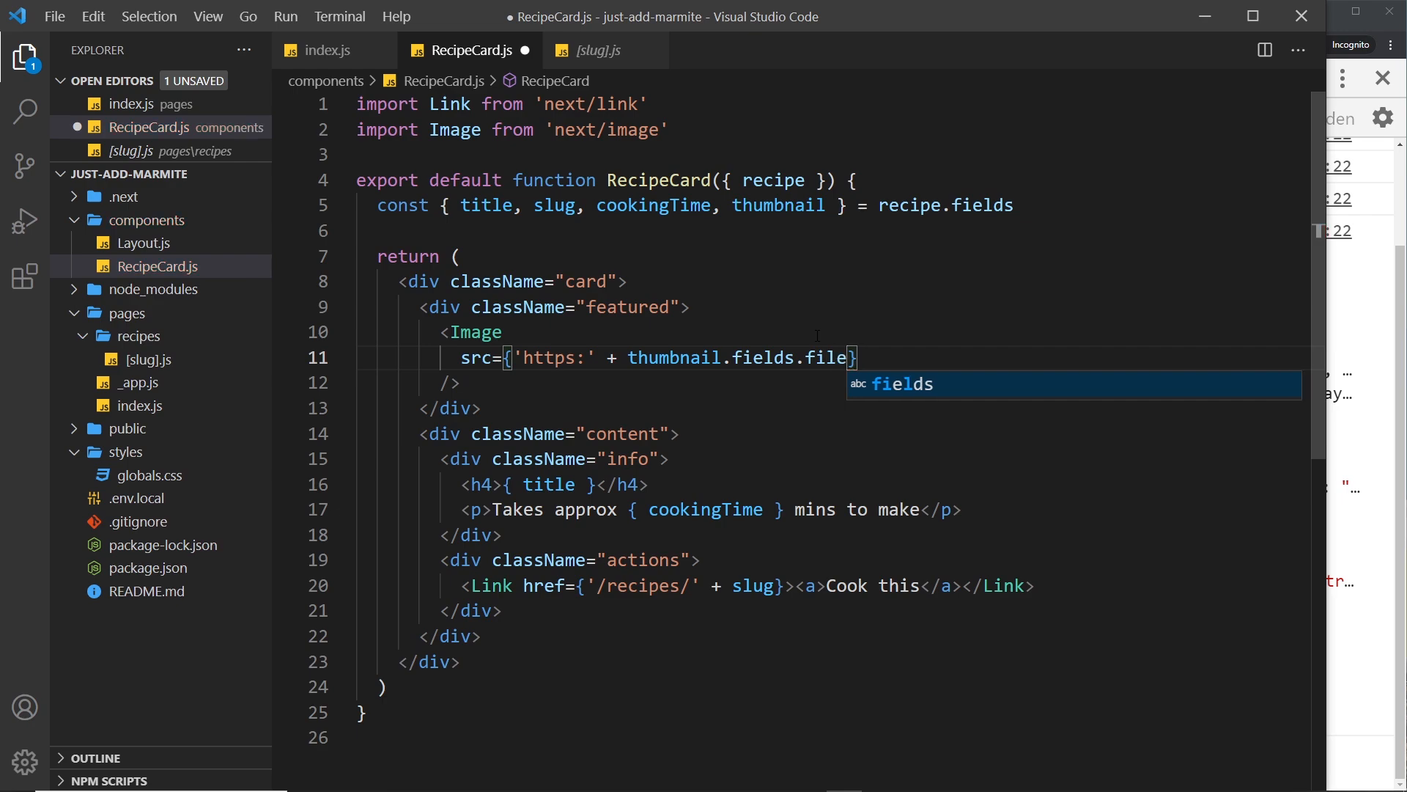
{"action": "type", "text": ".url"}
{"action": "type", "text": "width"}
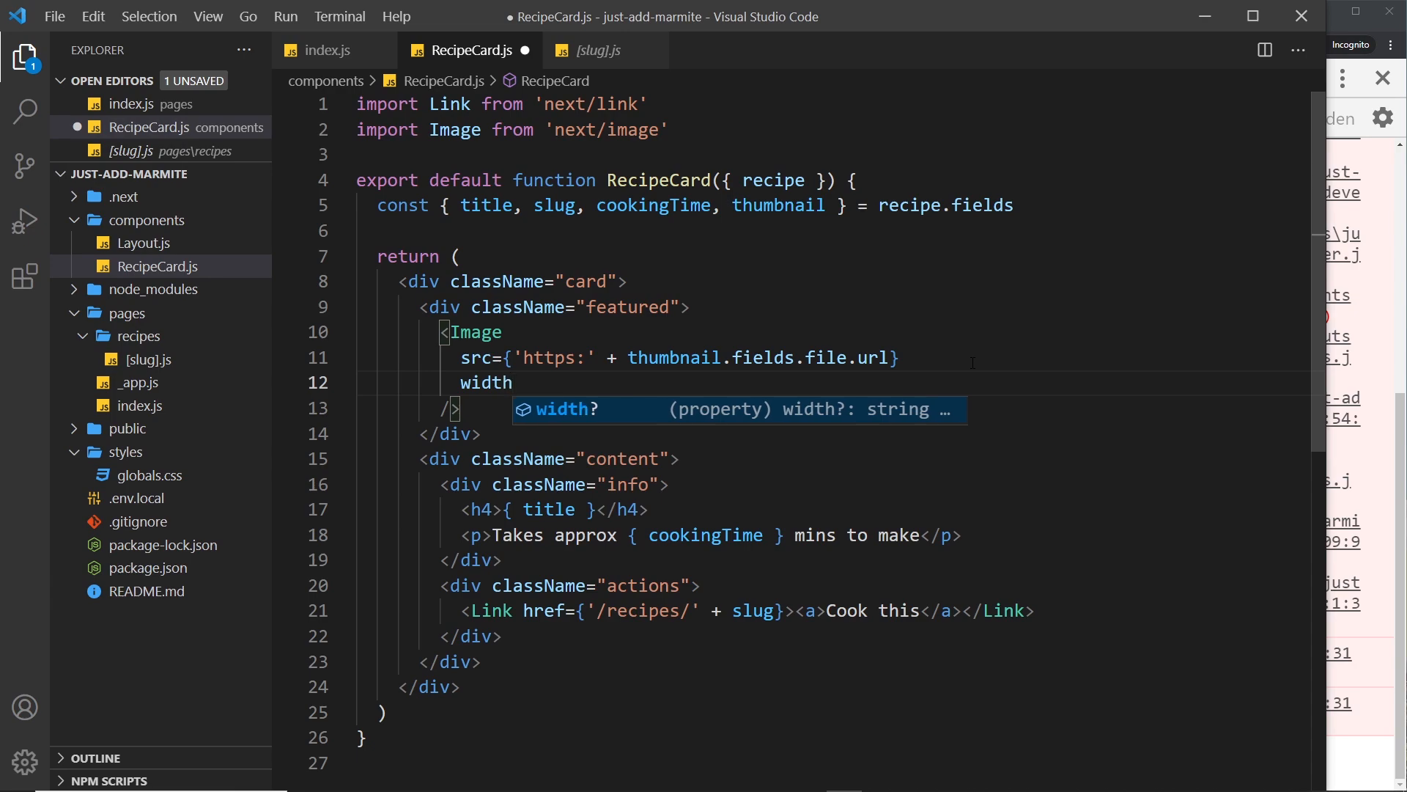
Give the Image width and height from thumbnail.fields.file.details.image and save the file.
{"action": "type", "text": "={}"}
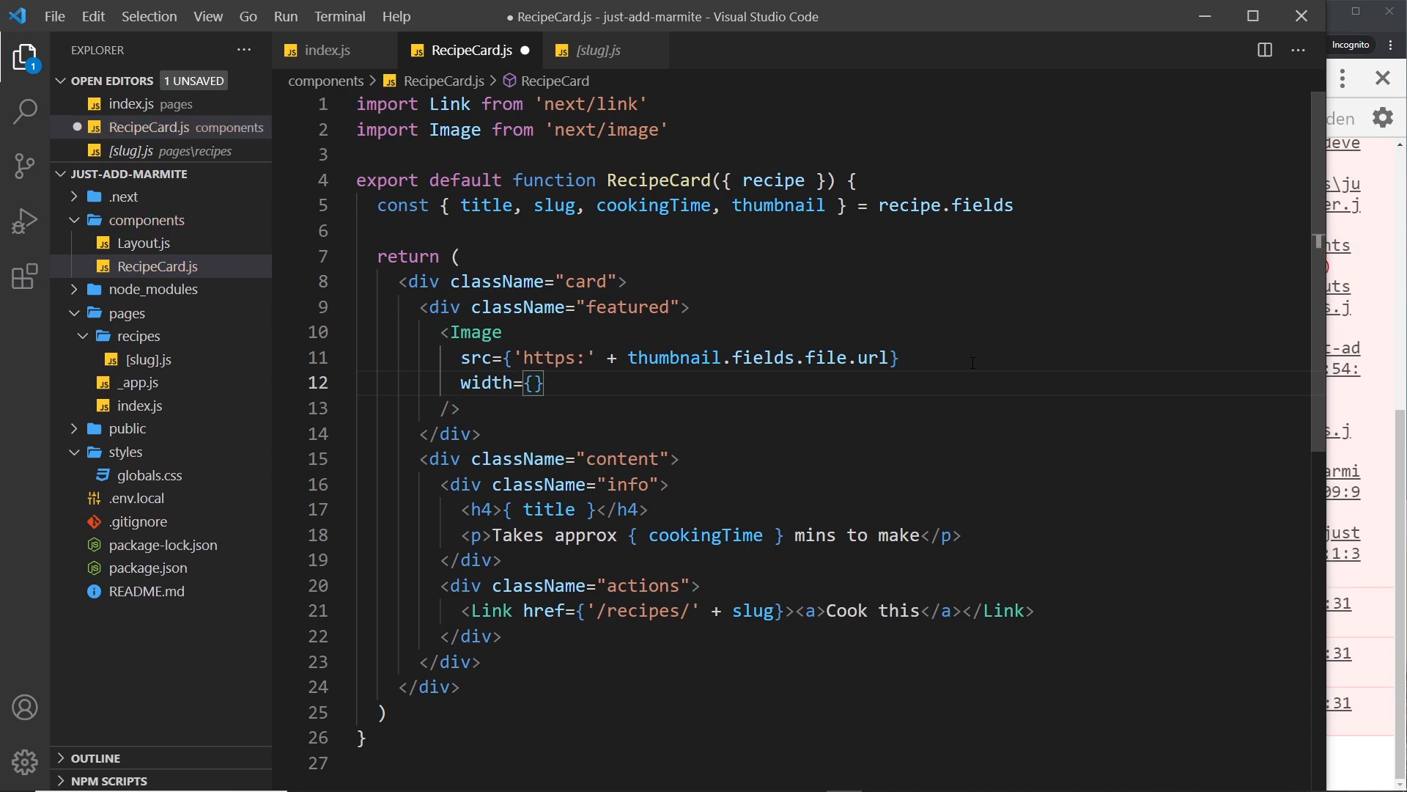
{"action": "type", "text": "thumbnail.fields.file"}
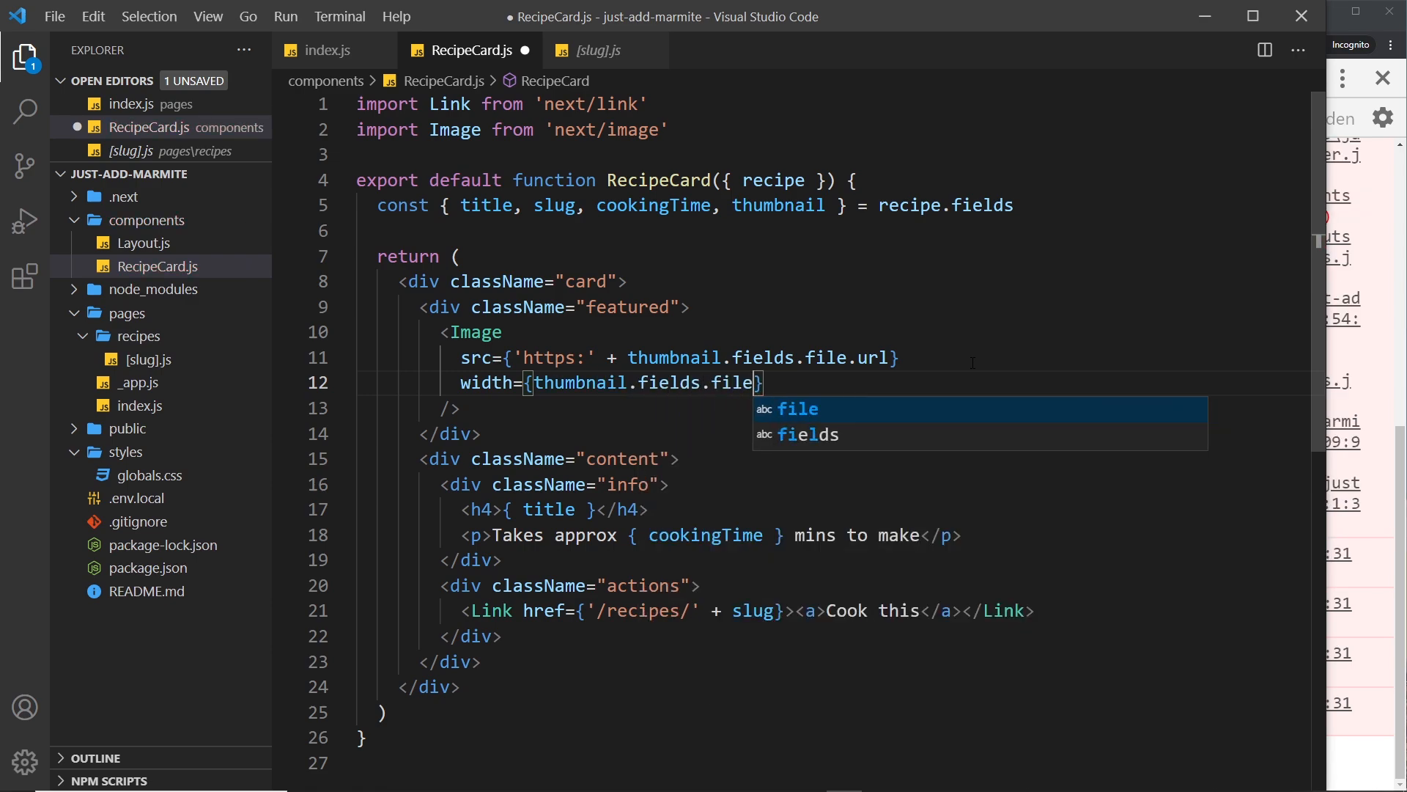
{"action": "type", "text": ".details"}
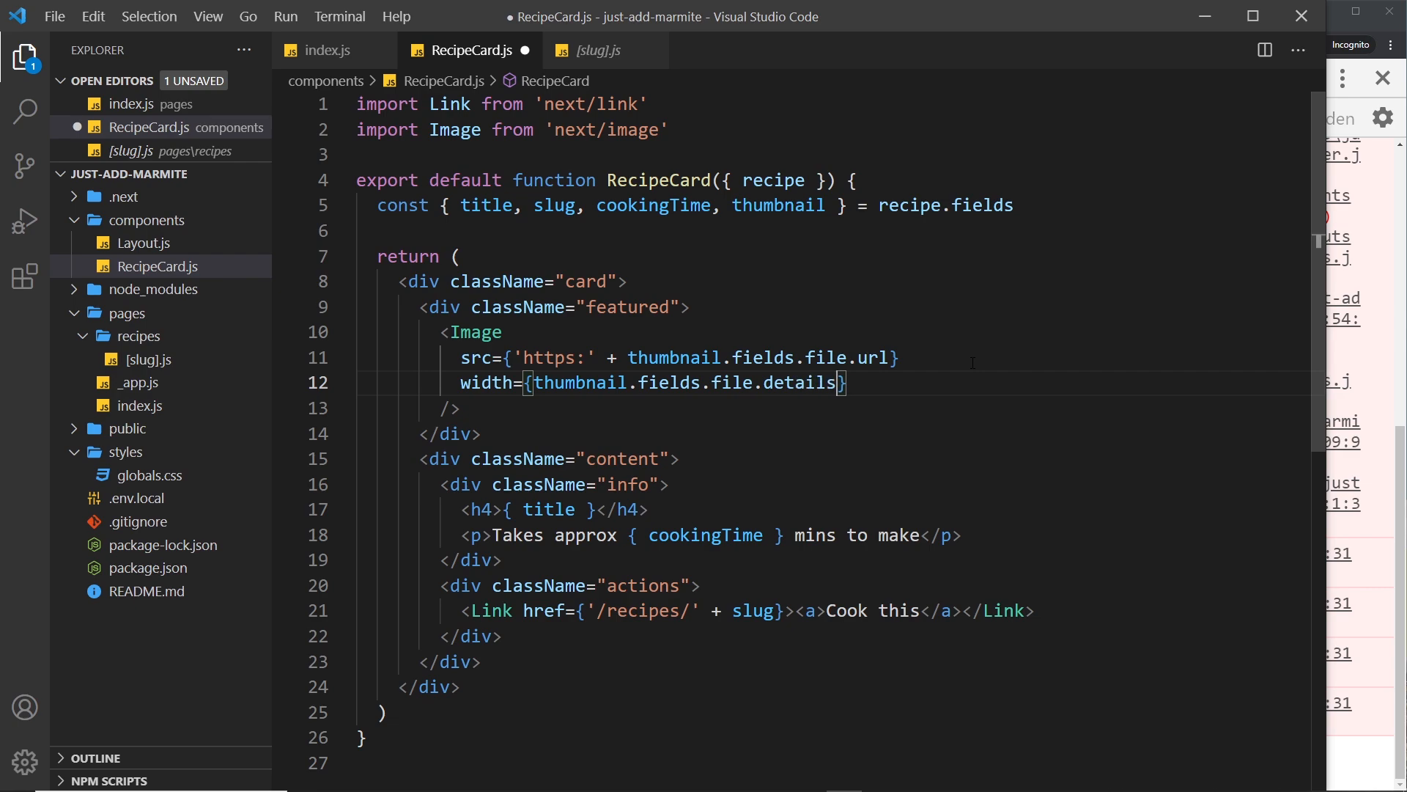
{"action": "type", "text": ".imag"}
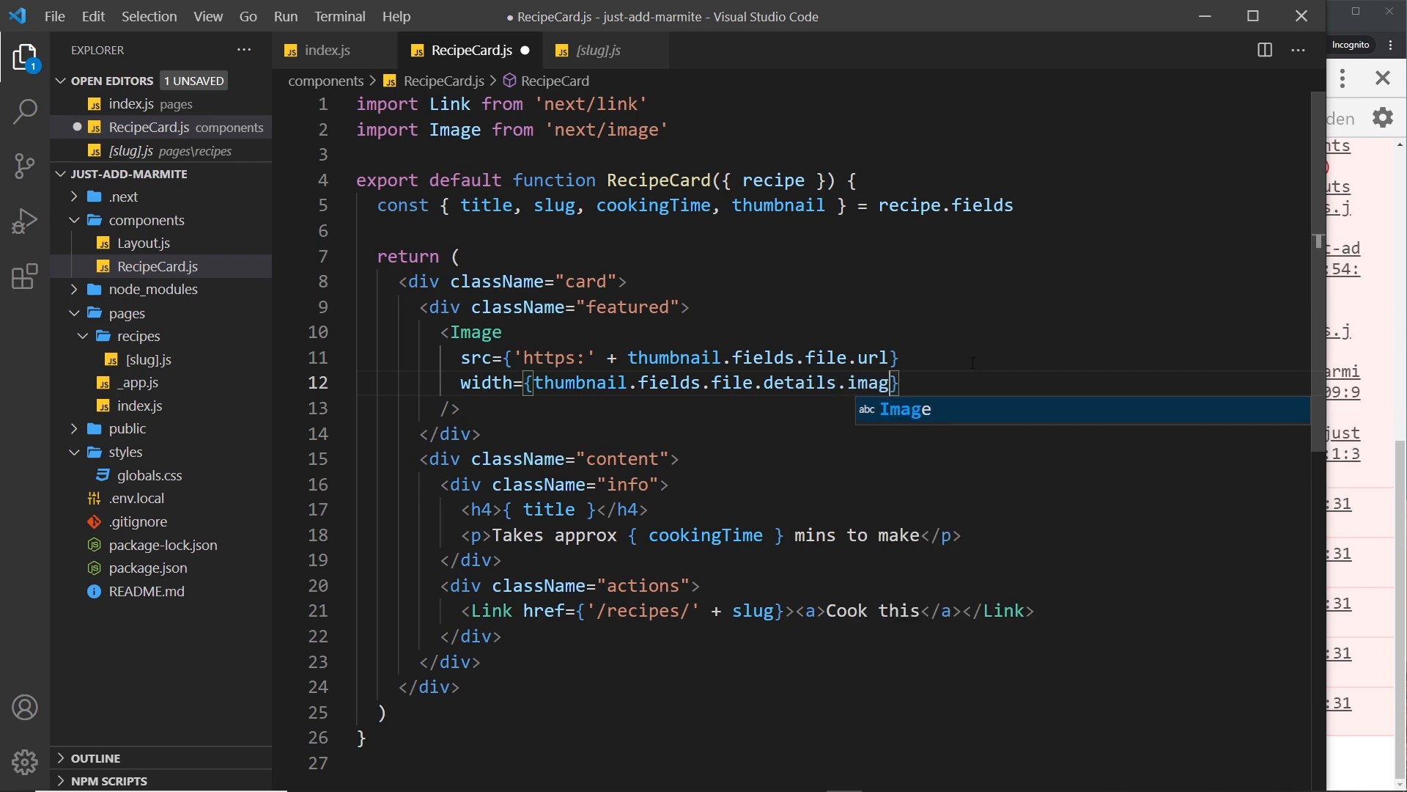
{"action": "type", "text": ".w"}
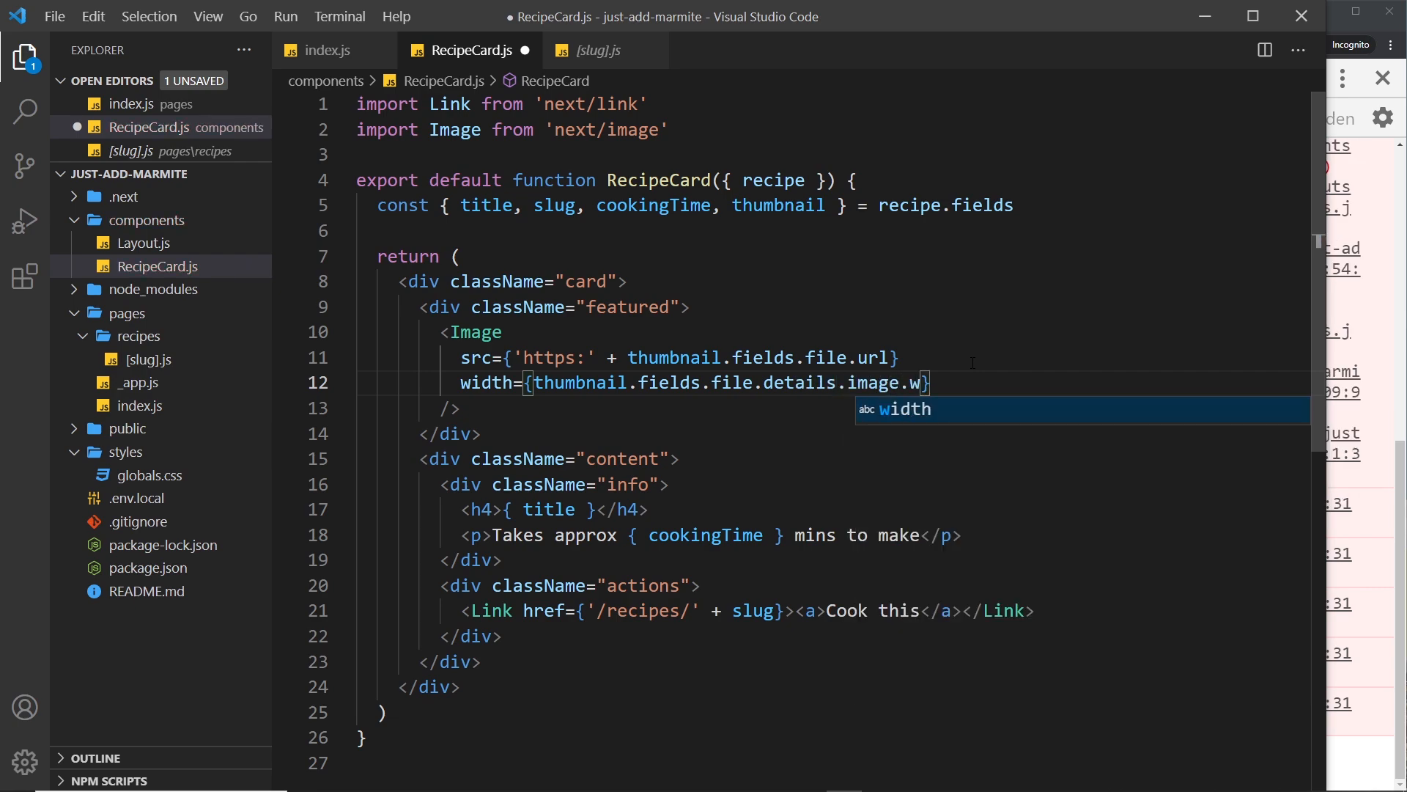
{"action": "key", "text": "Tab"}
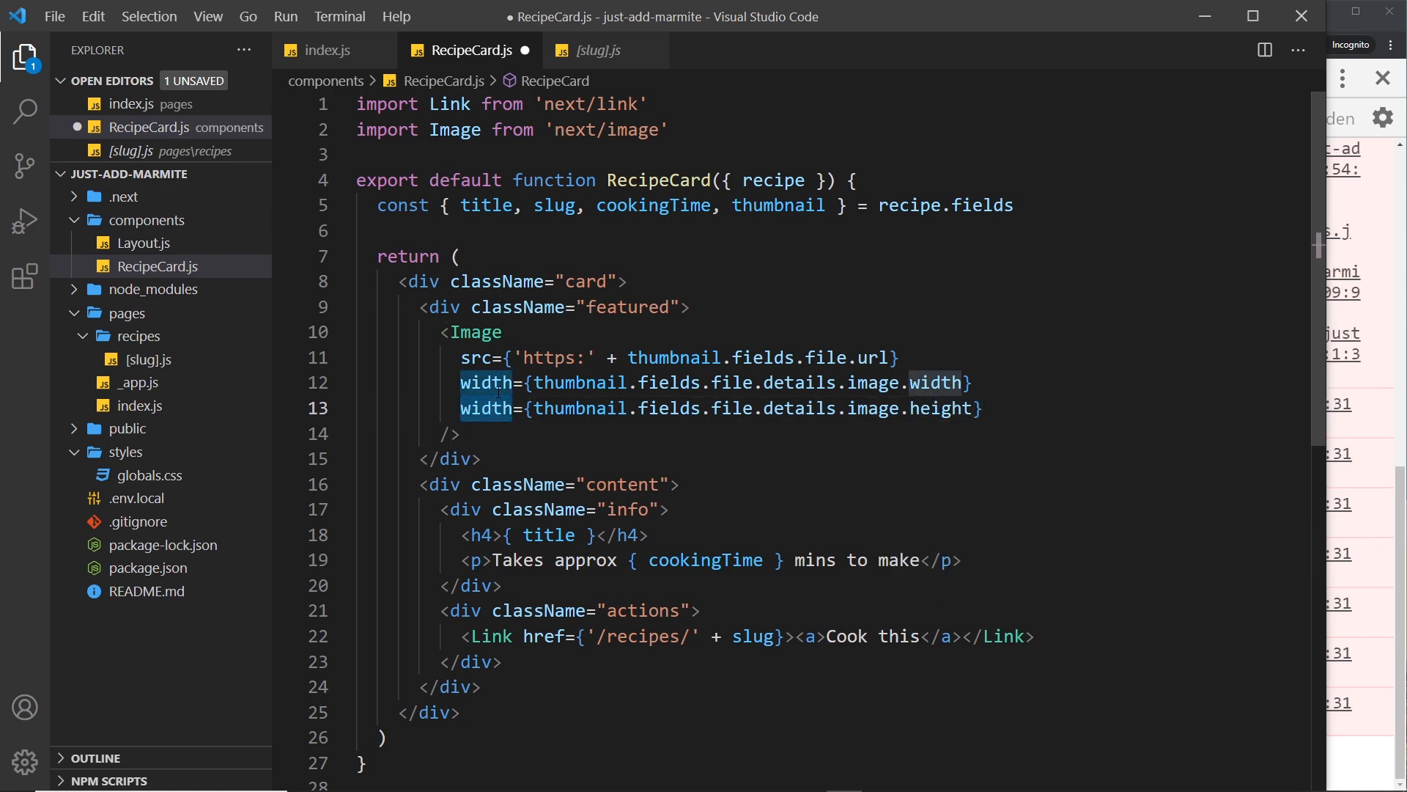
{"action": "type", "text": "height"}
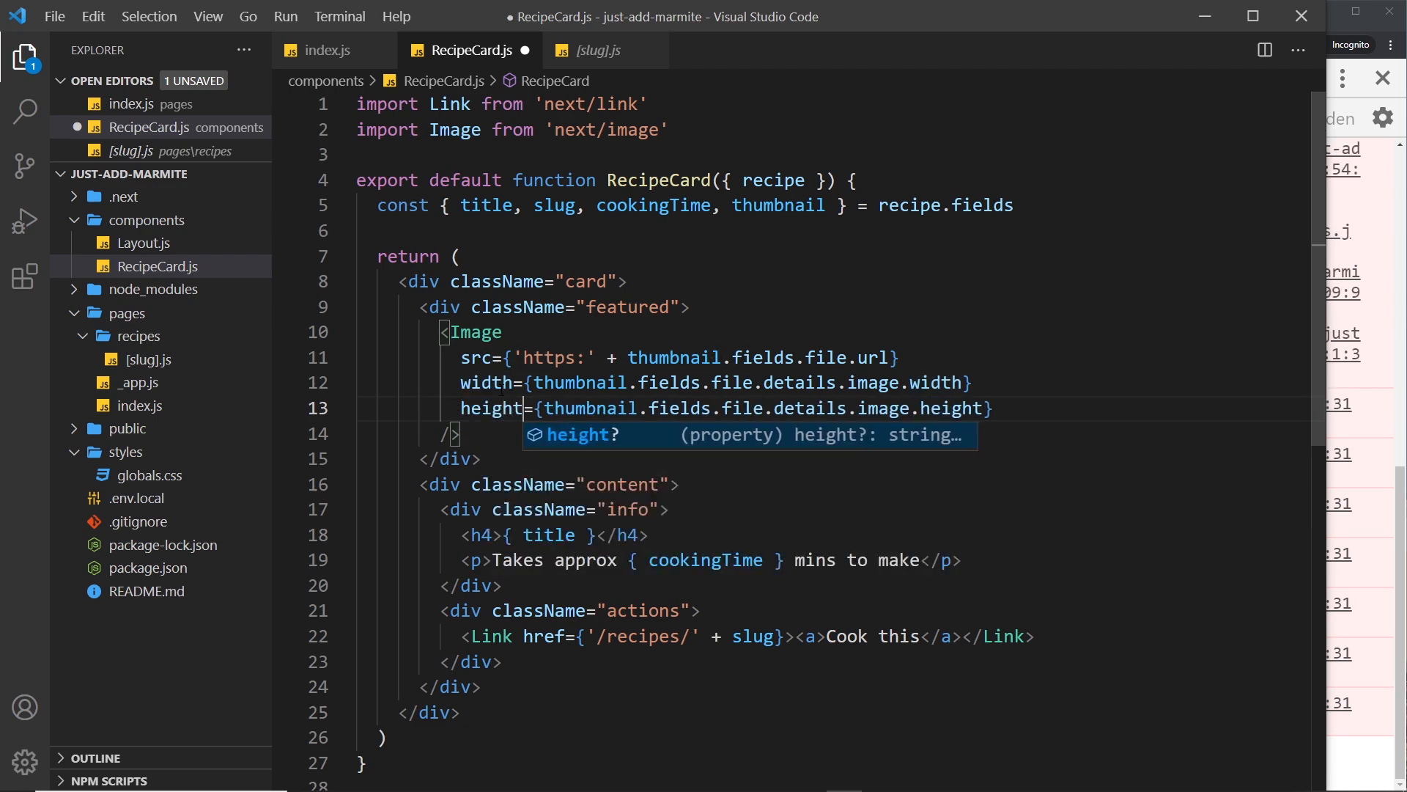
{"action": "key", "text": "Ctrl+s"}
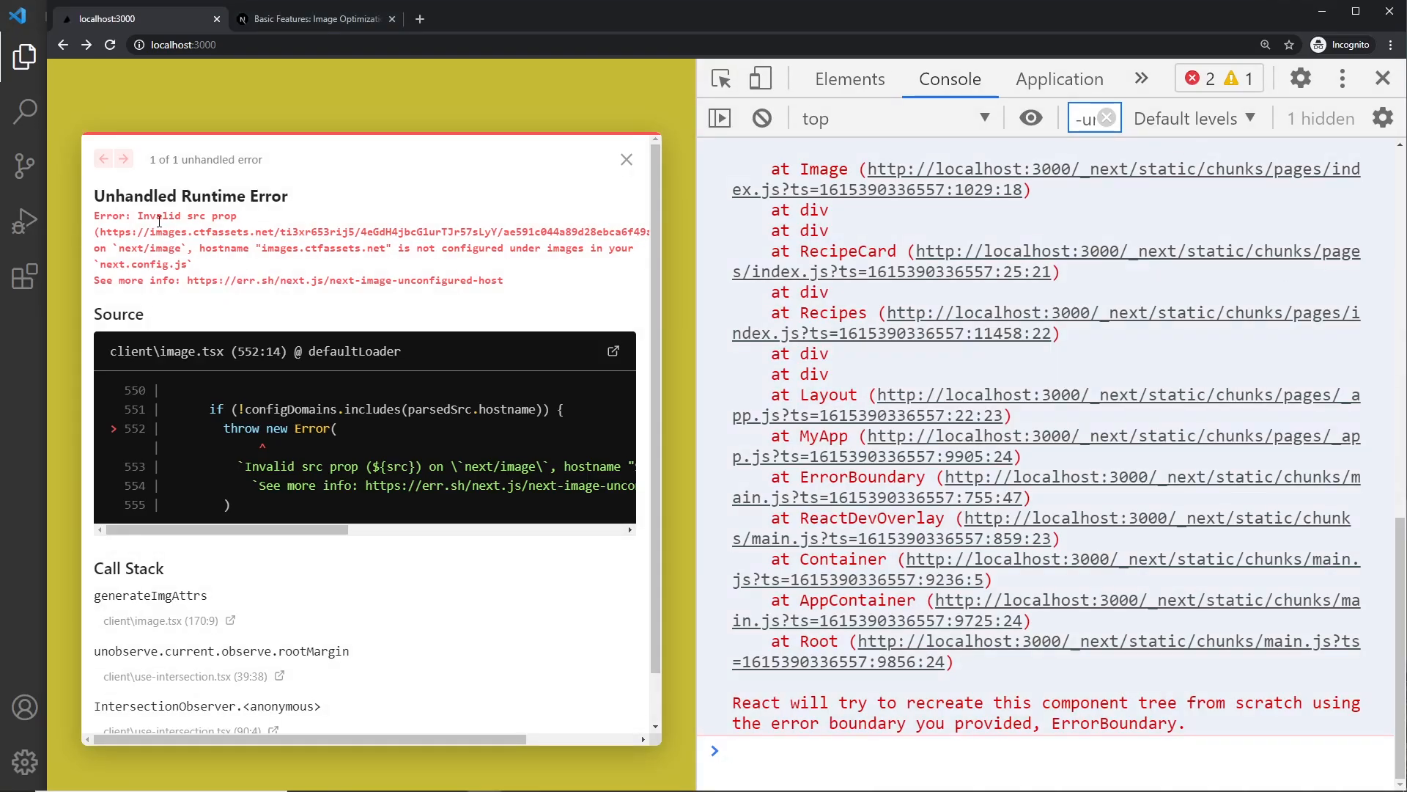
Select the word 'hostname' in the Next.js unconfigured-hostname error overlay.
{"action": "double_click", "coordinate": [179, 214]}
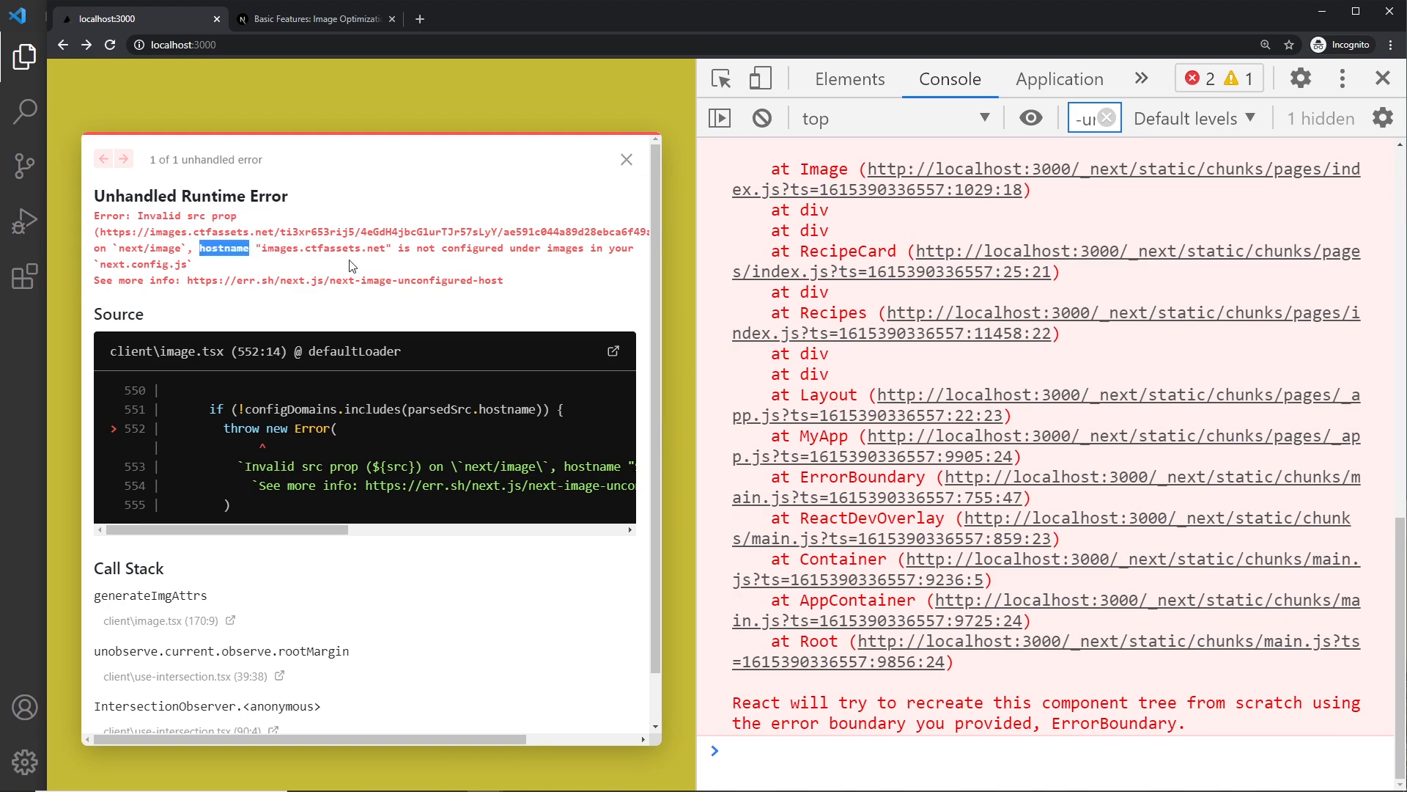
{"action": "mouse_move", "coordinate": [429, 261]}
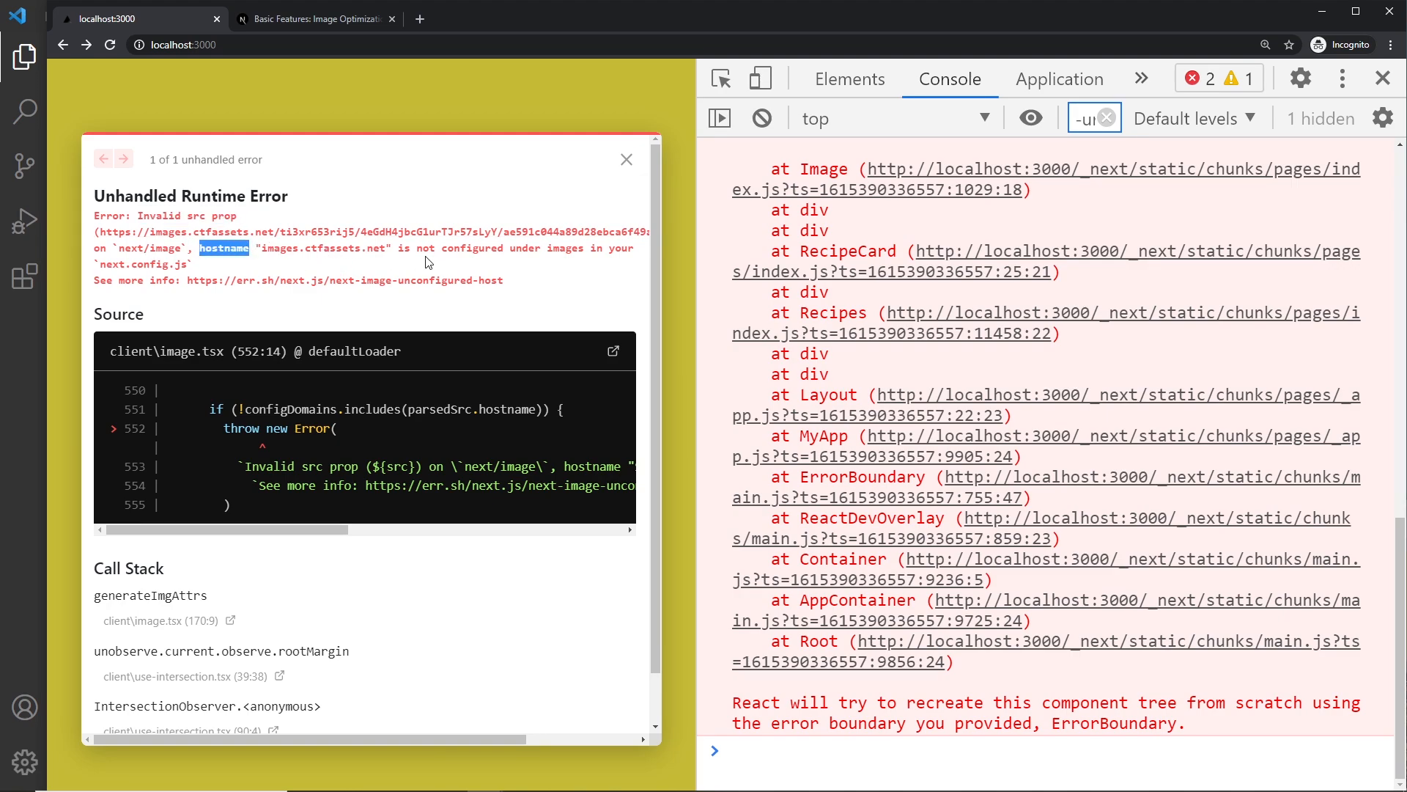
{"action": "mouse_move", "coordinate": [243, 261]}
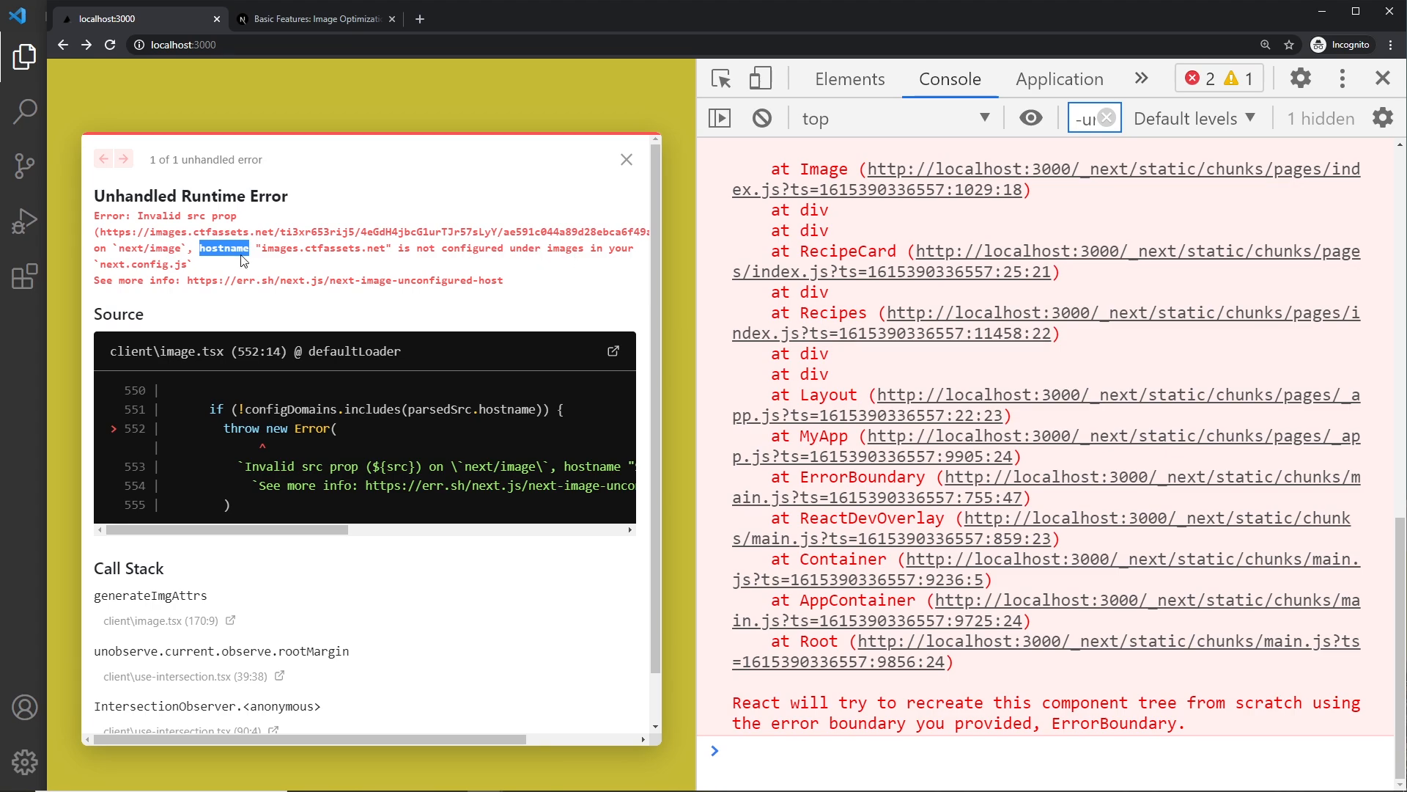
{"action": "mouse_move", "coordinate": [182, 280]}
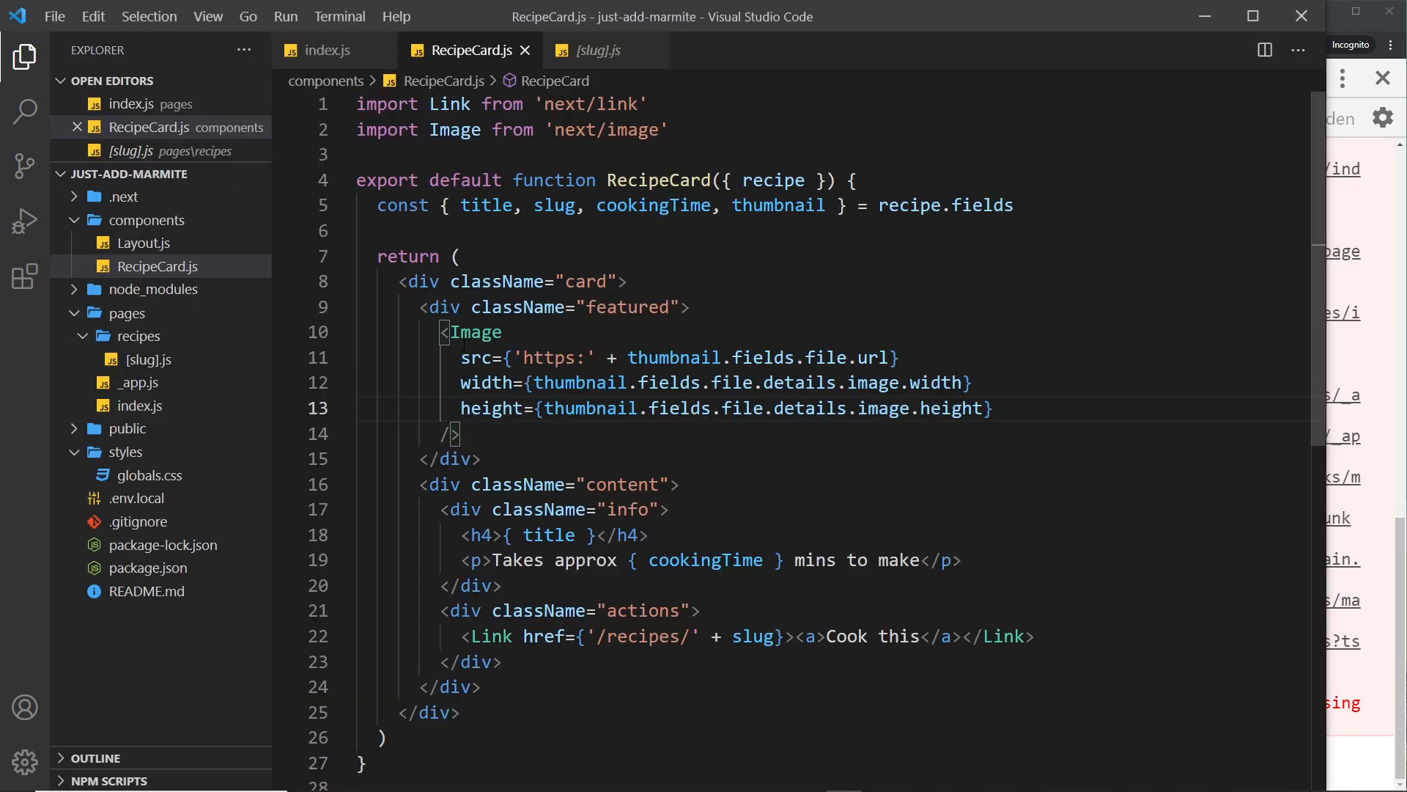
Comment out the Image in RecipeCard.js so the home page loads without the error.
{"action": "double_click", "coordinate": [475, 331]}
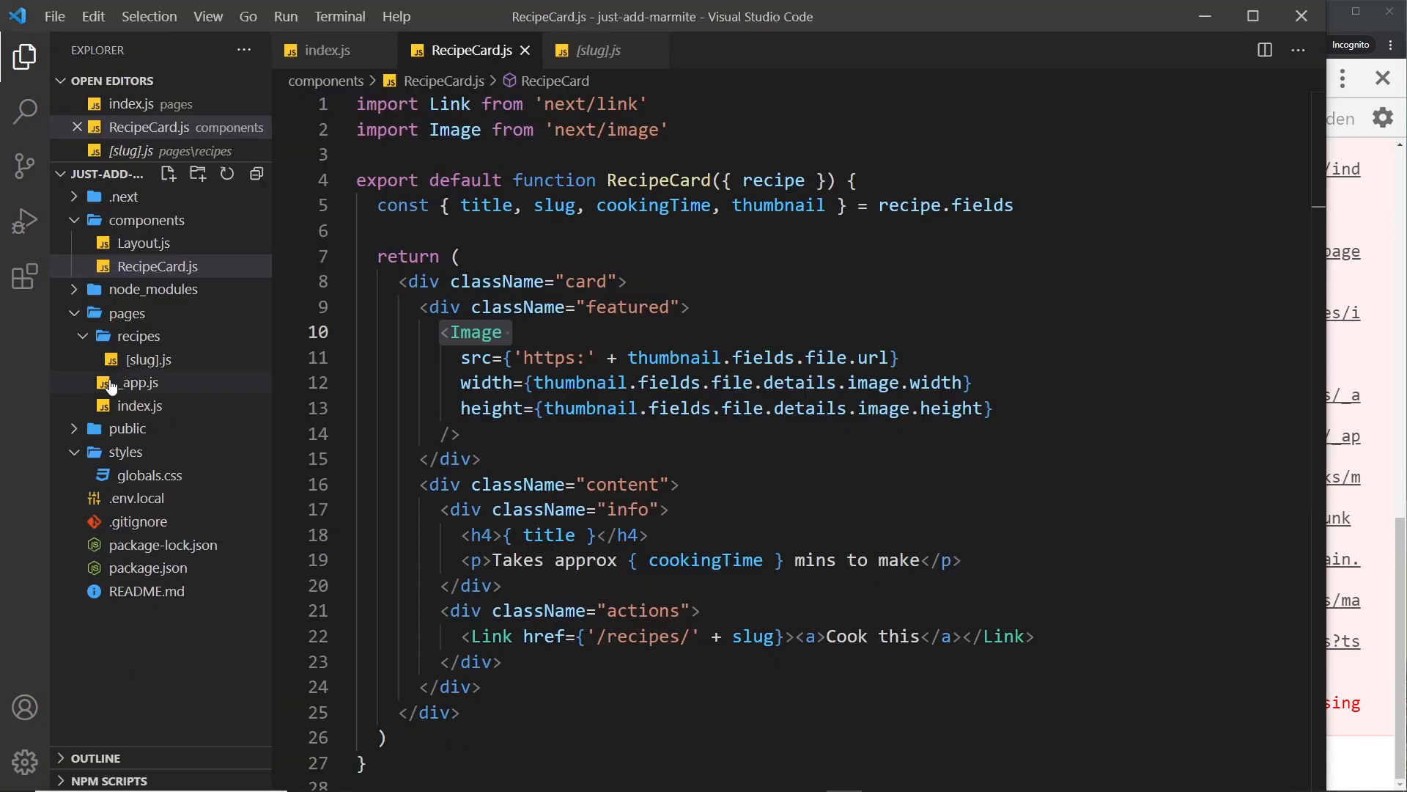
{"action": "key", "text": "Ctrl+/"}
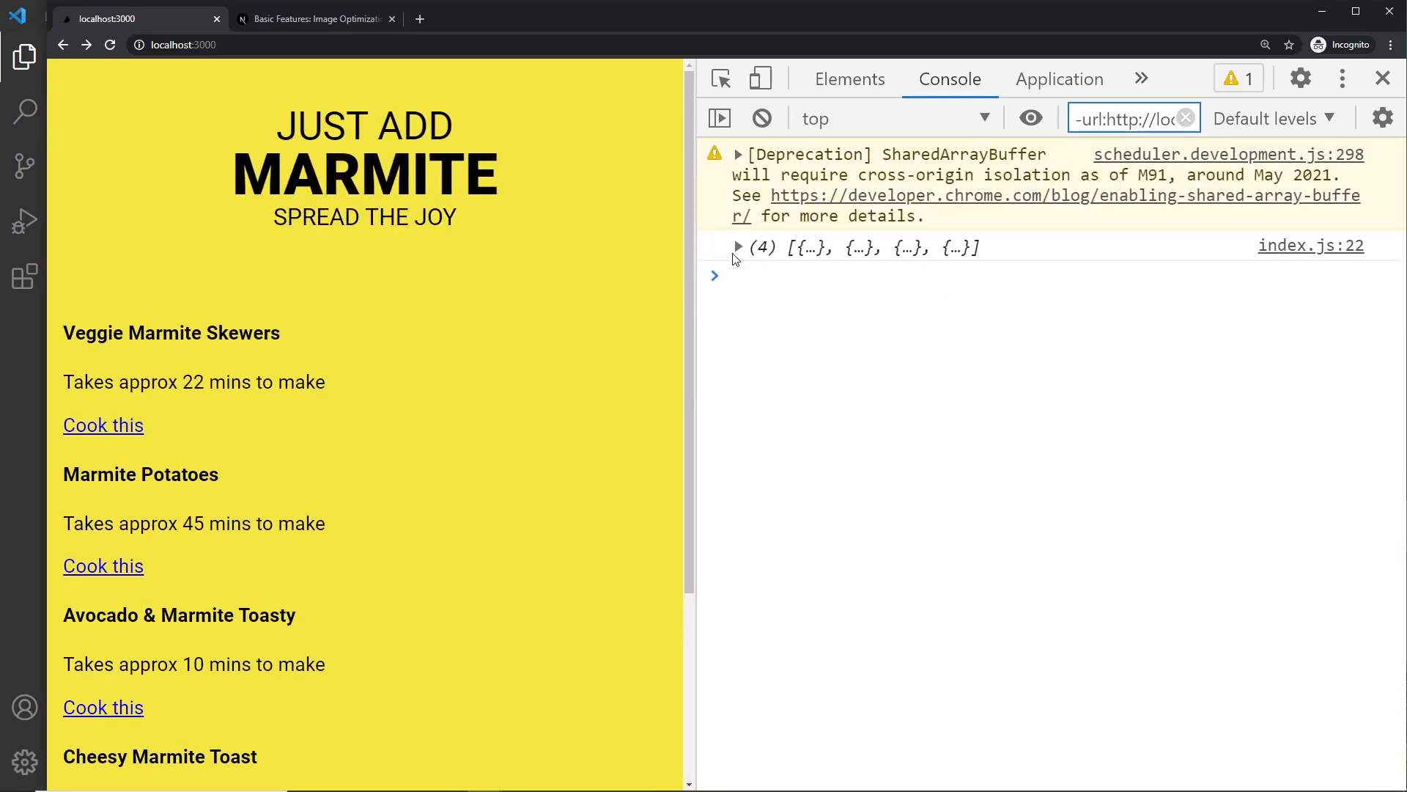
Expand the second recipe's thumbnail file in the Console and select the images.ctfassets.net host.
{"action": "left_click", "coordinate": [739, 247]}
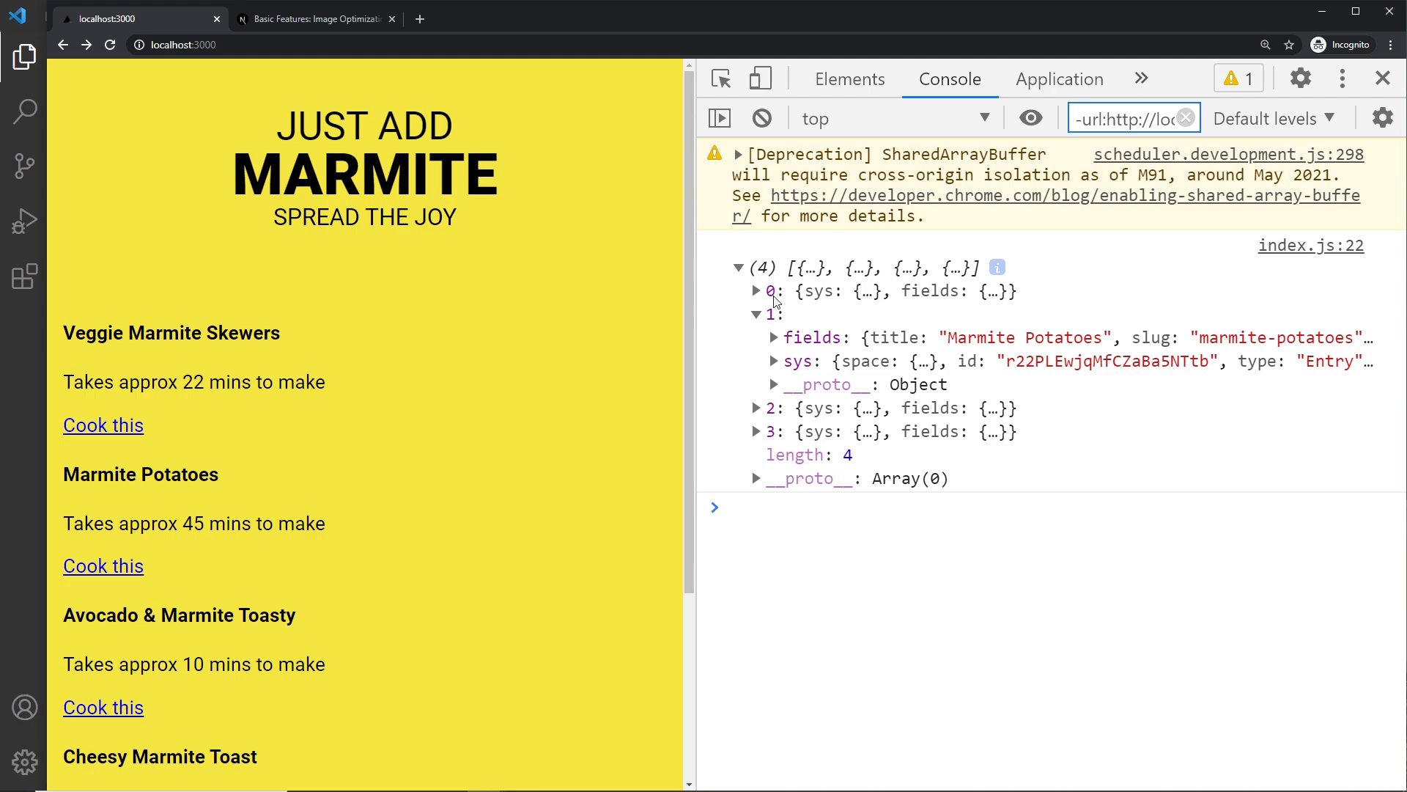
{"action": "left_click", "coordinate": [775, 337]}
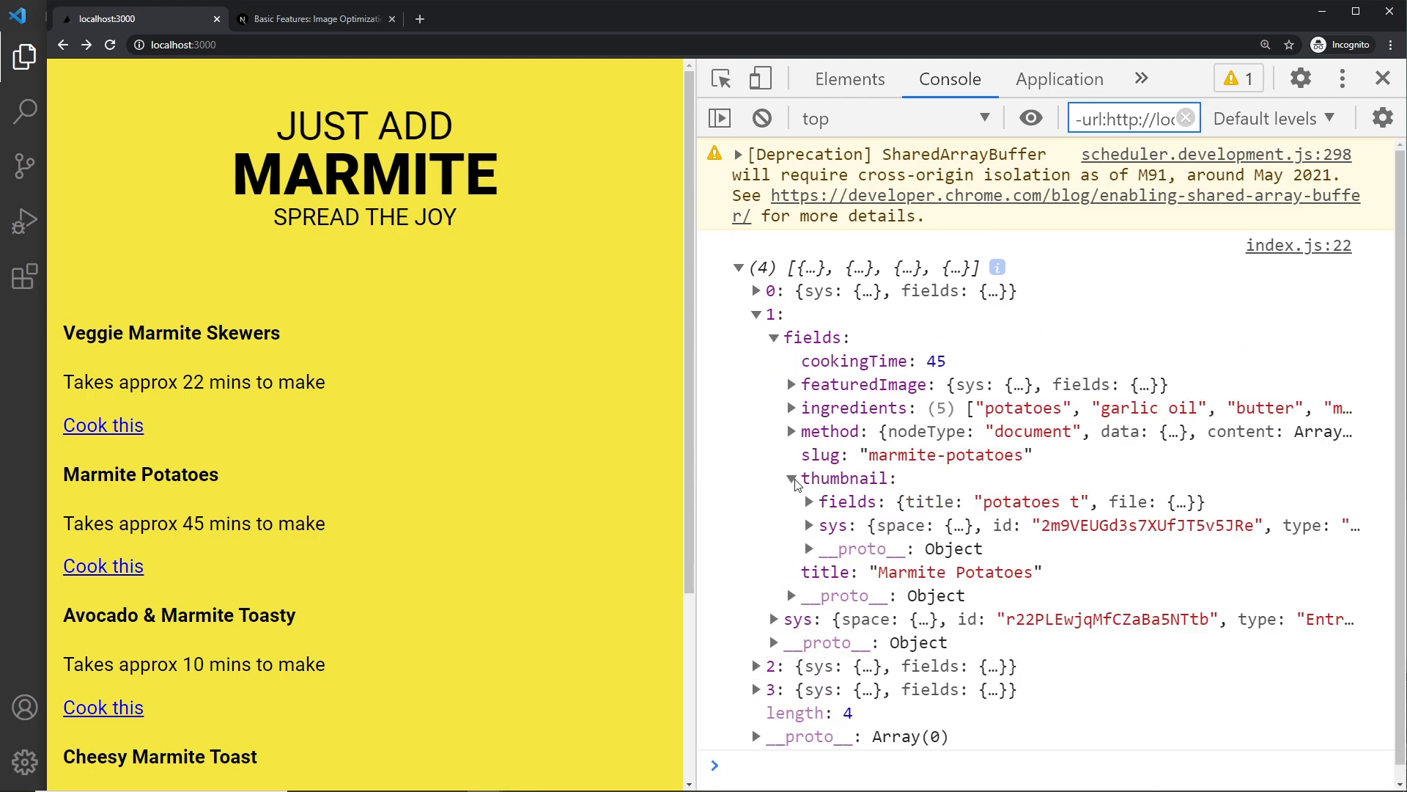
{"action": "left_click", "coordinate": [810, 501]}
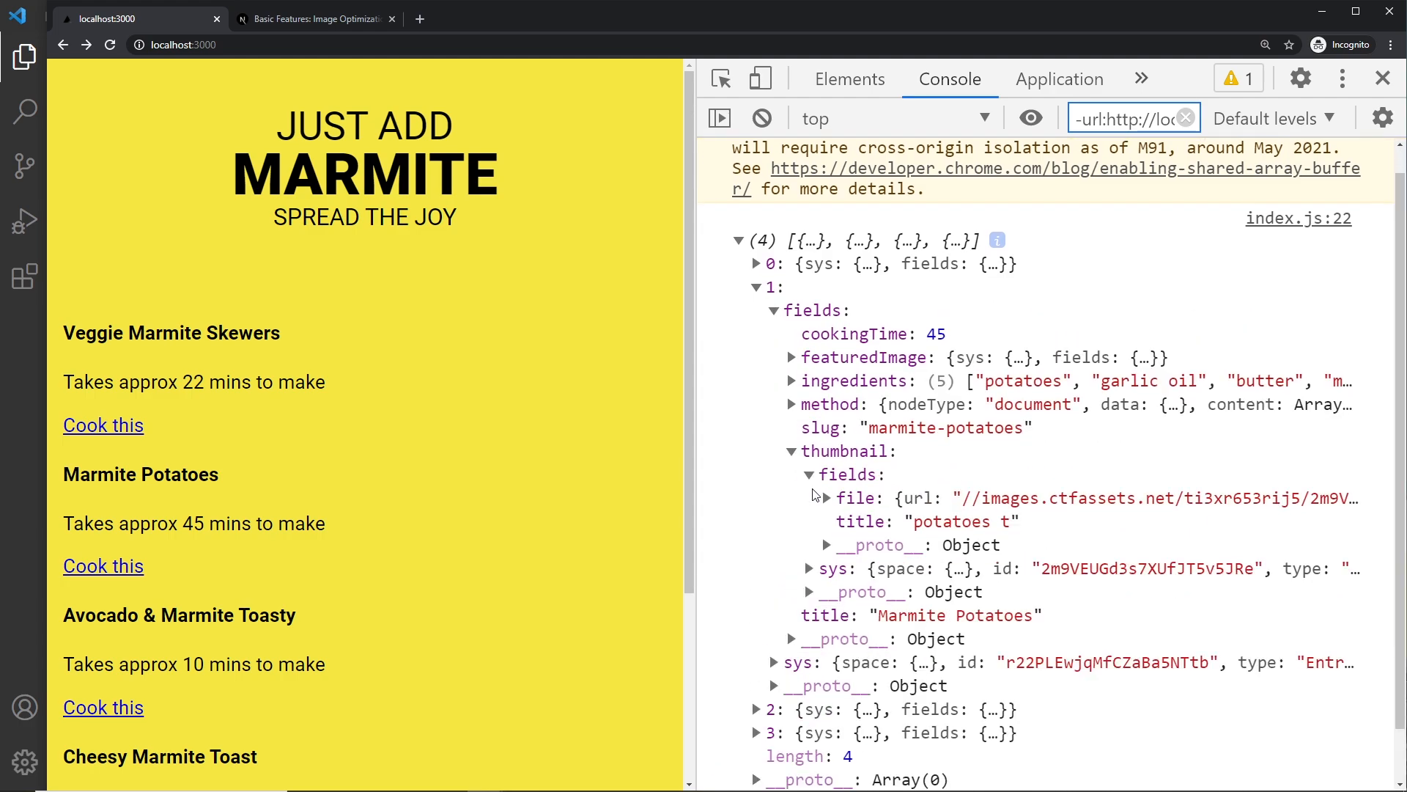
{"action": "left_click", "coordinate": [827, 498]}
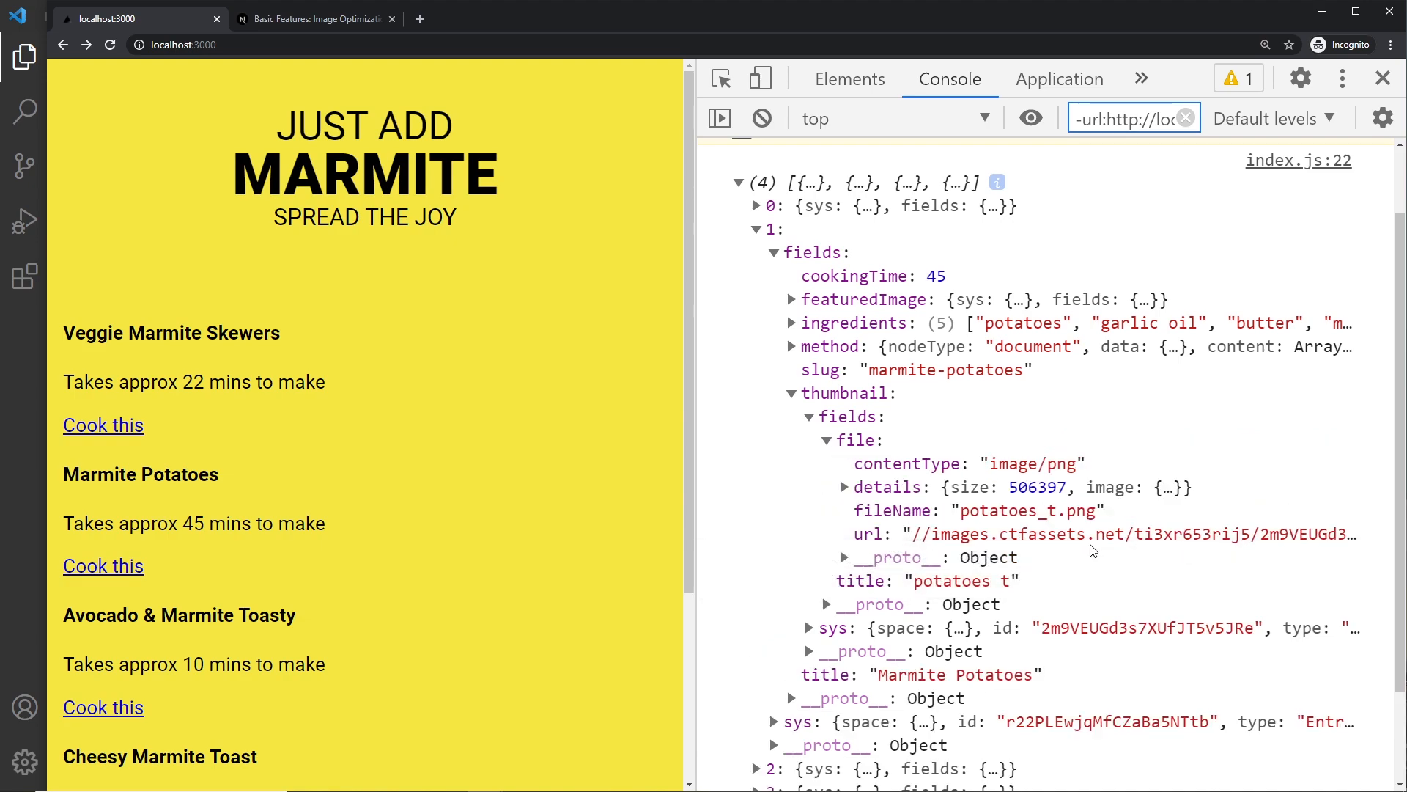
{"action": "left_click_drag", "start_coordinate": [918, 534], "coordinate": [1126, 533]}
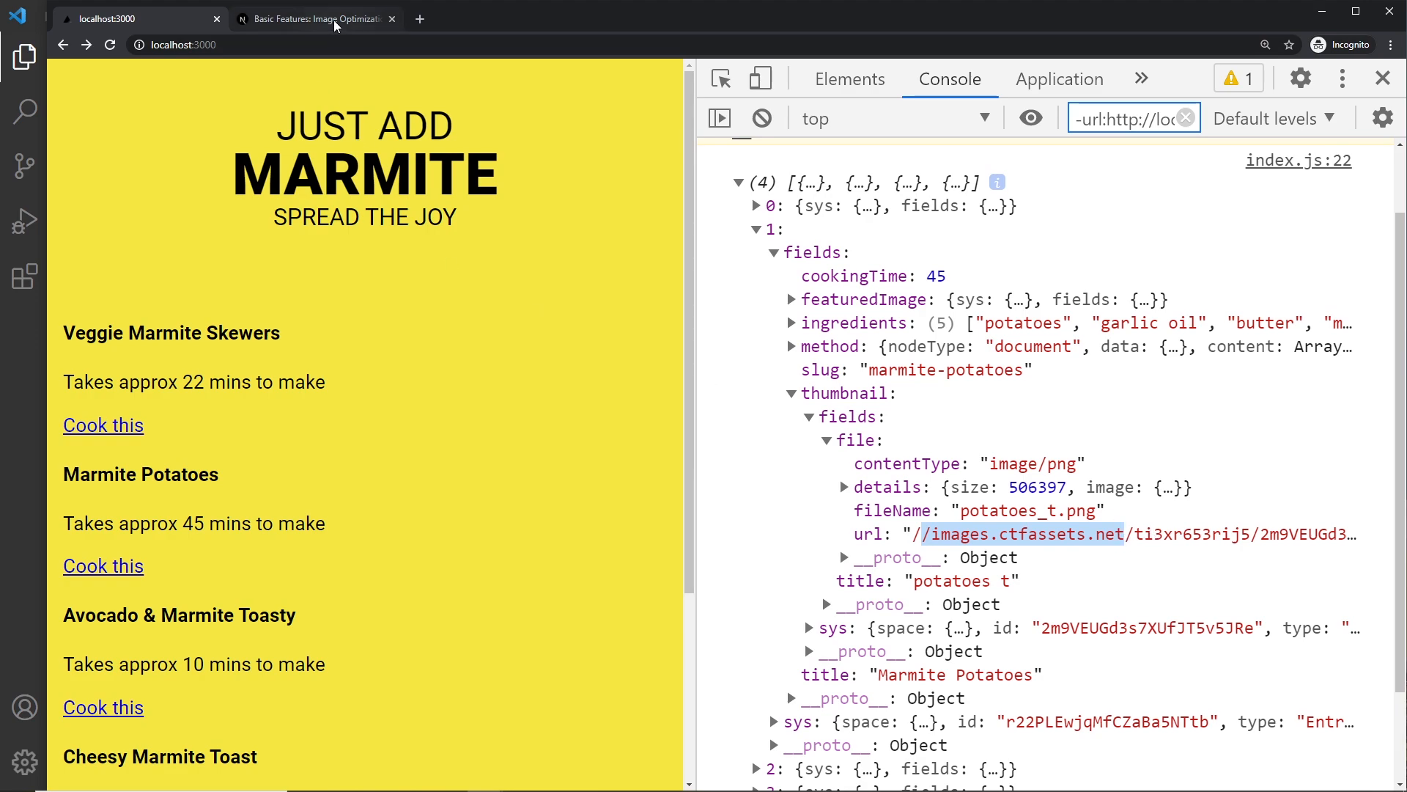
Switch to the Next.js Image Optimization docs to view the Domains example config.
{"action": "left_click", "coordinate": [321, 19]}
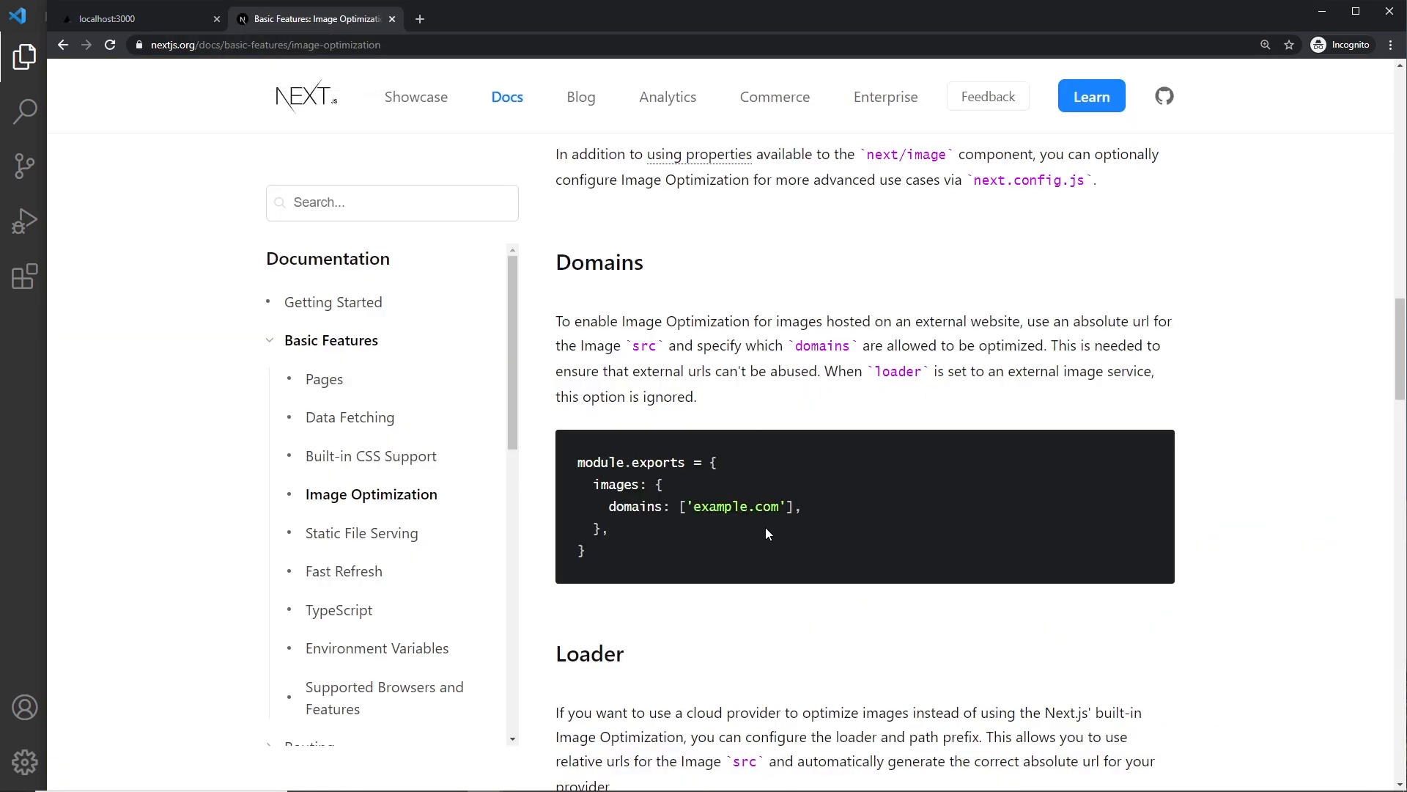
{"action": "mouse_move", "coordinate": [764, 537]}
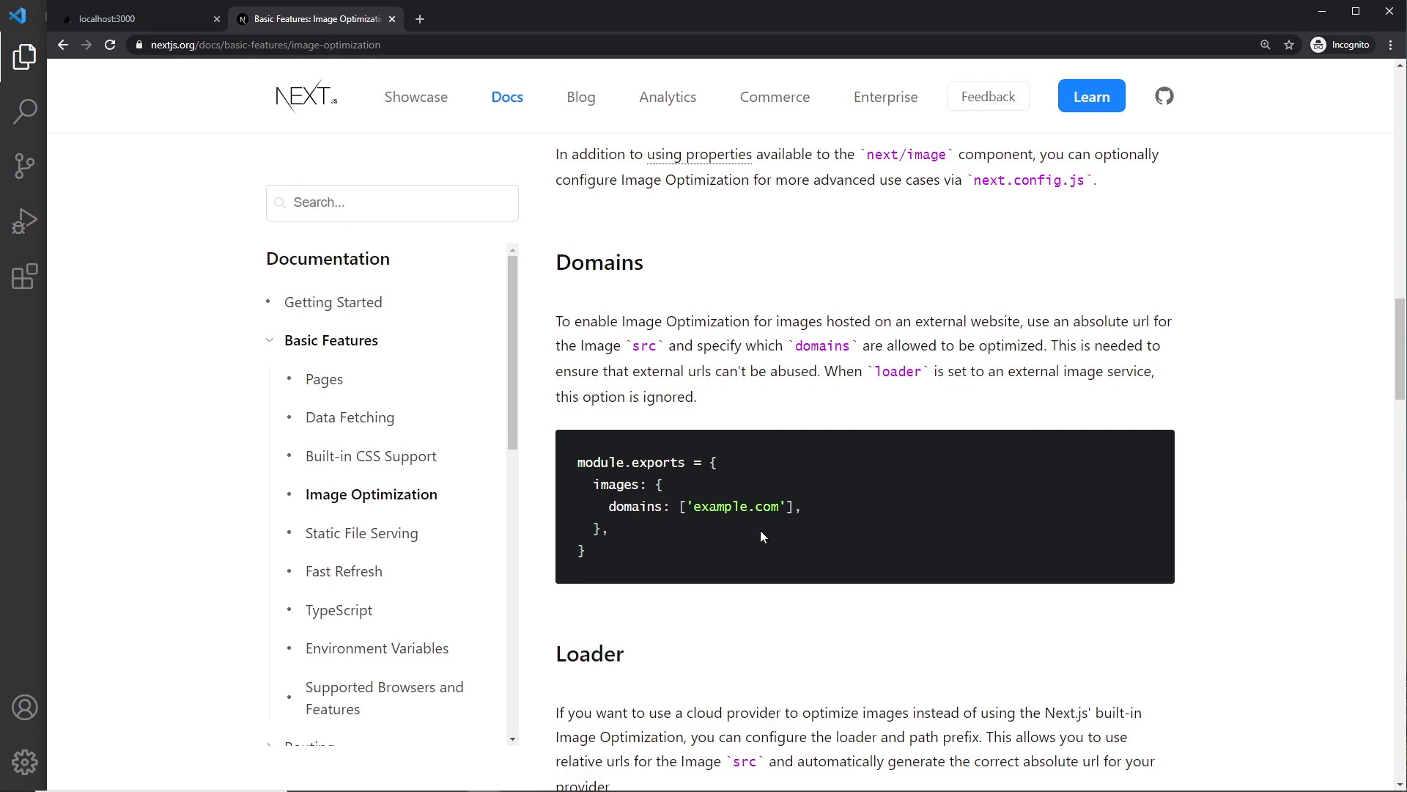
{"action": "mouse_move", "coordinate": [604, 459]}
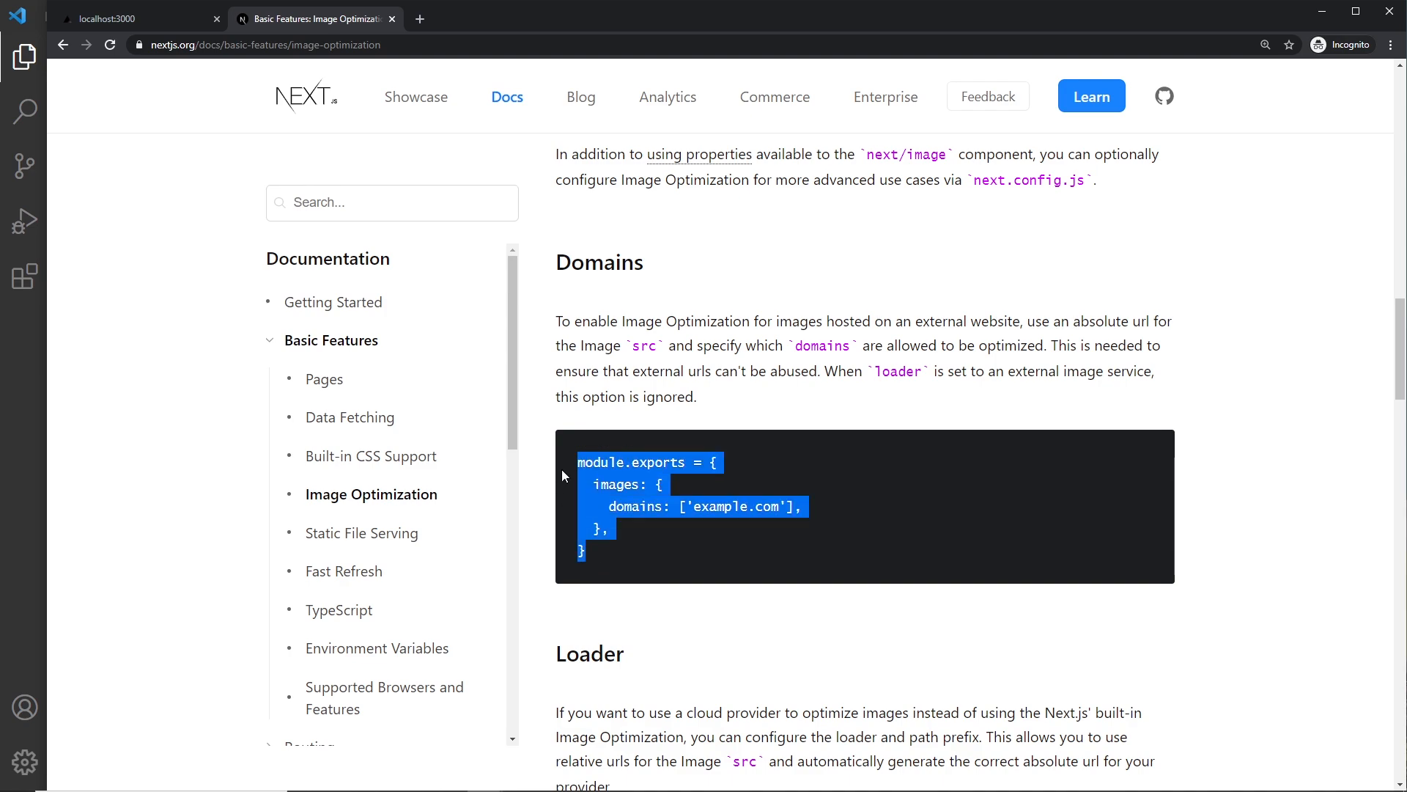
{"action": "mouse_move", "coordinate": [4, 567]}
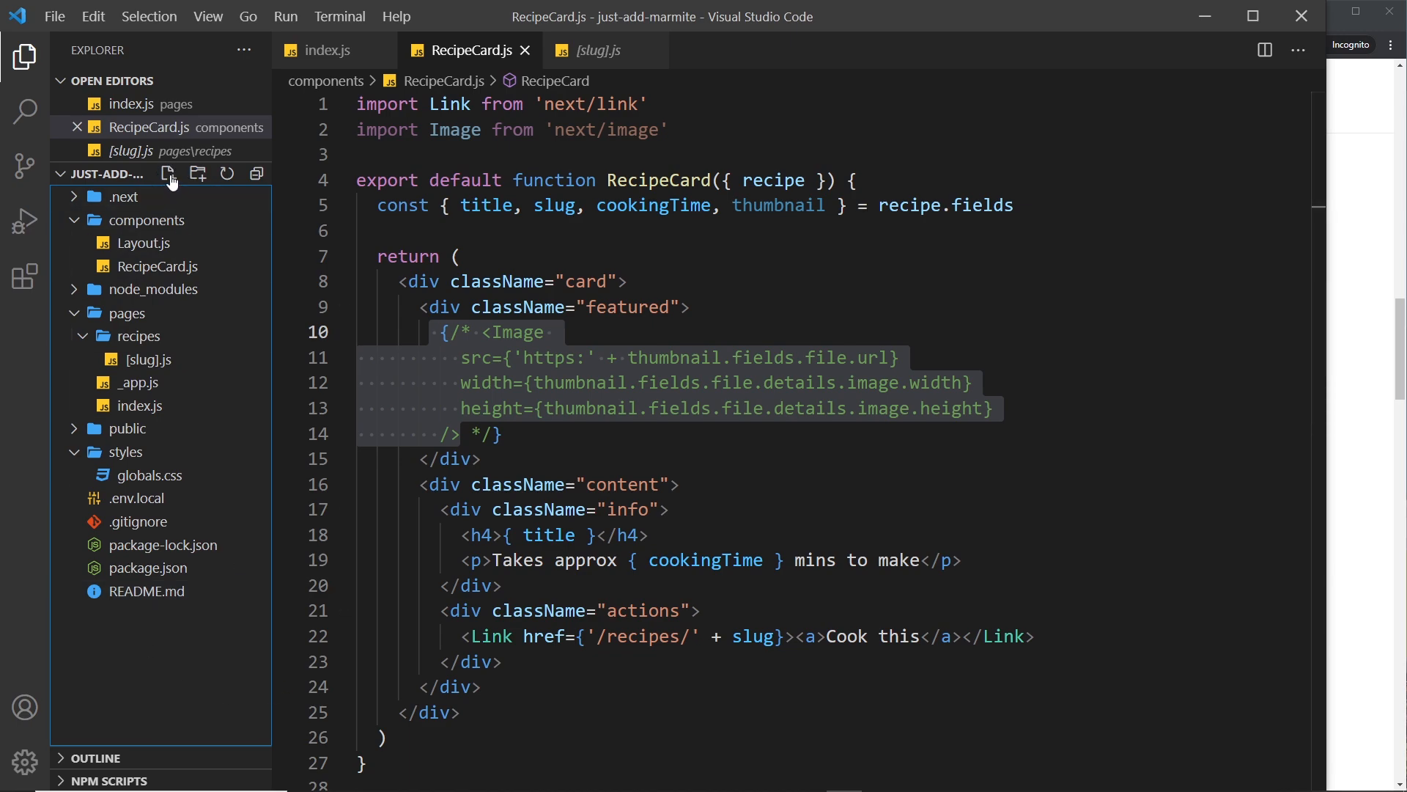
Create next.config.js at the project root with the module.exports images domains config, removing example.com.
{"action": "left_click", "coordinate": [168, 173]}
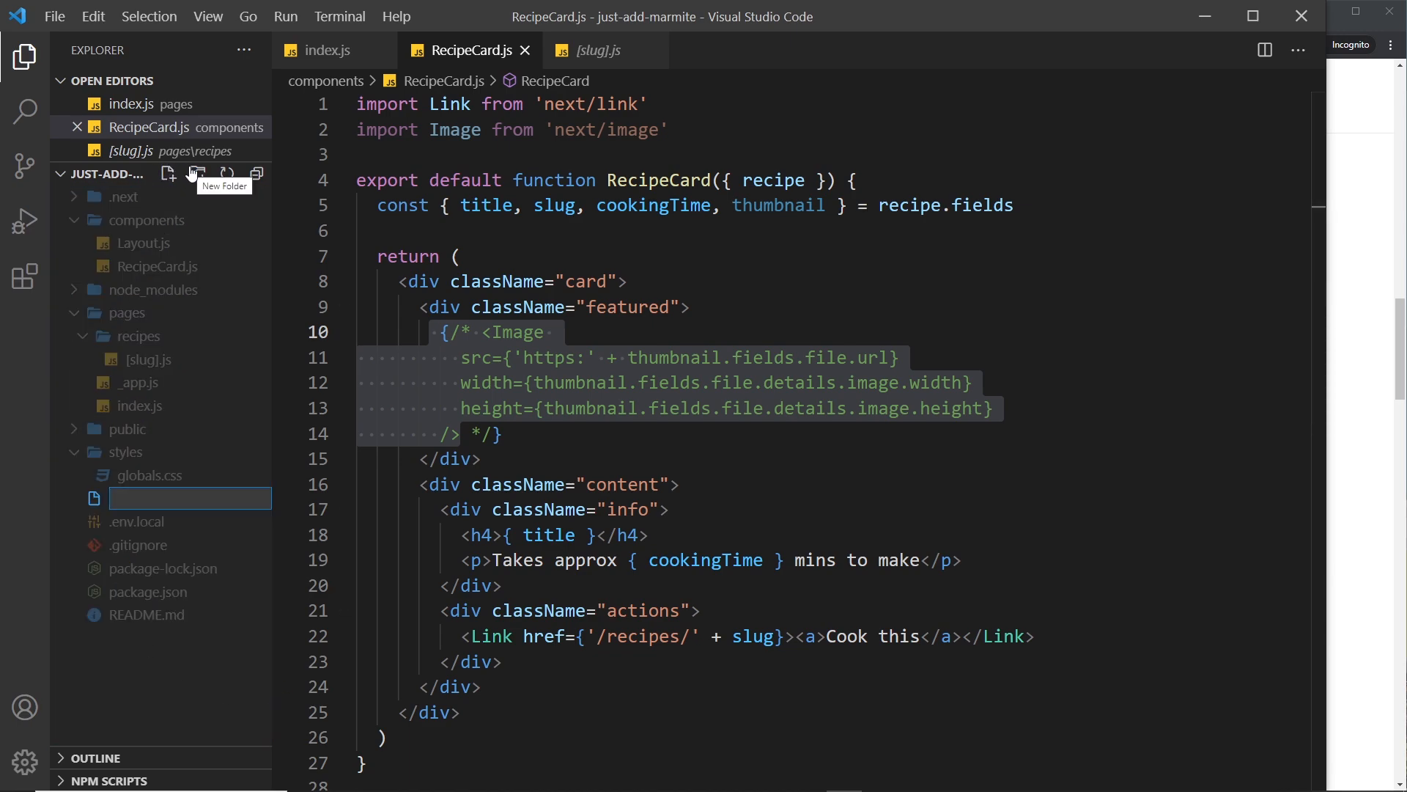
{"action": "type", "text": "next.co"}
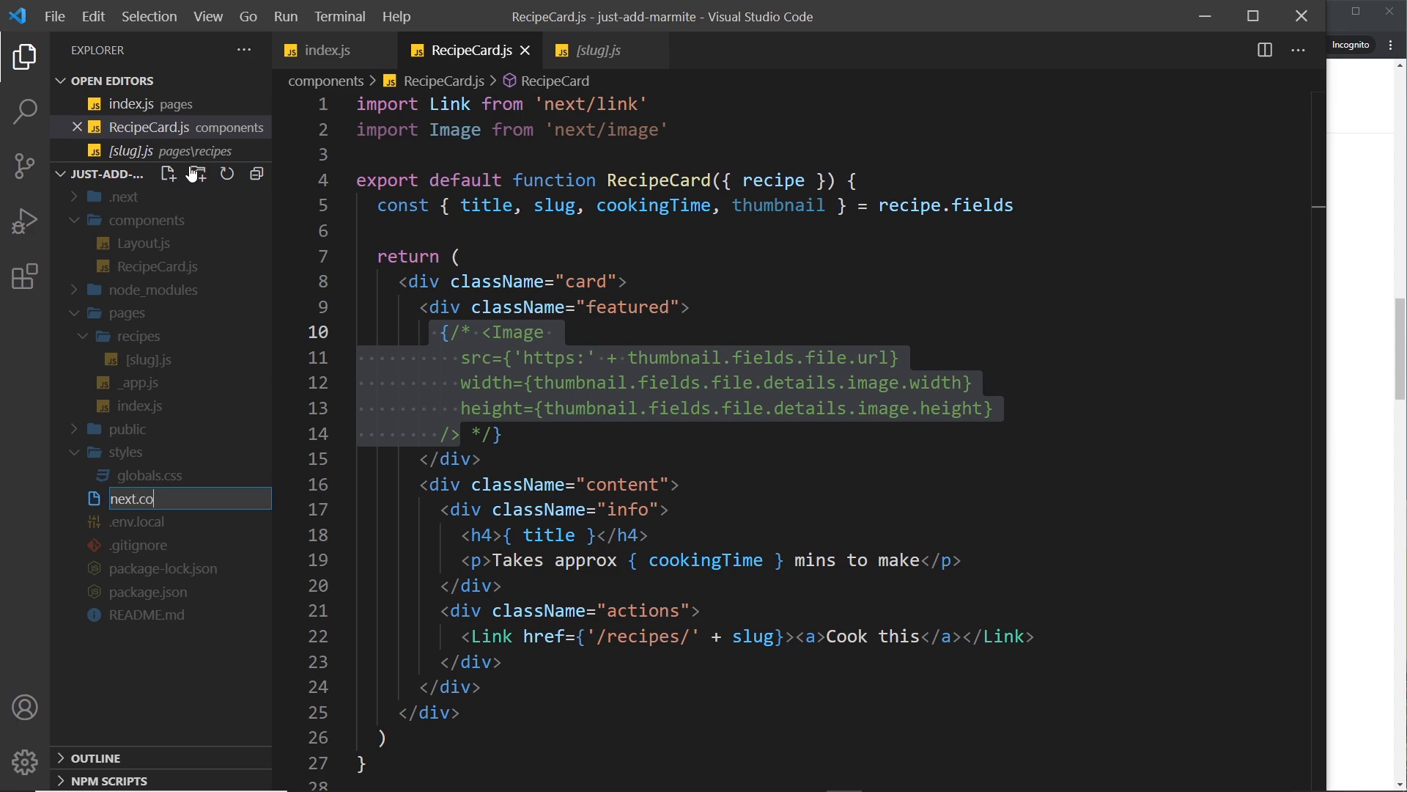
{"action": "key", "text": "Enter"}
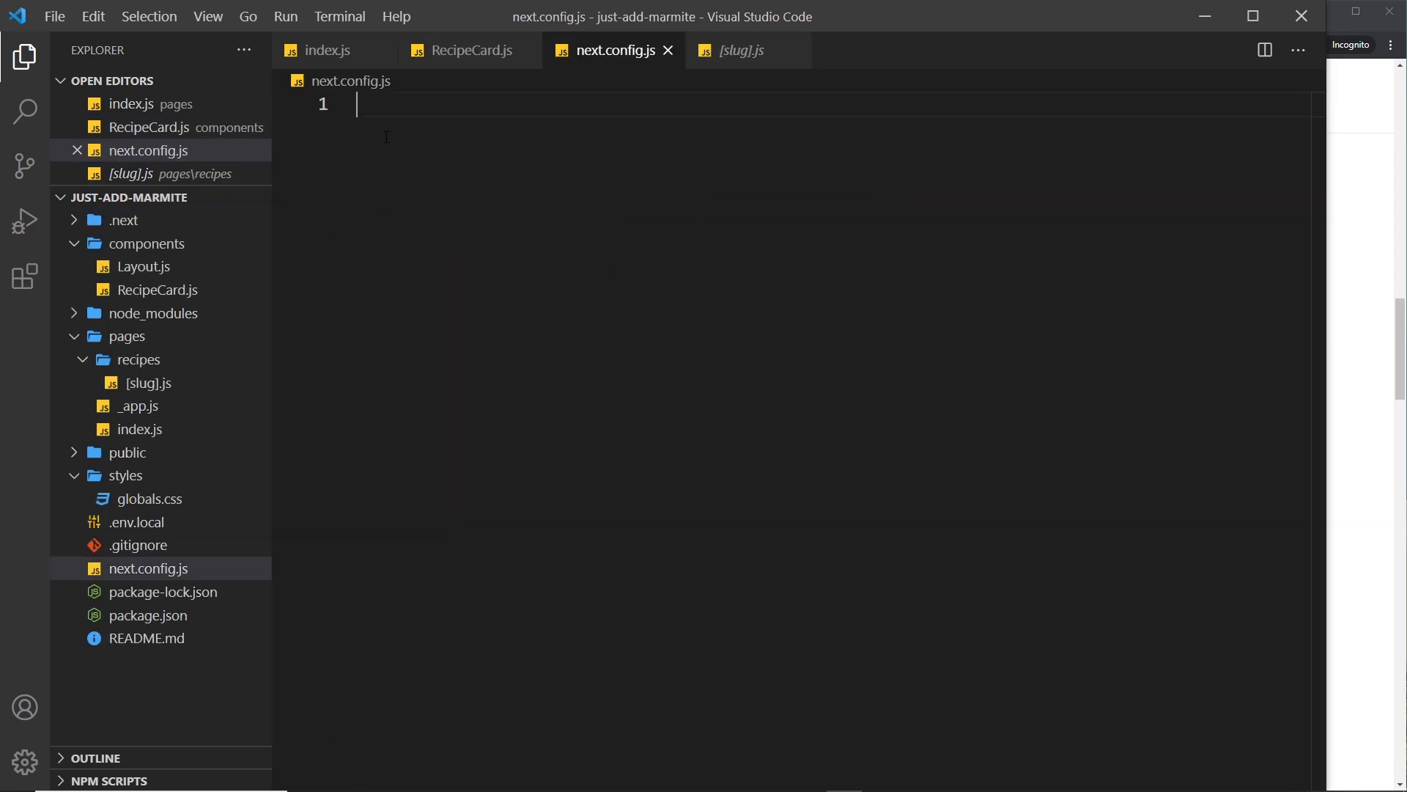
{"action": "type", "text": "module.exports = {"}
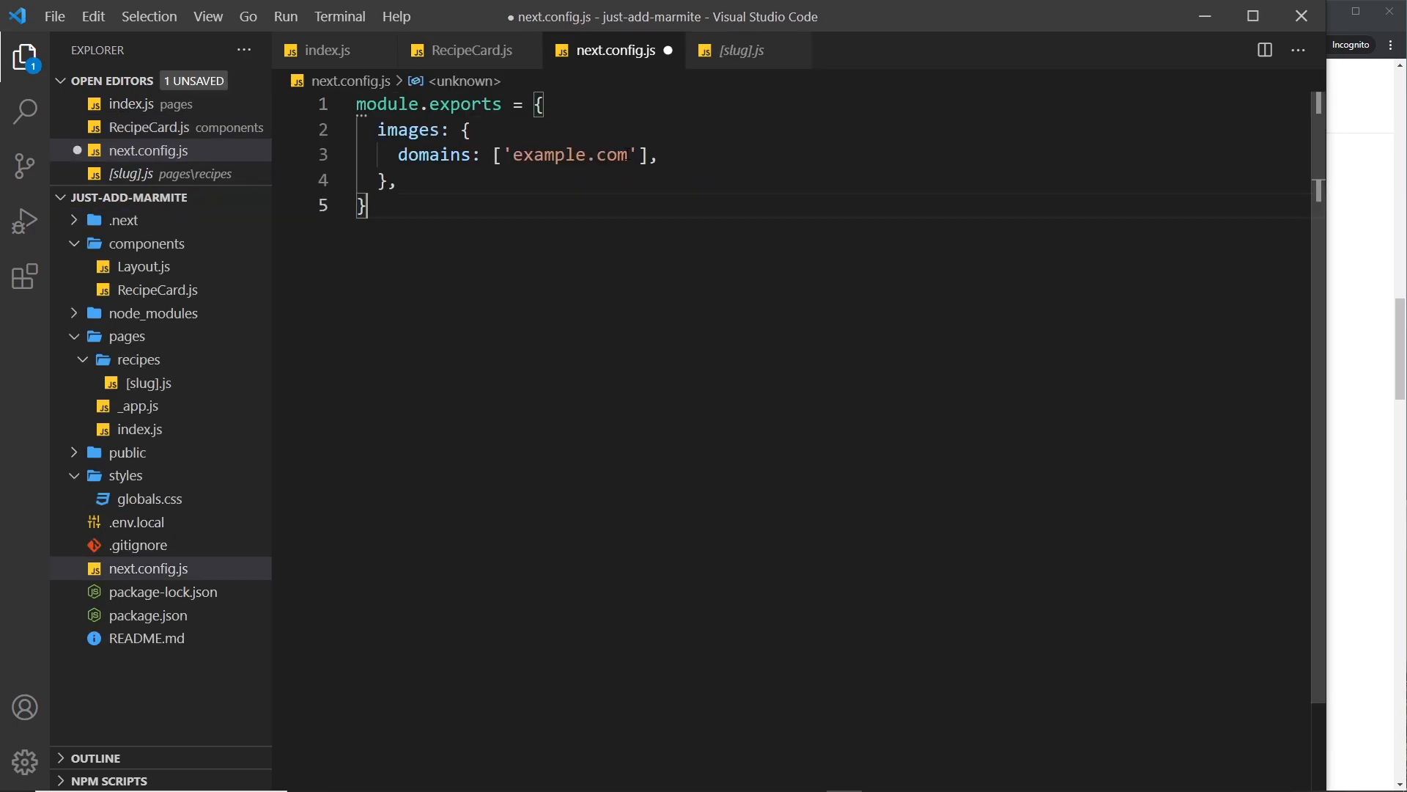
{"action": "double_click", "coordinate": [569, 155]}
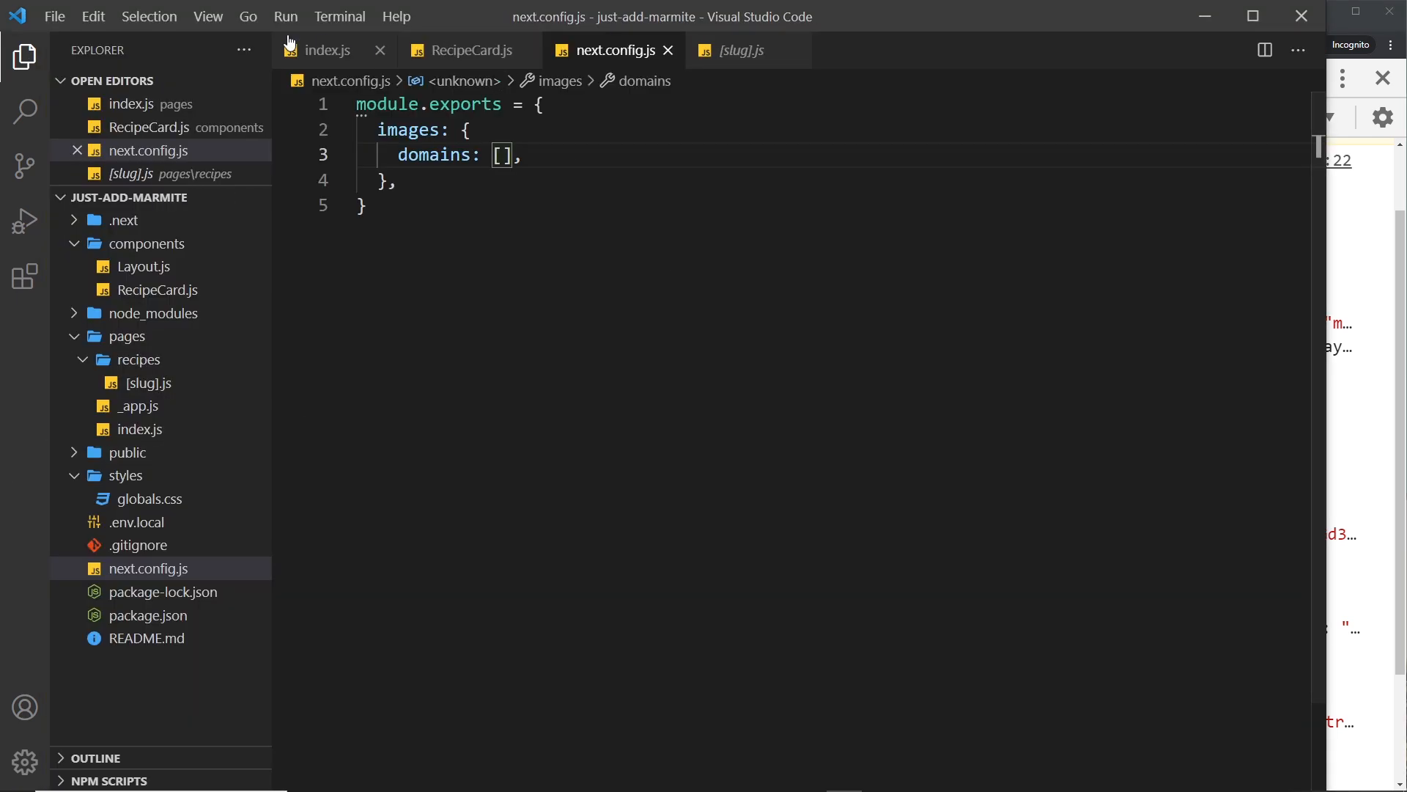
Uncomment the Image in RecipeCard.js and list 'images.ctfassets.net' as the allowed domain.
{"action": "left_click", "coordinate": [325, 50]}
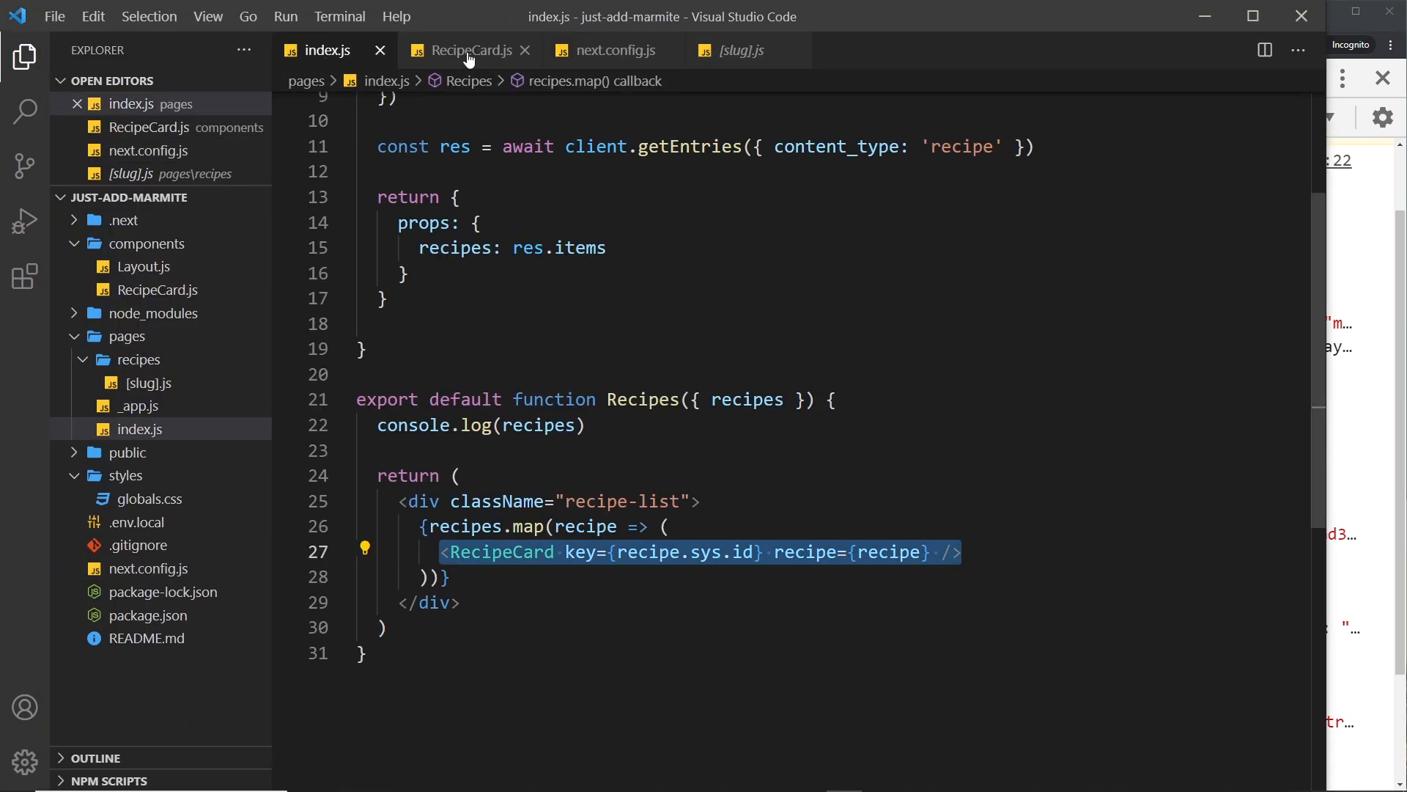
{"action": "left_click", "coordinate": [478, 50]}
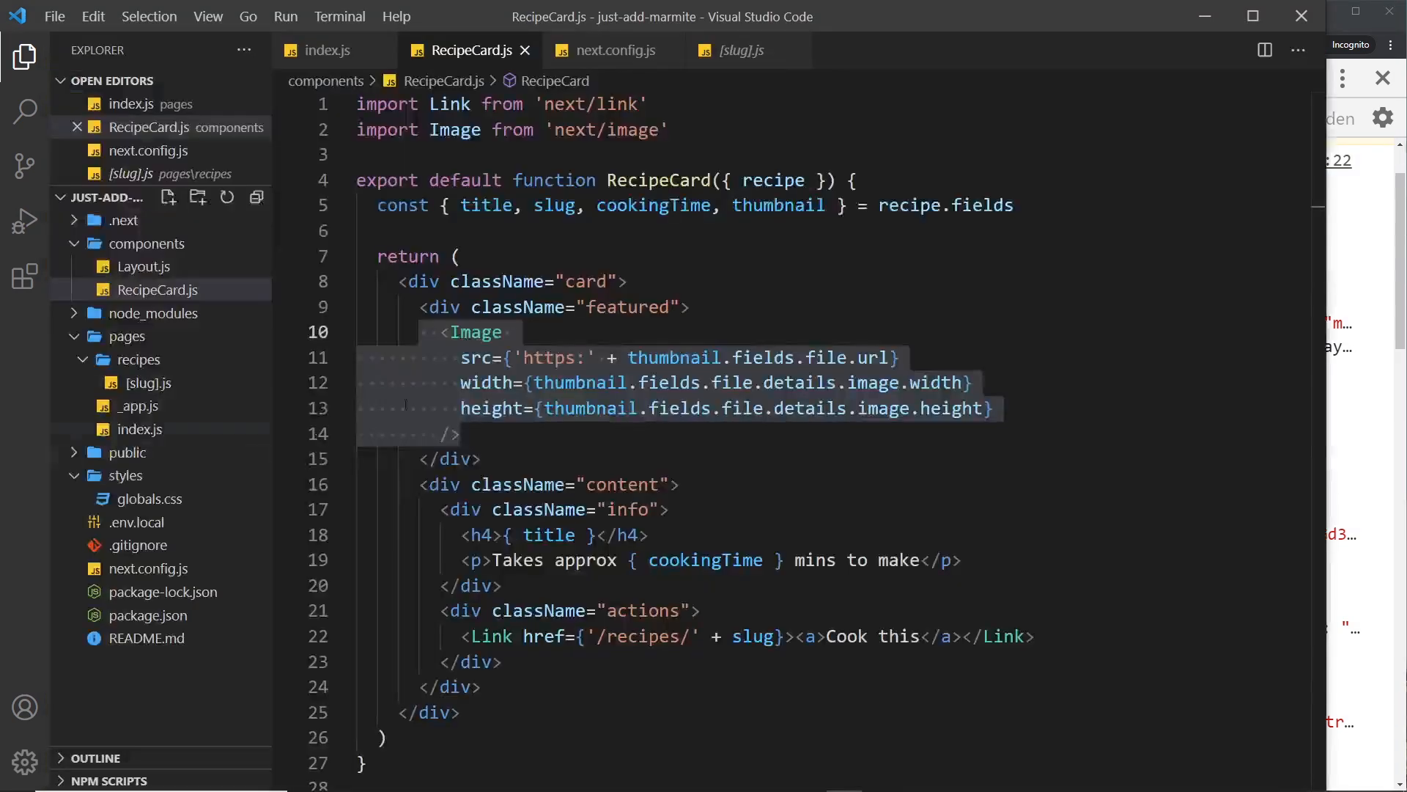
{"action": "left_click", "coordinate": [613, 49]}
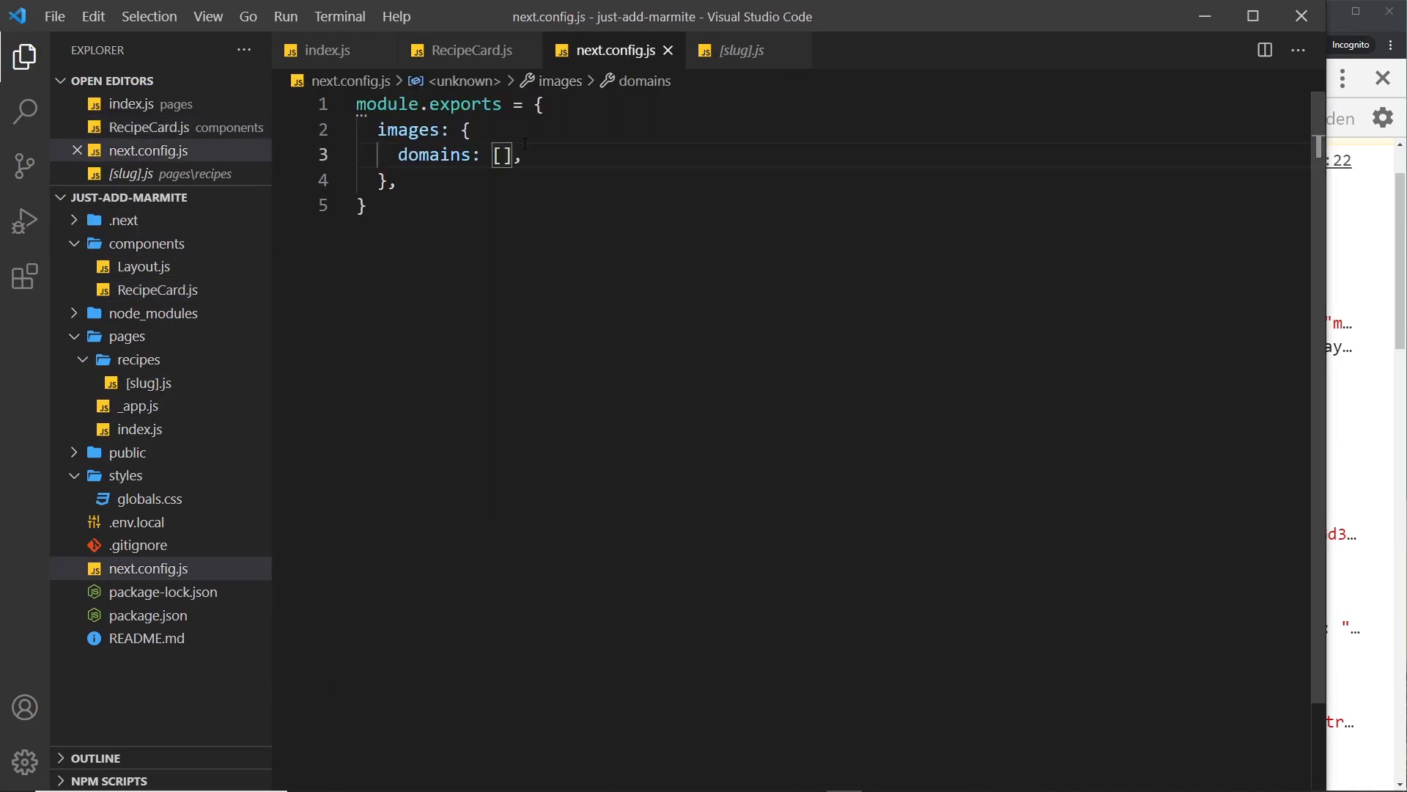
{"action": "type", "text": "'images.ctfassets.net'"}
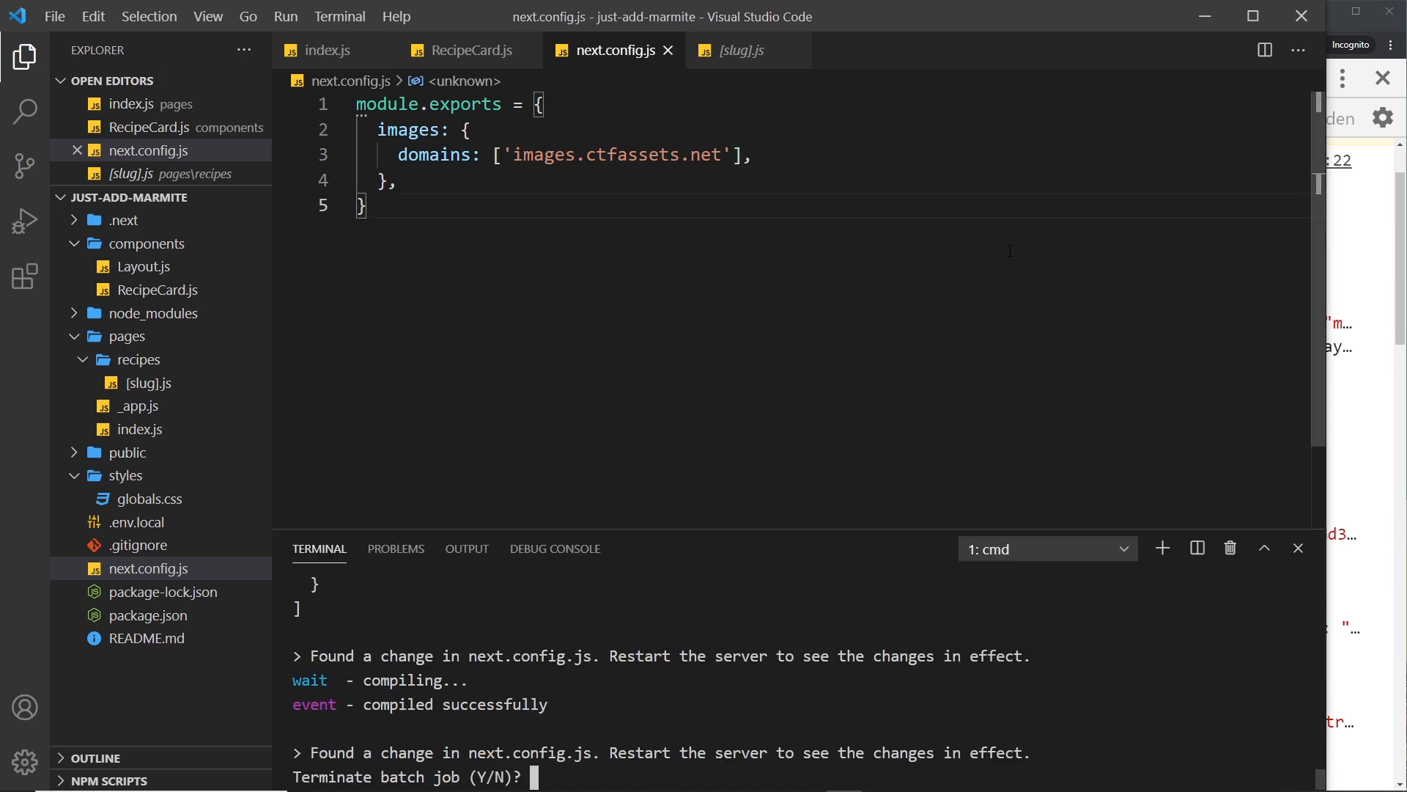
Confirm terminating the dev server with 'y' so it can be restarted.
{"action": "type", "text": "y"}
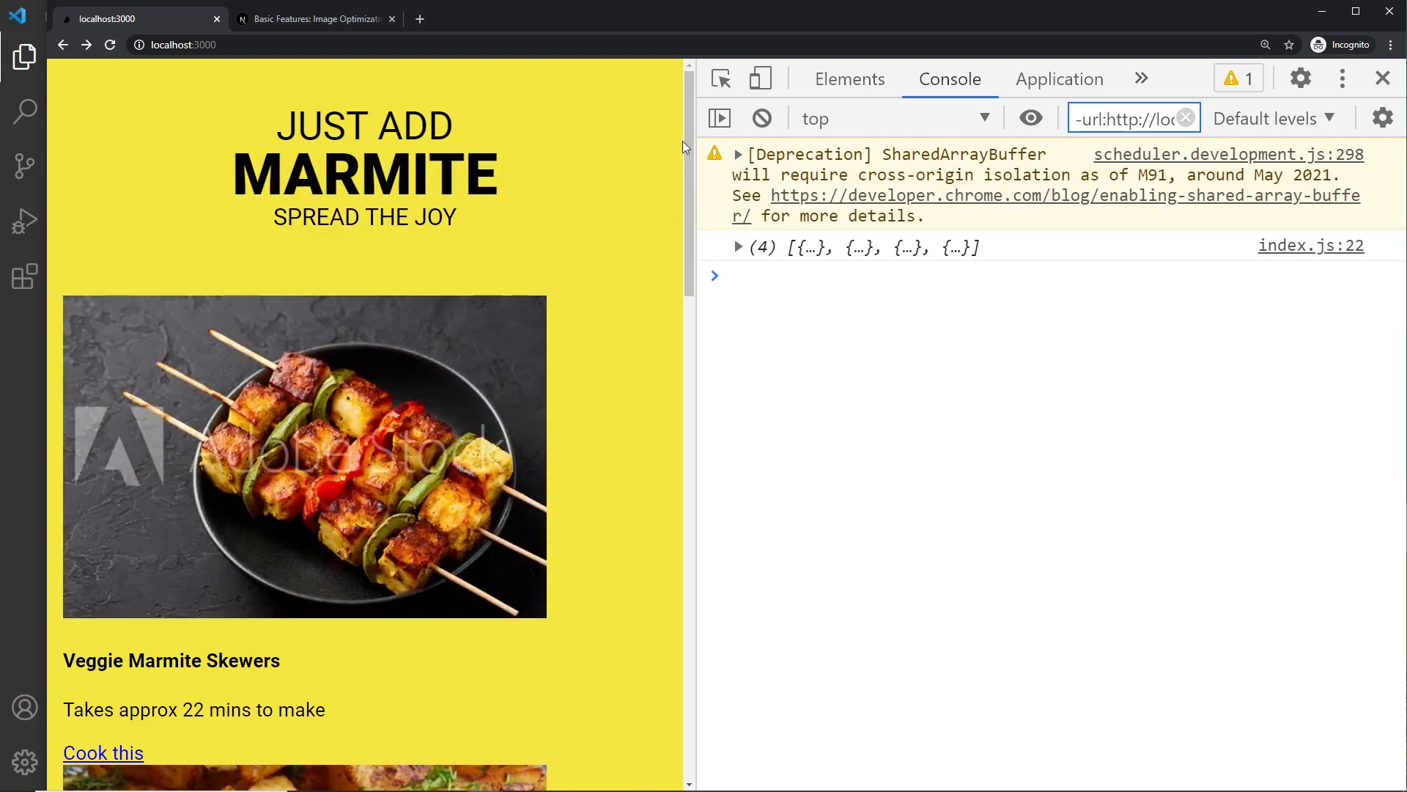
Scroll through the recipe cards to verify the thumbnail images, then close DevTools.
{"action": "scroll", "scroll_direction": "down", "scroll_amount": 3}
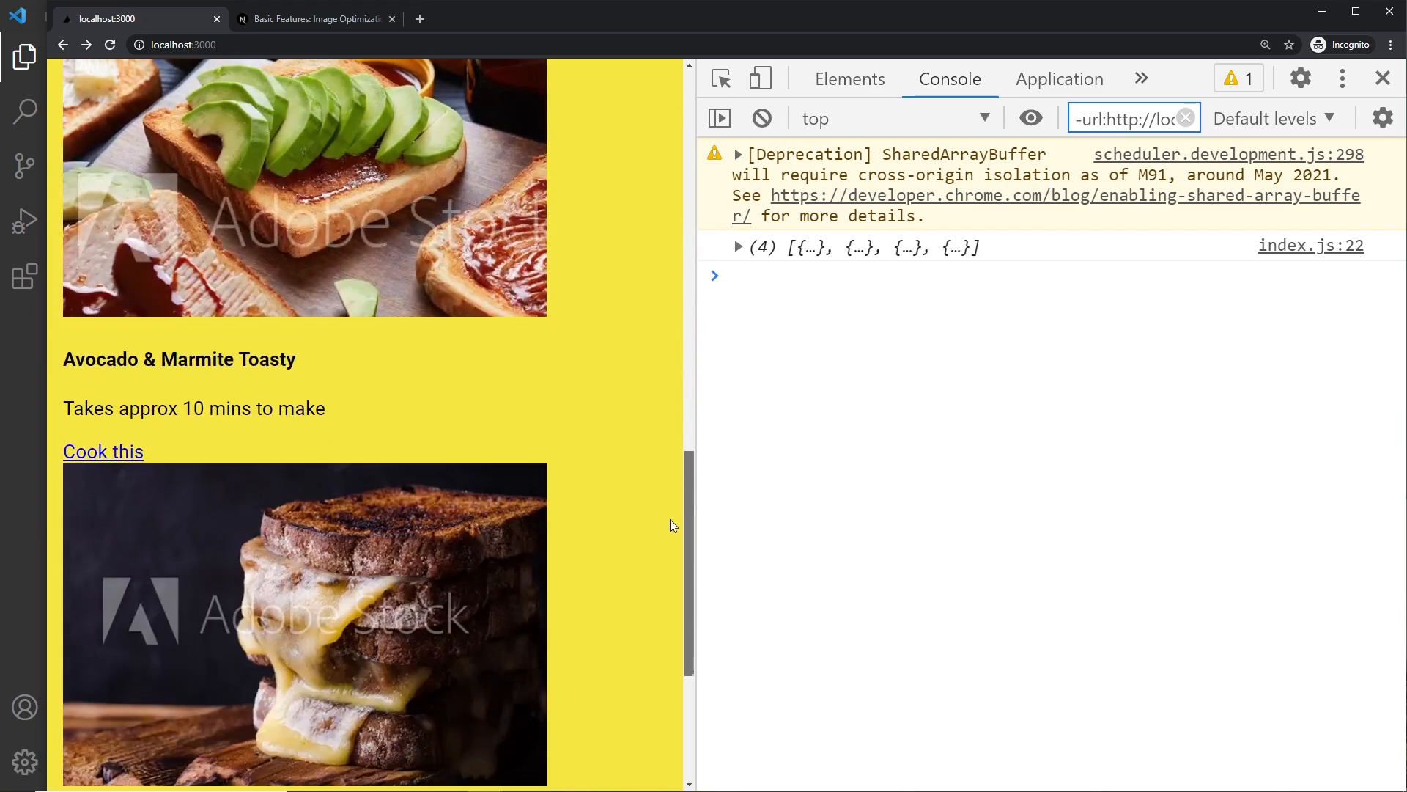
{"action": "scroll", "scroll_direction": "down", "scroll_amount": 3}
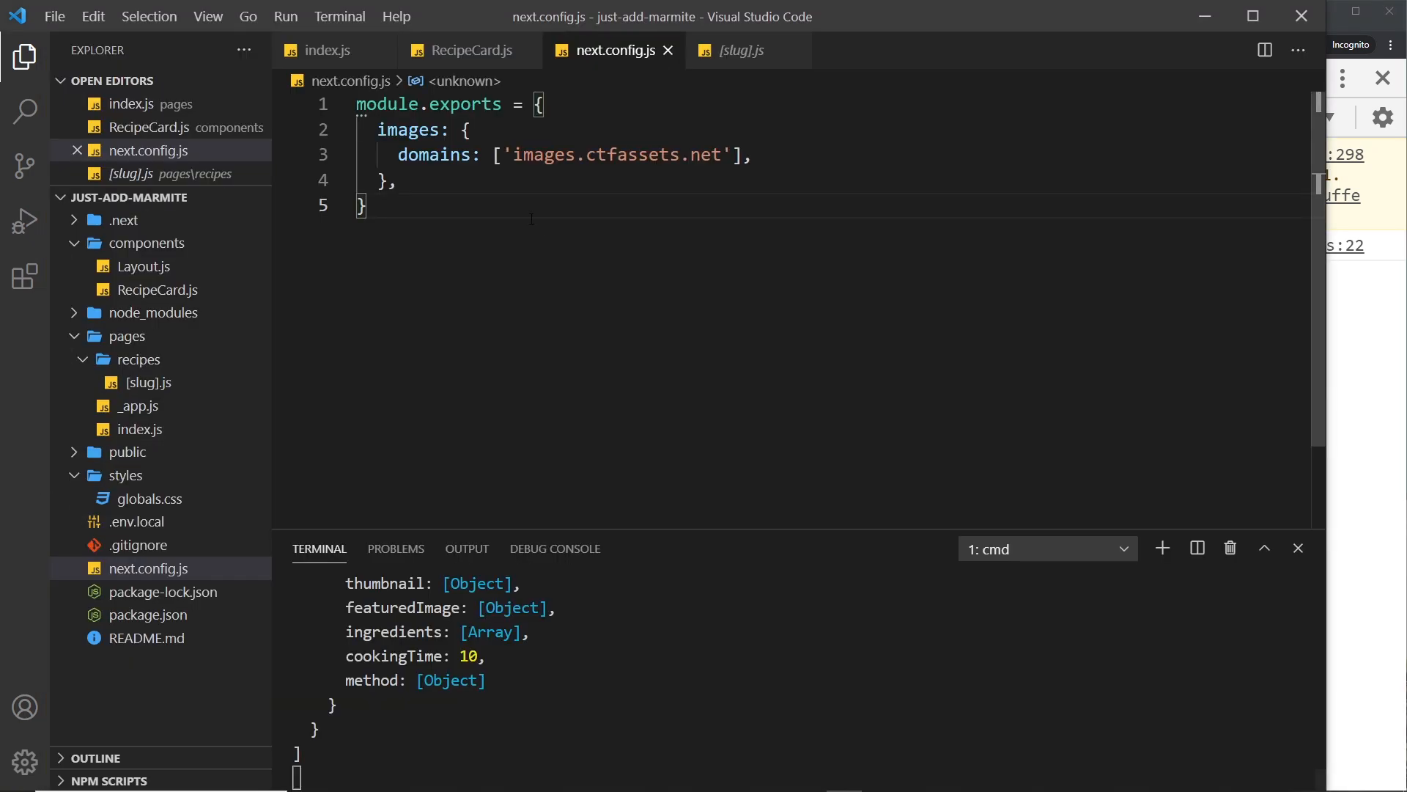
{"action": "left_click", "coordinate": [469, 50]}
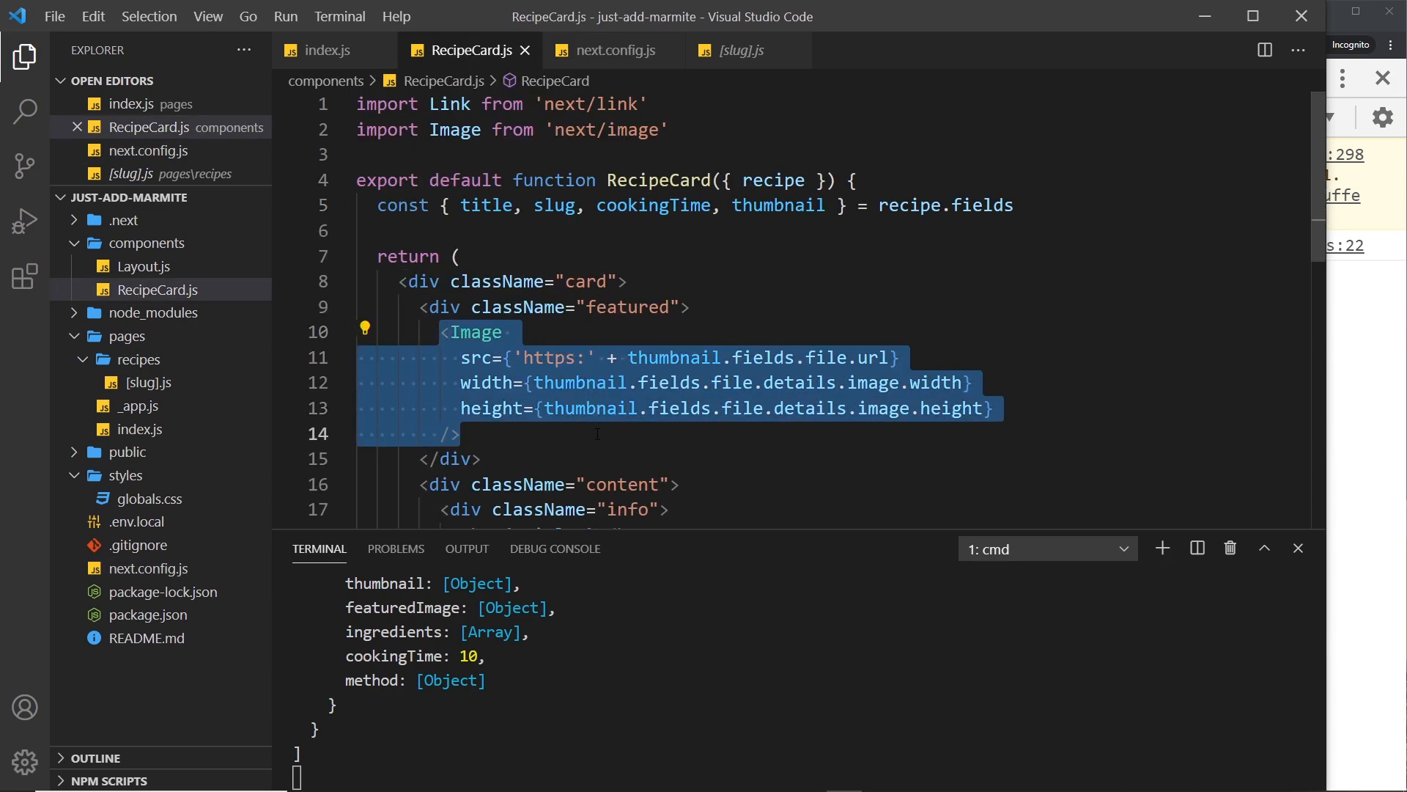
{"action": "scroll", "scroll_direction": "down", "scroll_amount": 3}
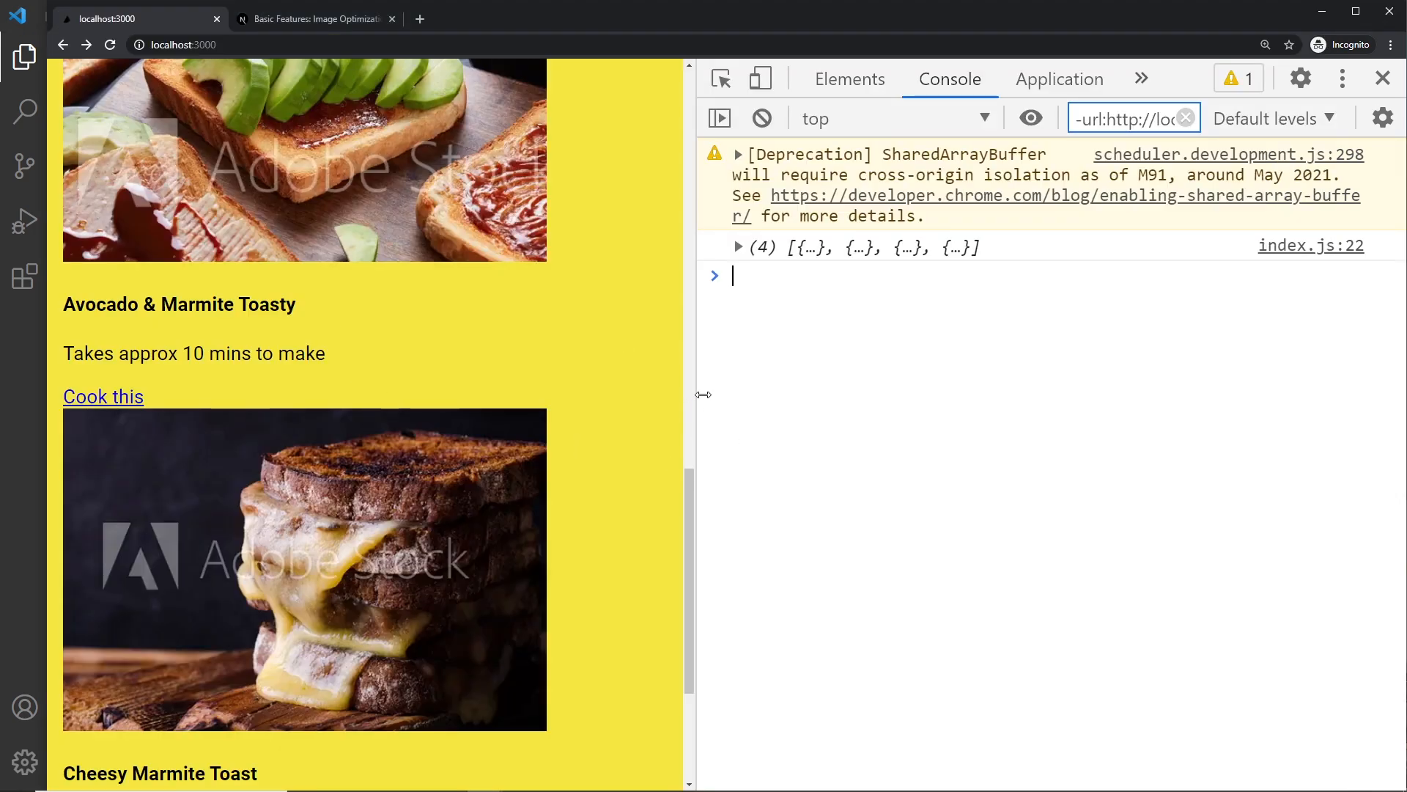
{"action": "left_click", "coordinate": [1383, 78]}
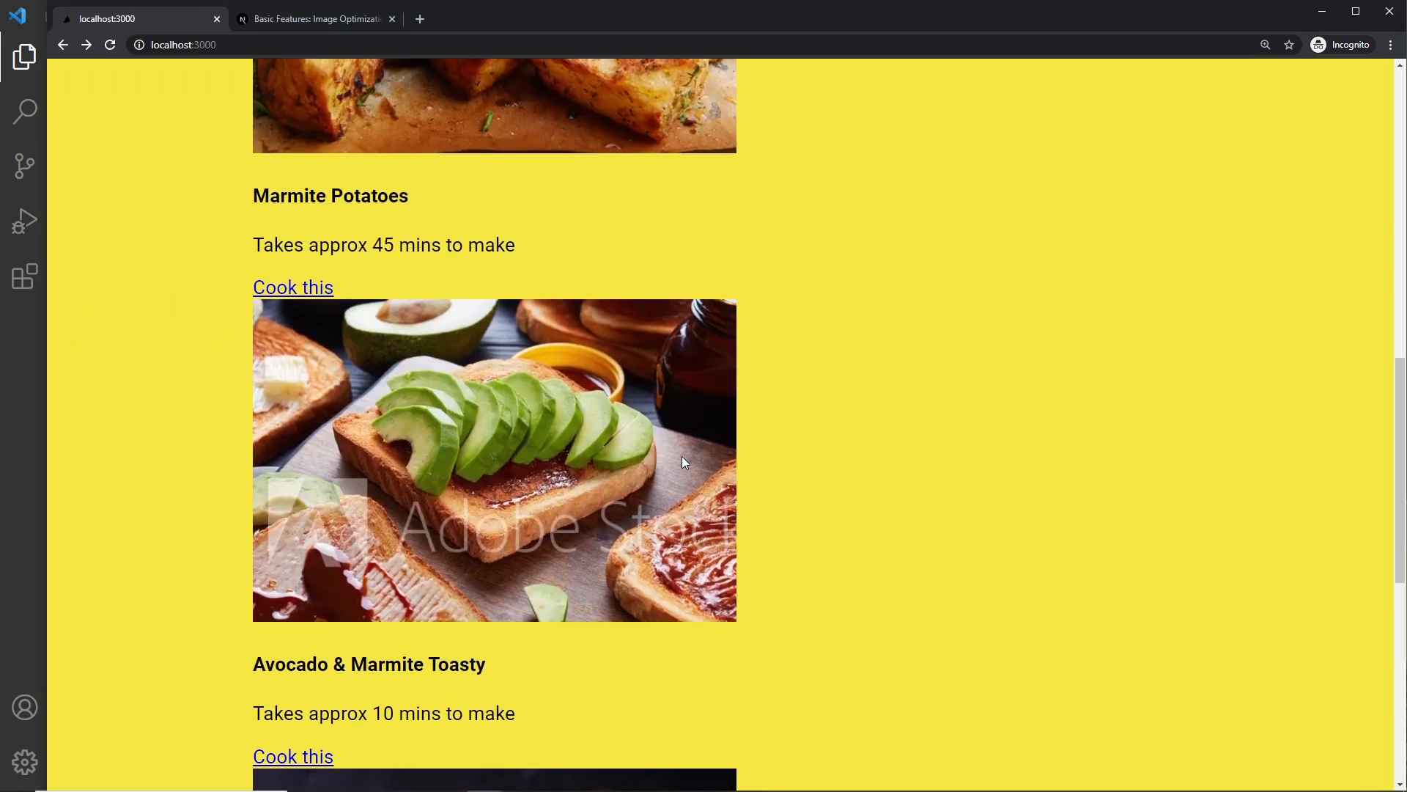